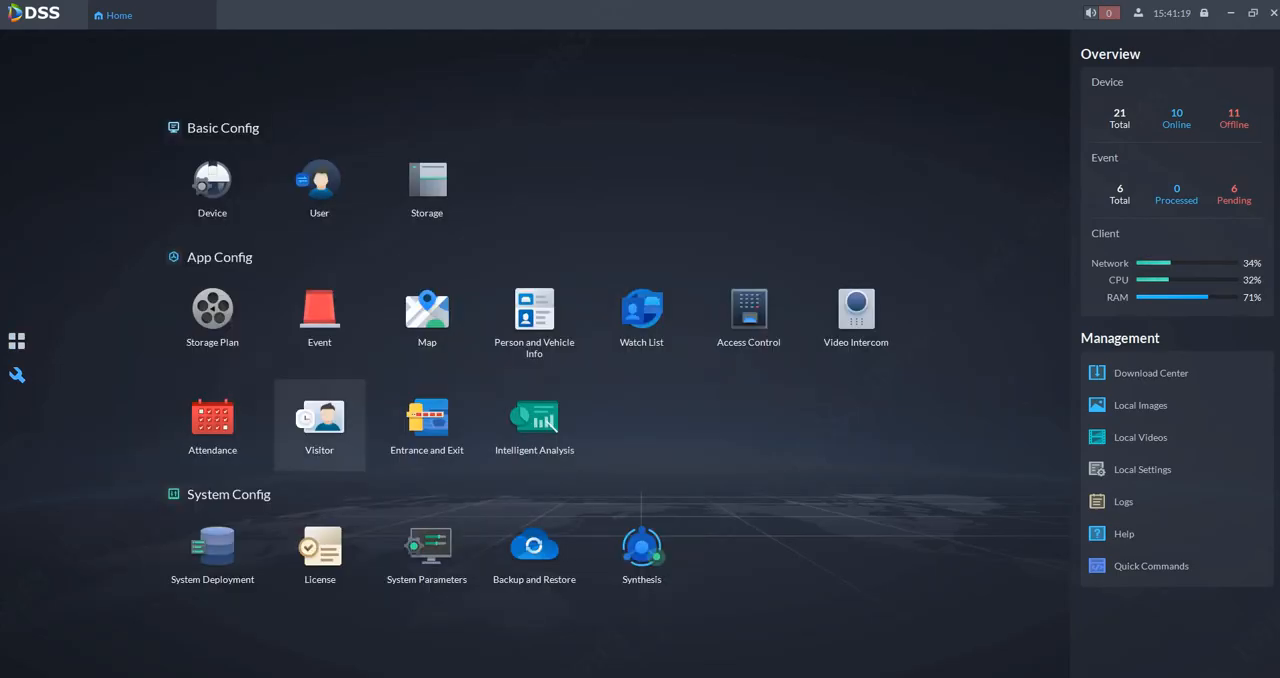
Enable automatic visit for the selected door channels in the visitor settings
left_click(320, 416)
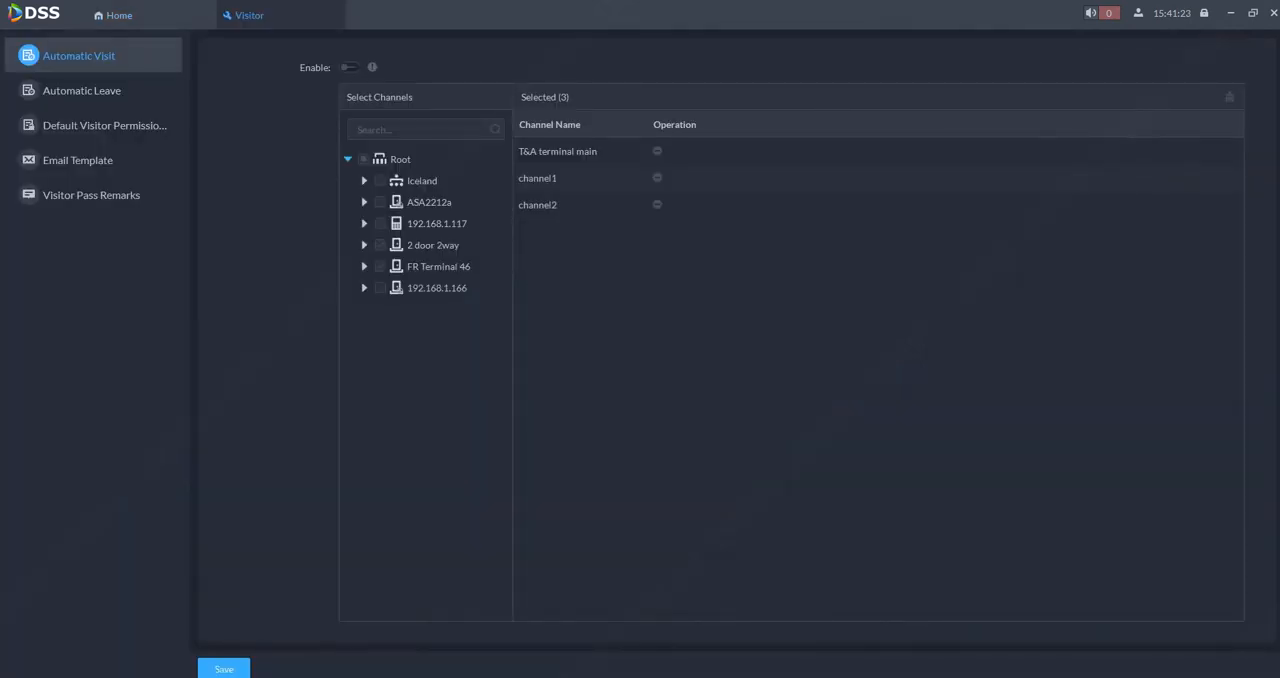
left_click(348, 68)
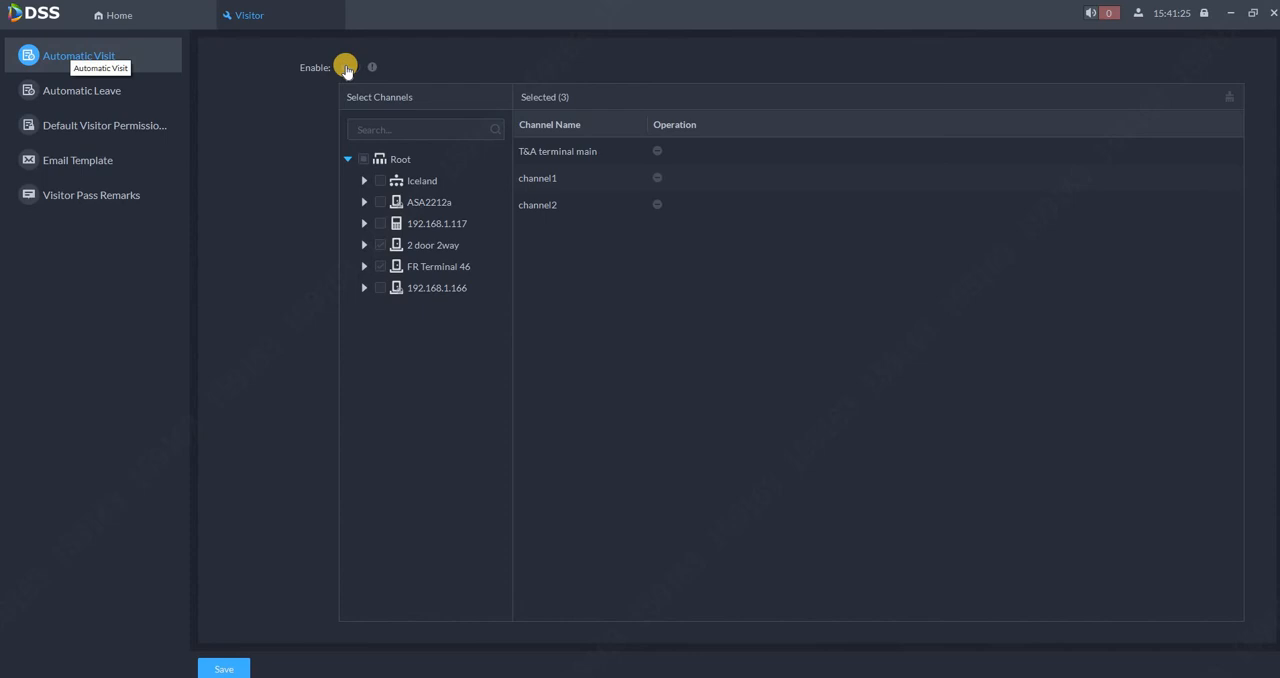
left_click(348, 68)
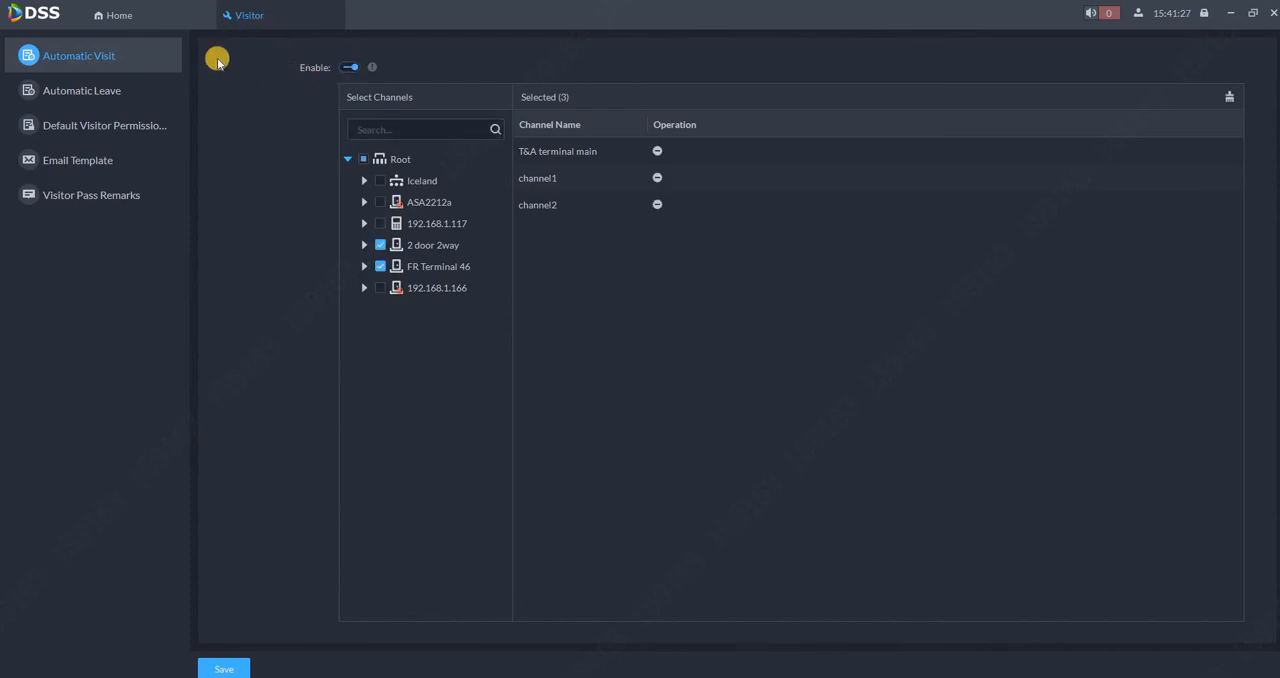
mouse_move(246, 150)
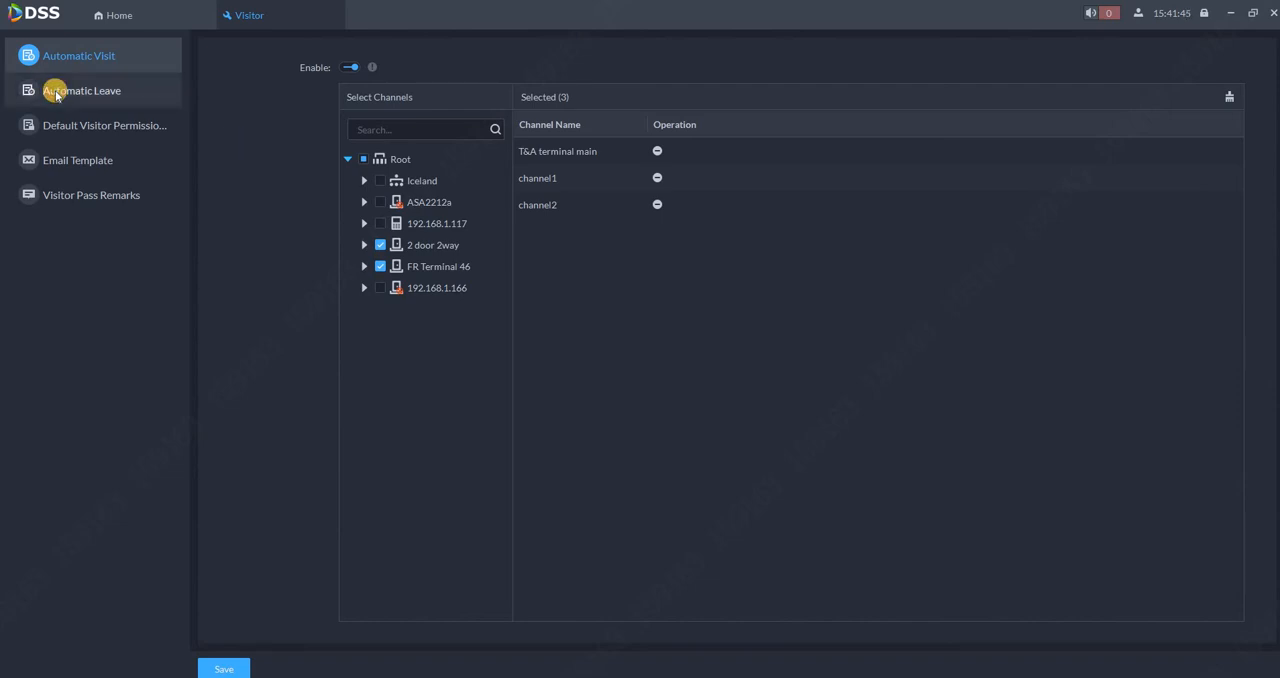
Enable automatic leave for visitors
left_click(80, 90)
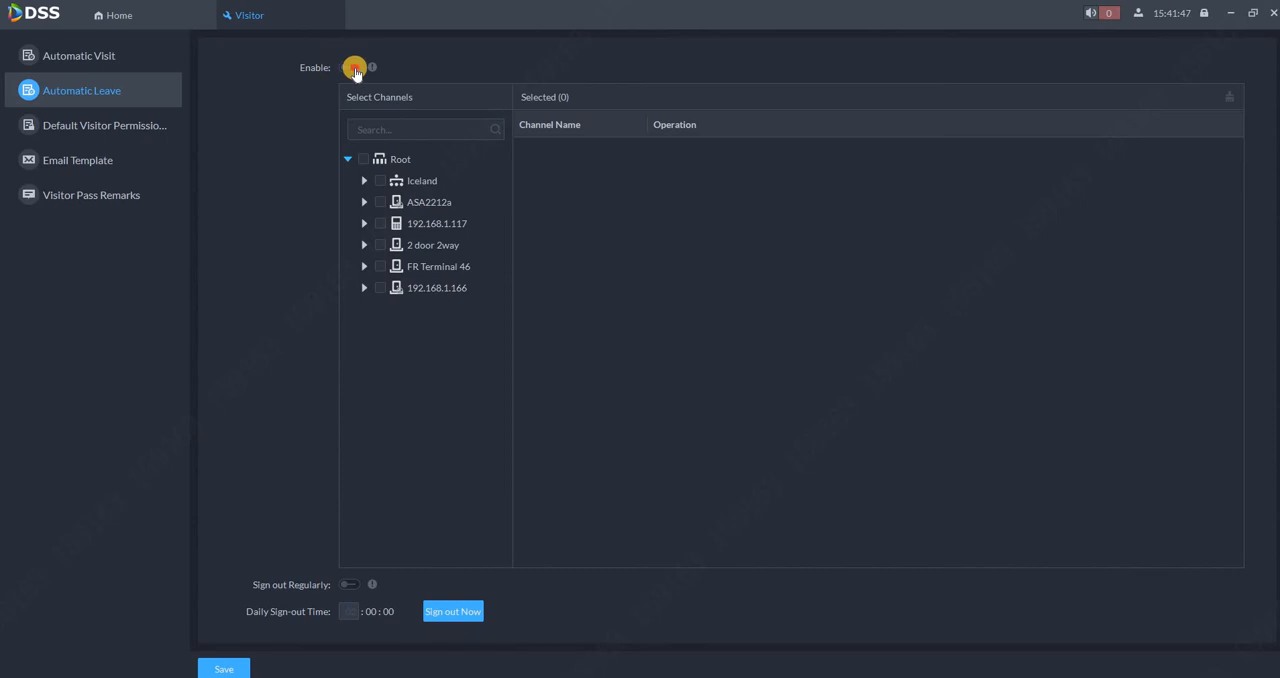
left_click(348, 68)
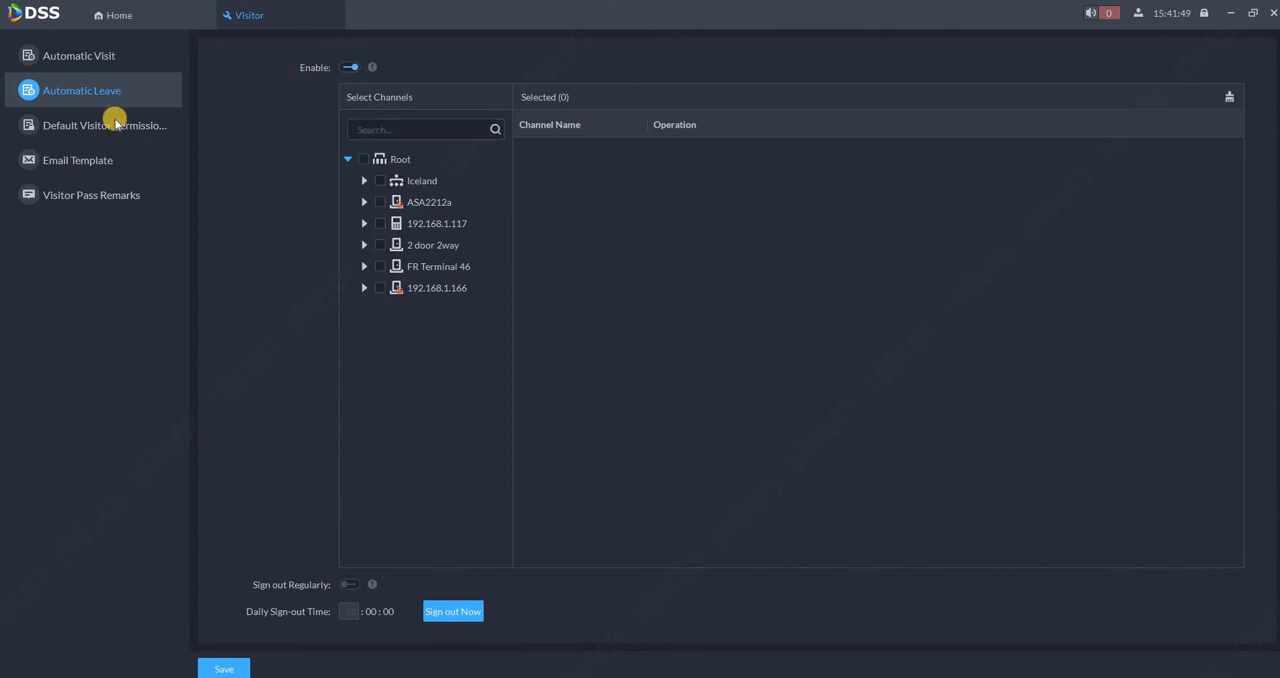
mouse_move(88, 124)
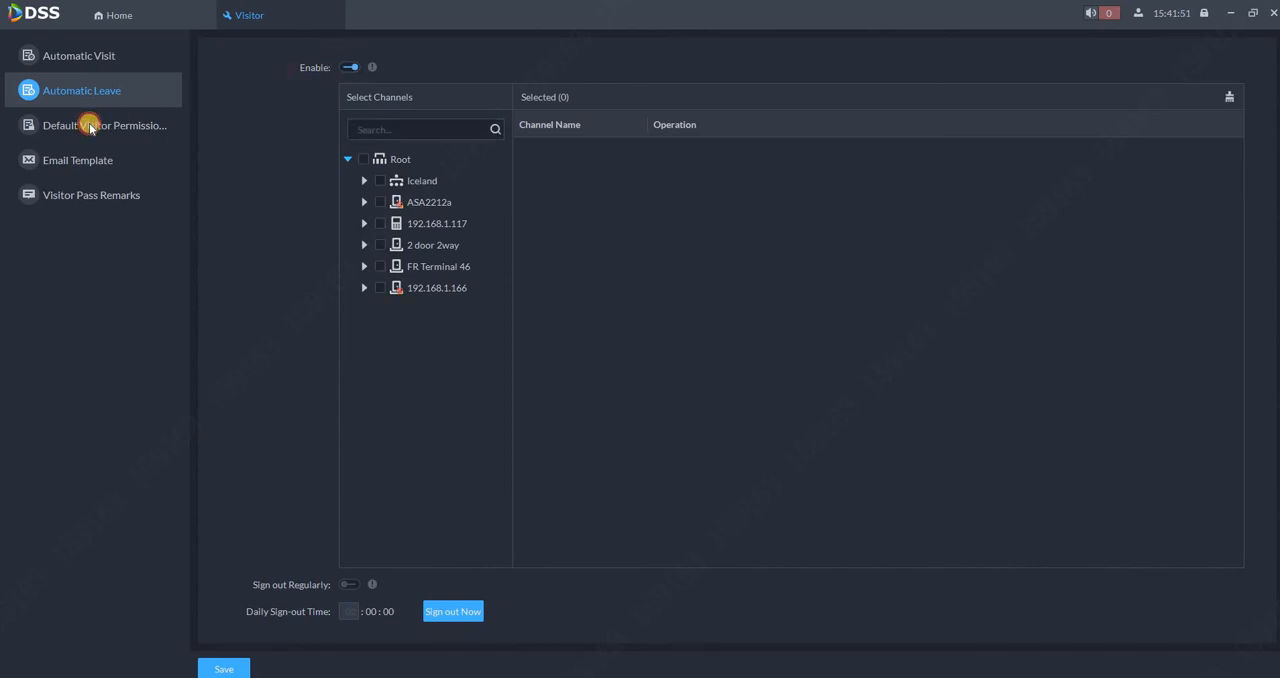
Grant default visitor access through FR Terminal 46, the 192.168.1.117 intercom and 2 door 2way, then review Entrance and Exit
left_click(104, 124)
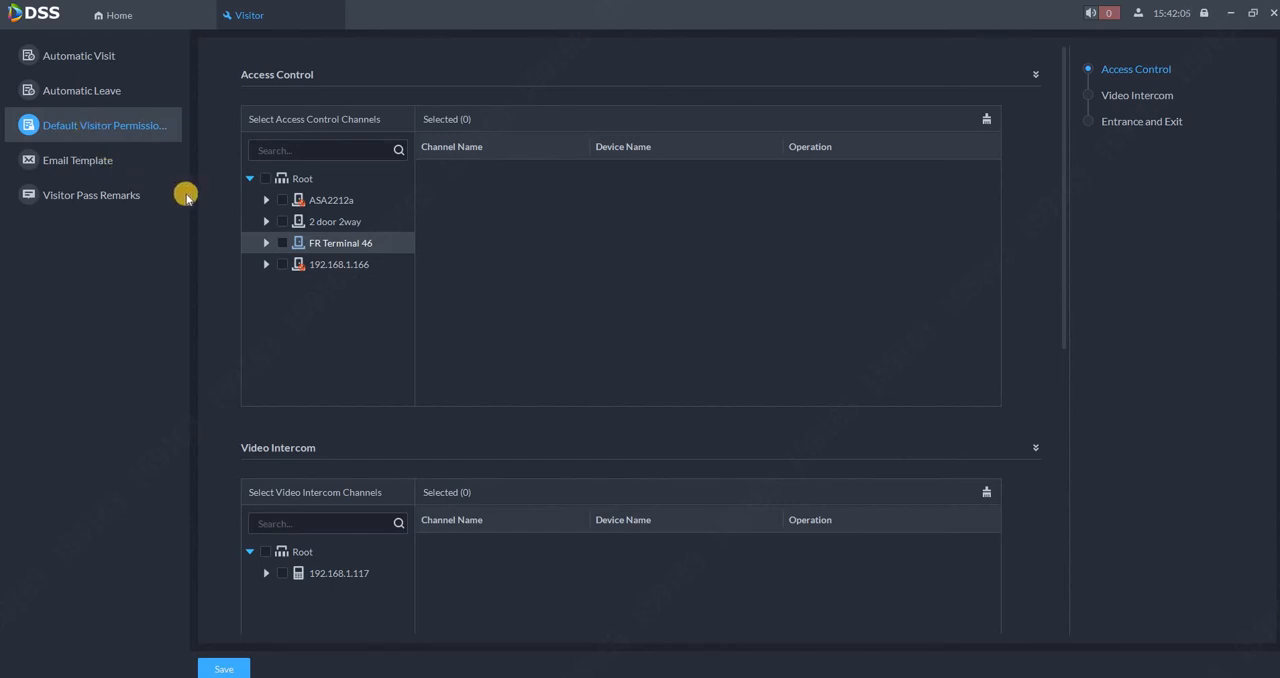
mouse_move(252, 212)
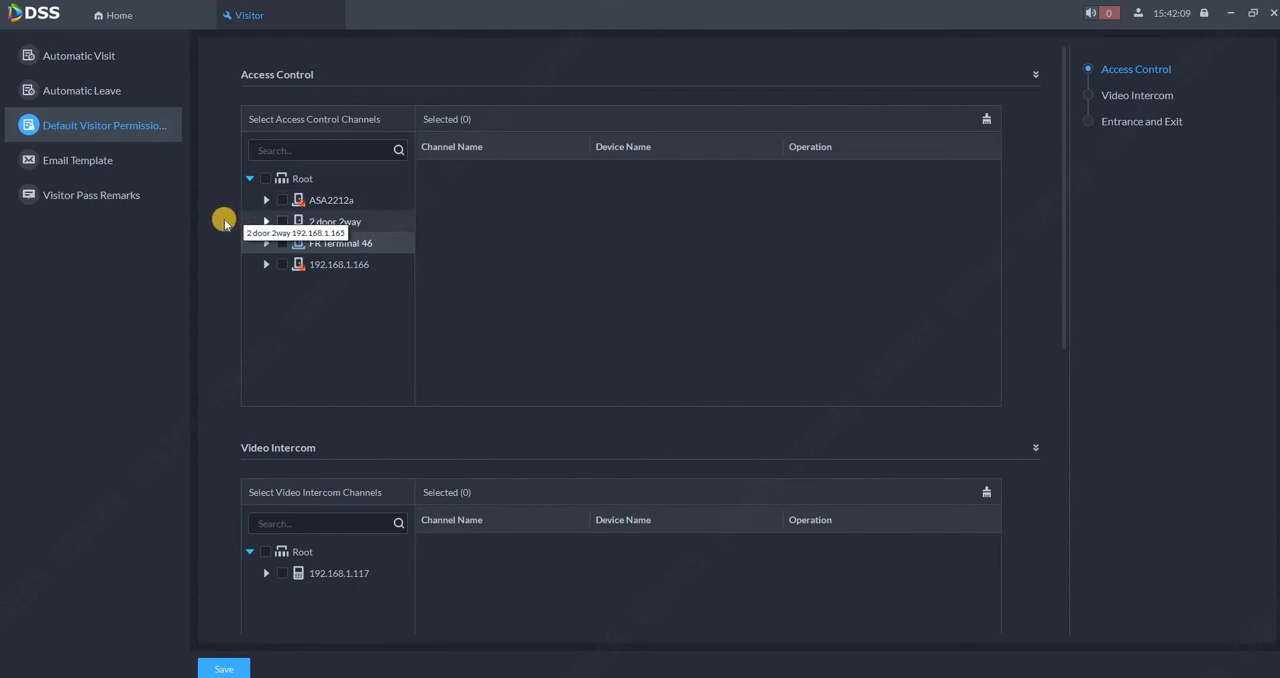
left_click(282, 244)
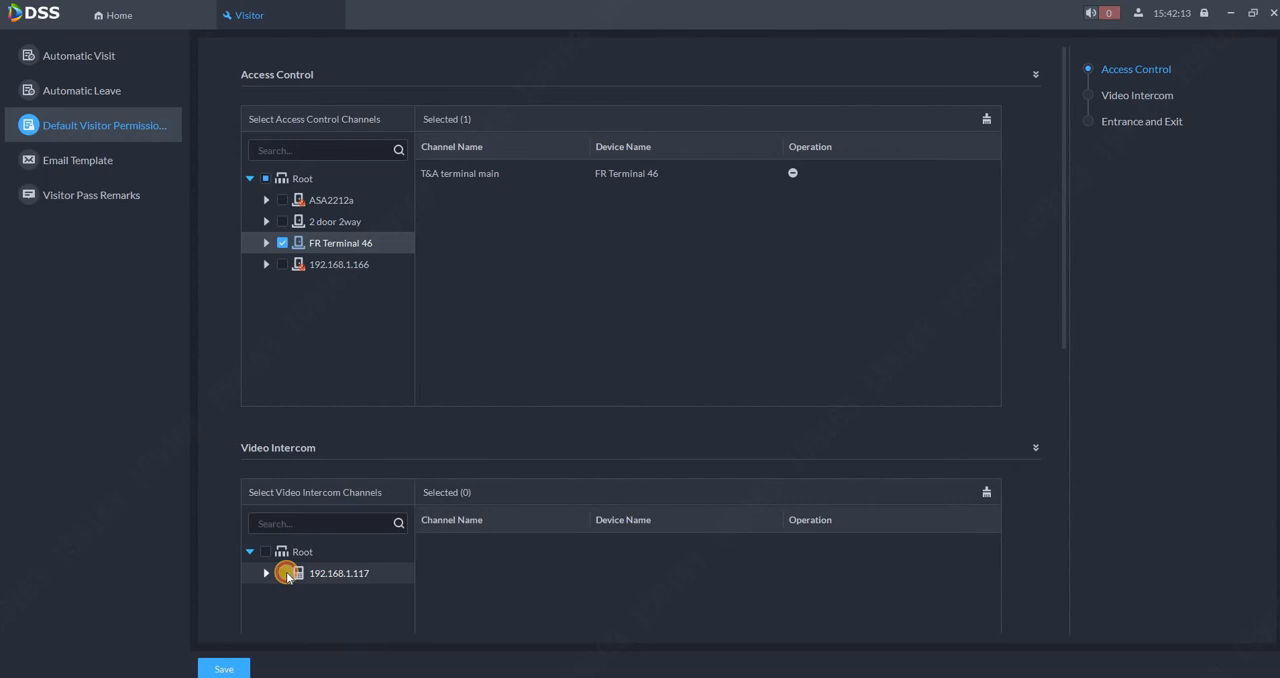
left_click(264, 572)
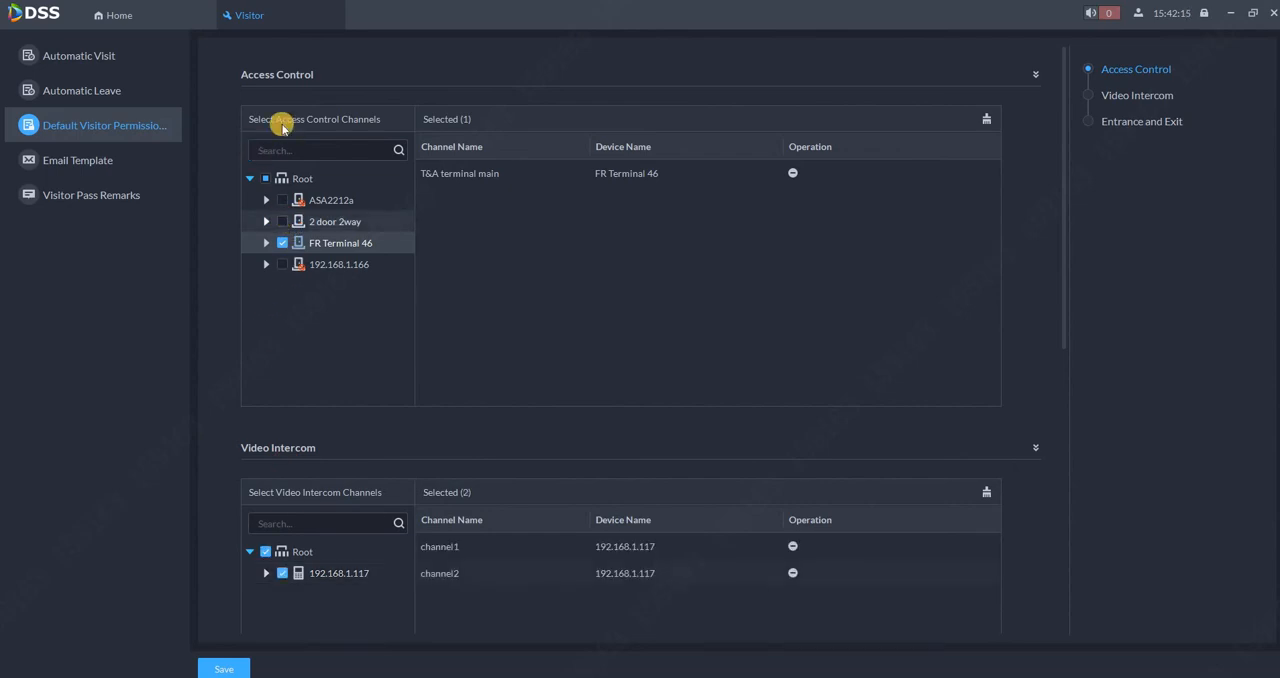
mouse_move(378, 380)
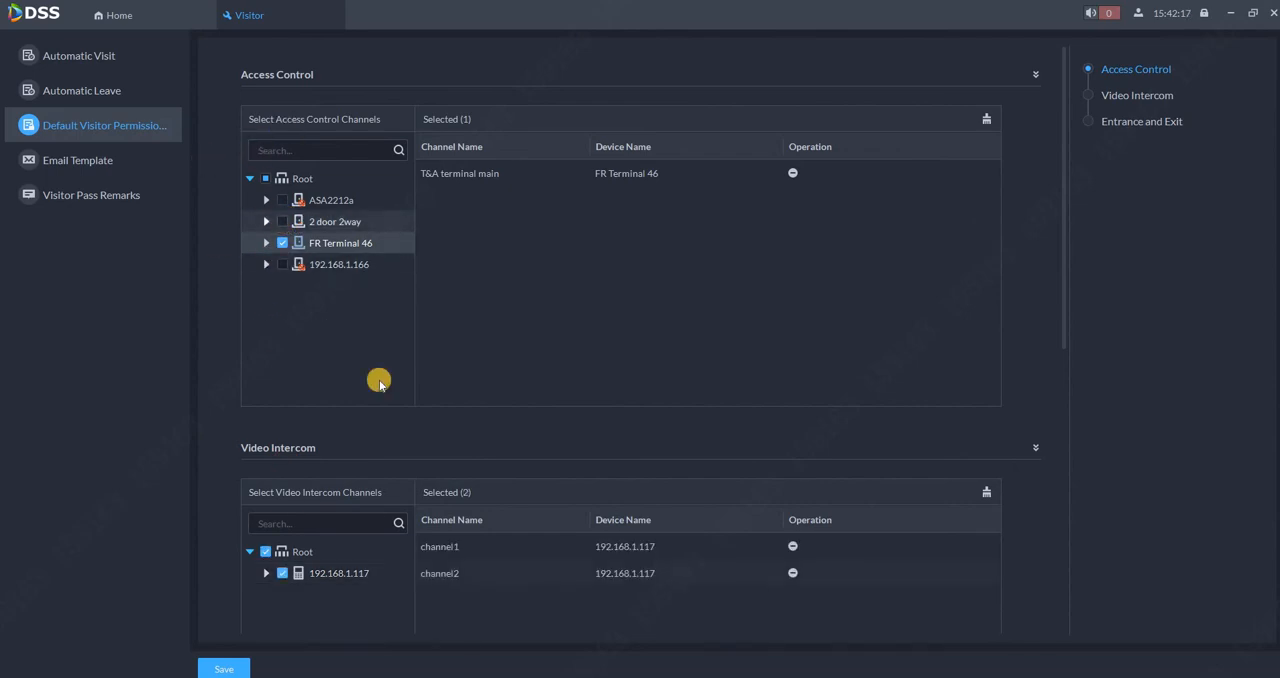
left_click(284, 220)
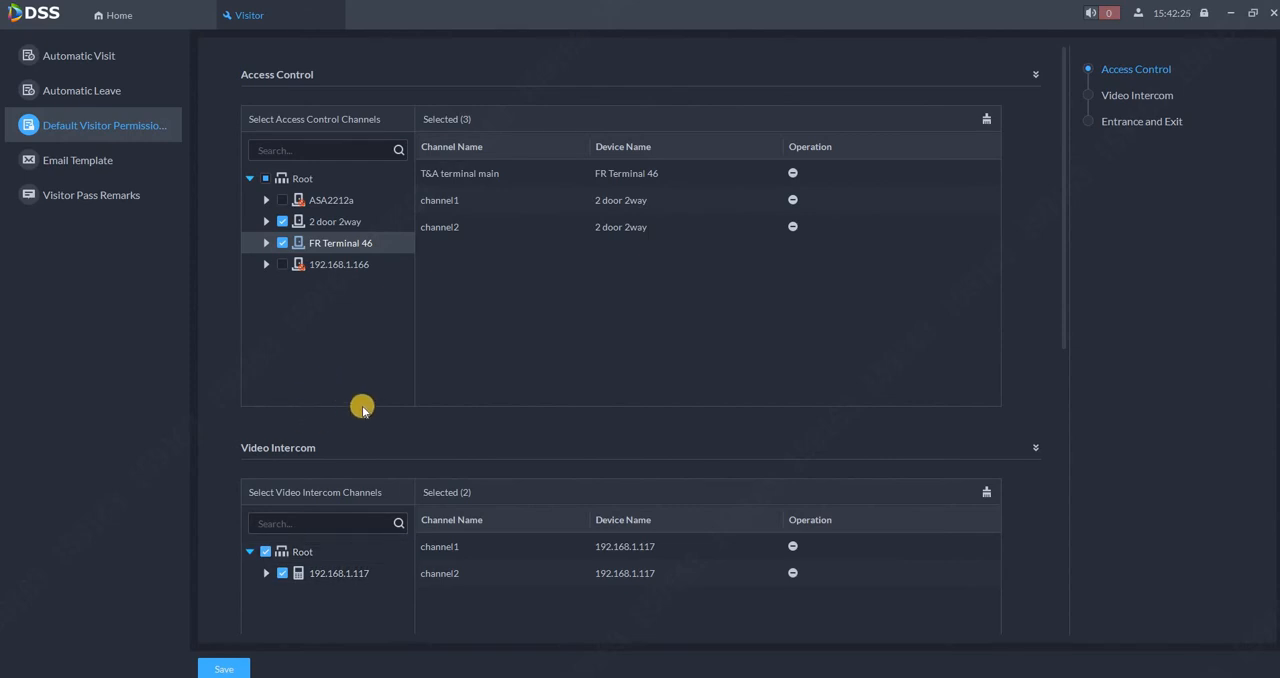
scroll("down", 3)
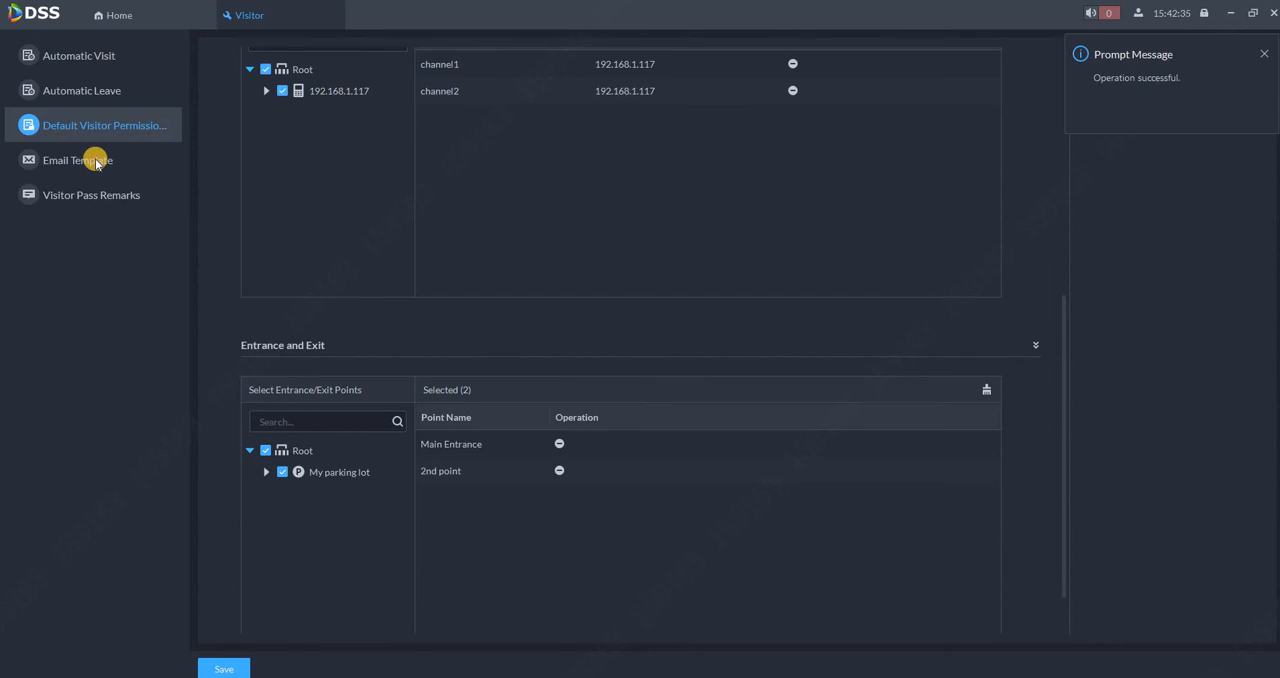
Enable the Visitor Appointment (Visitor) email template
left_click(76, 160)
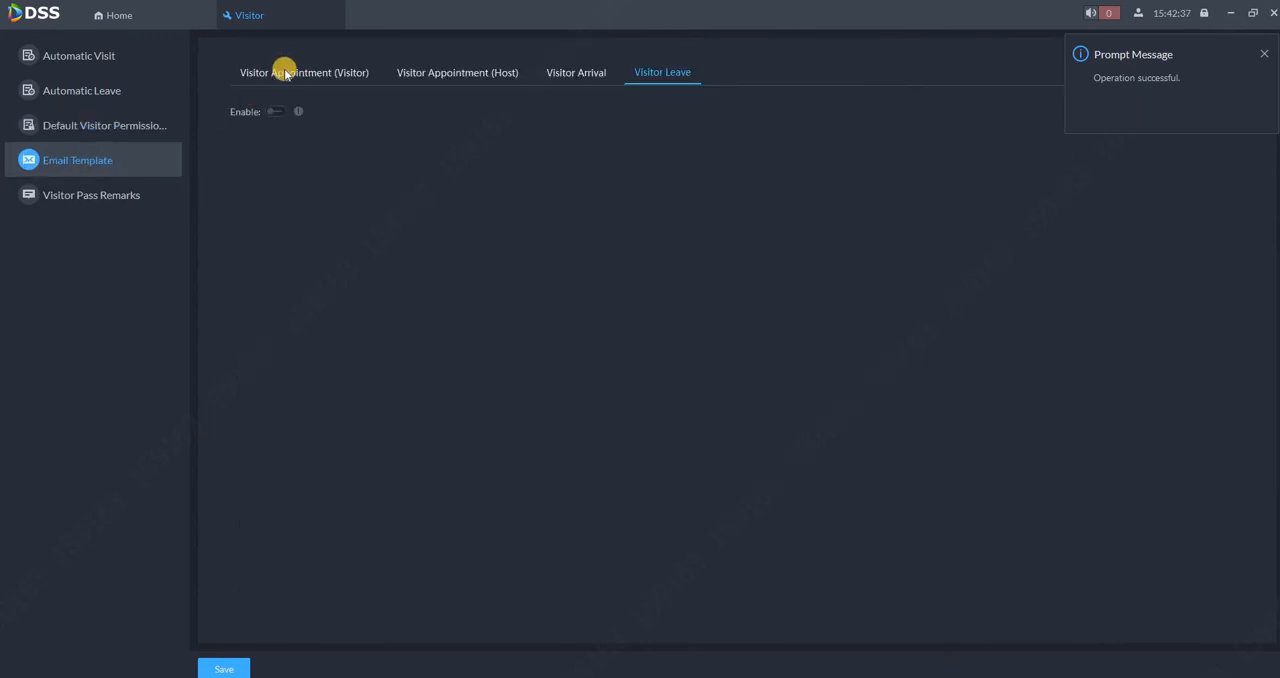
left_click(304, 72)
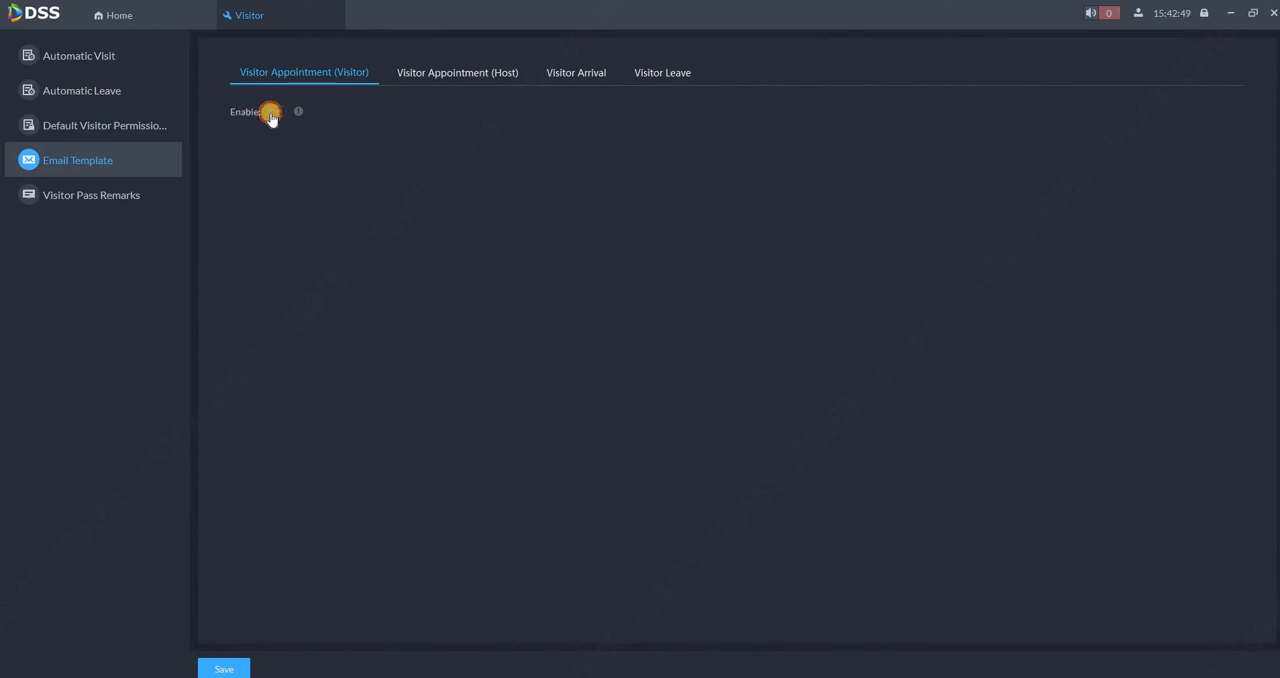
left_click(272, 112)
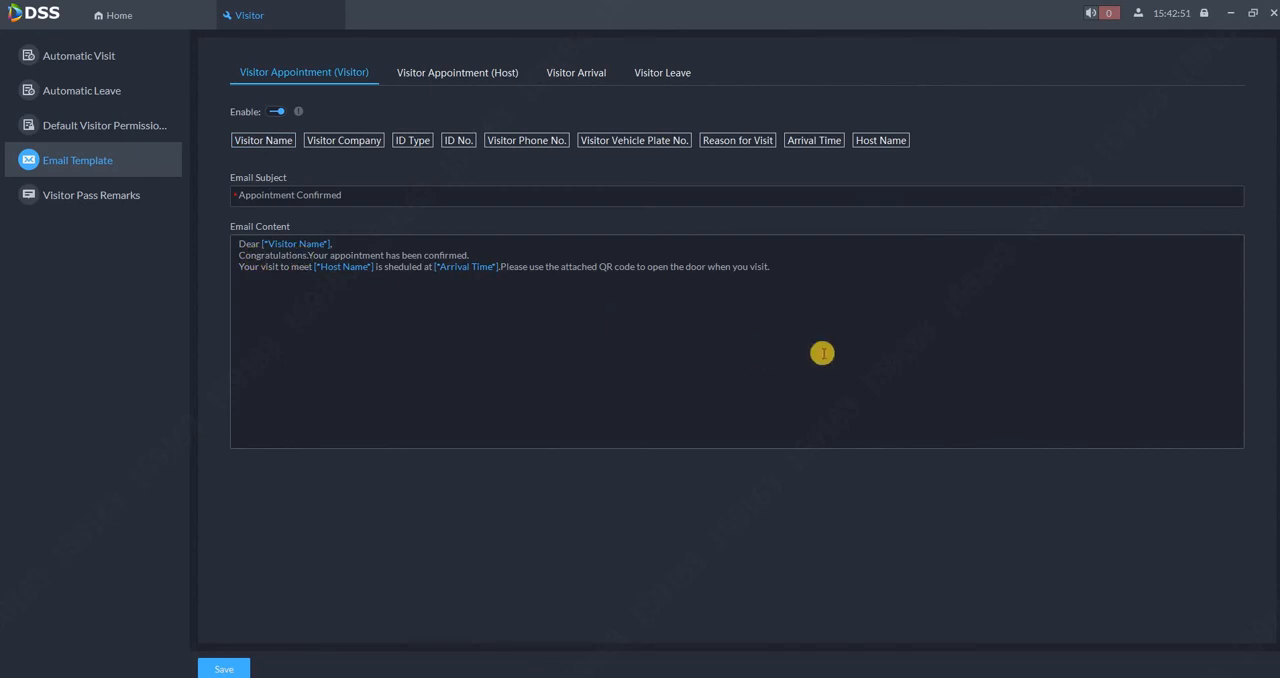
mouse_move(792, 268)
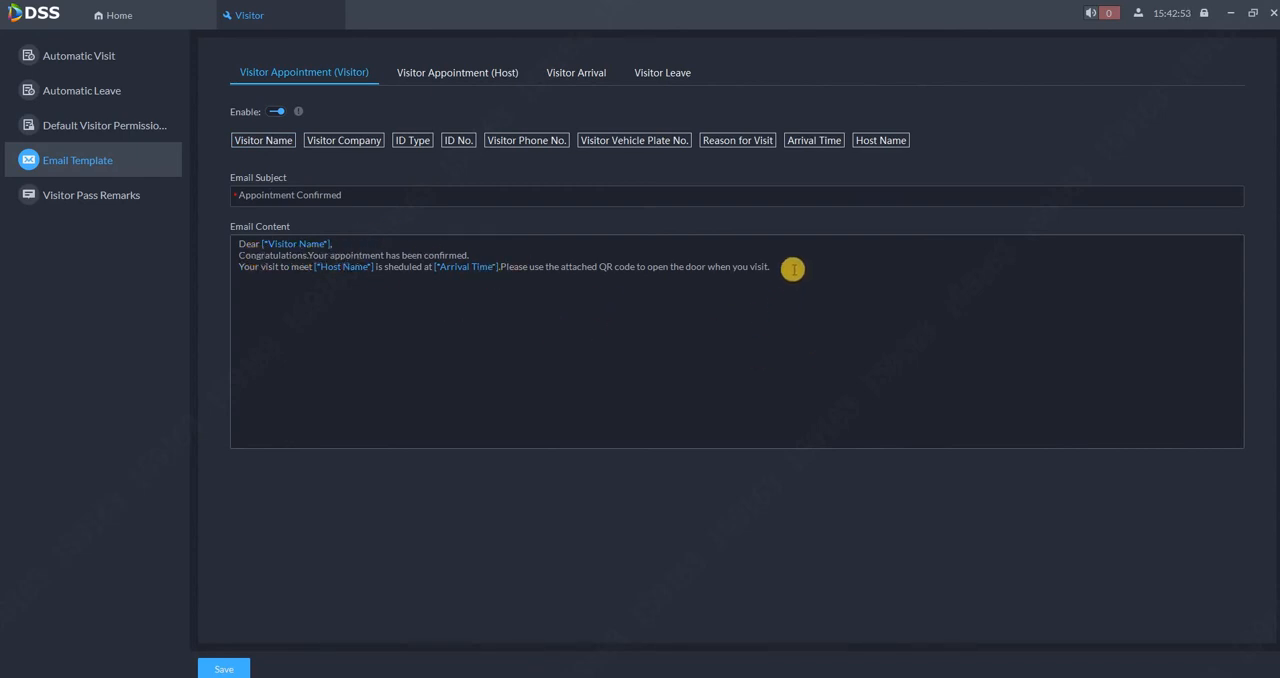
Append a closing line asking visitors to park on Dahua parking lot to the email content
left_click(768, 266)
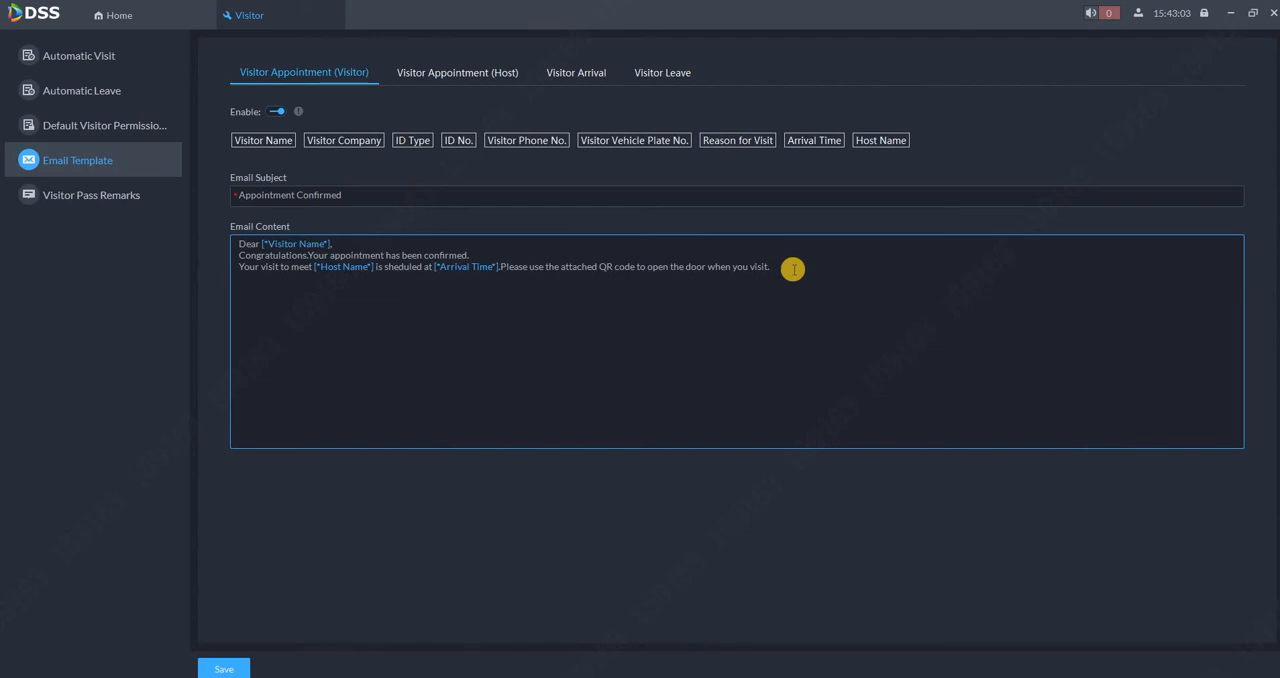
type("Park you car")
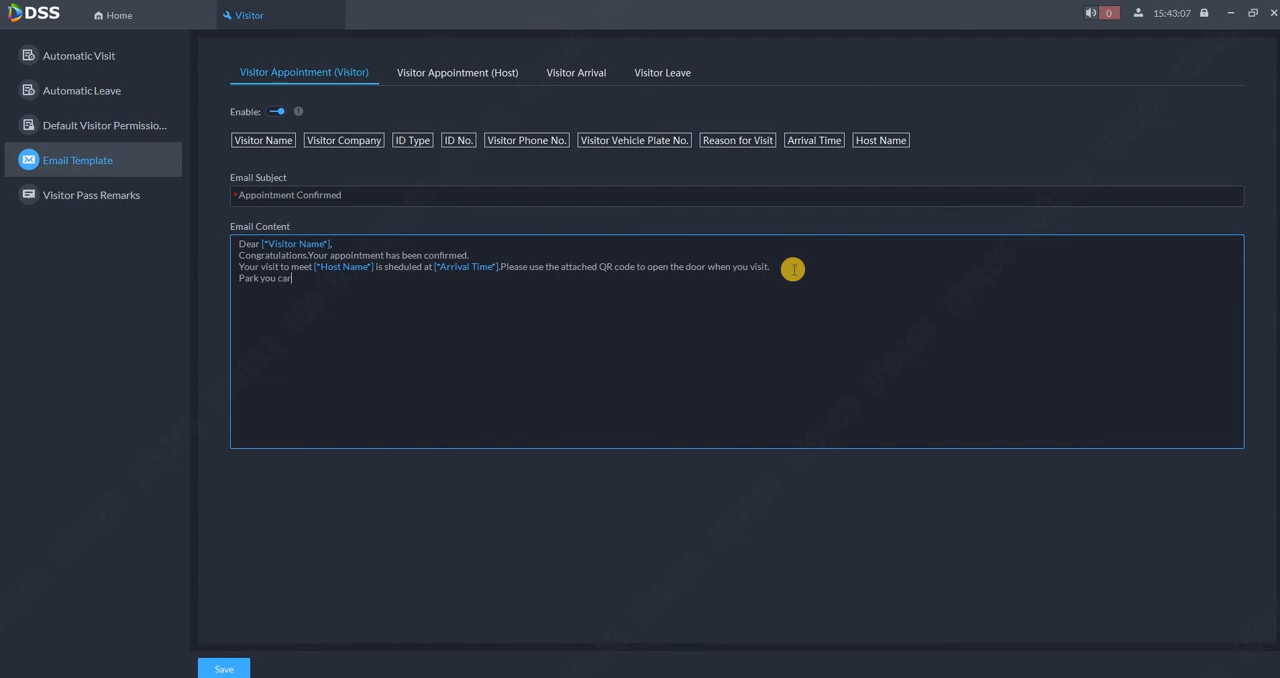
type("on Dahua parking lot")
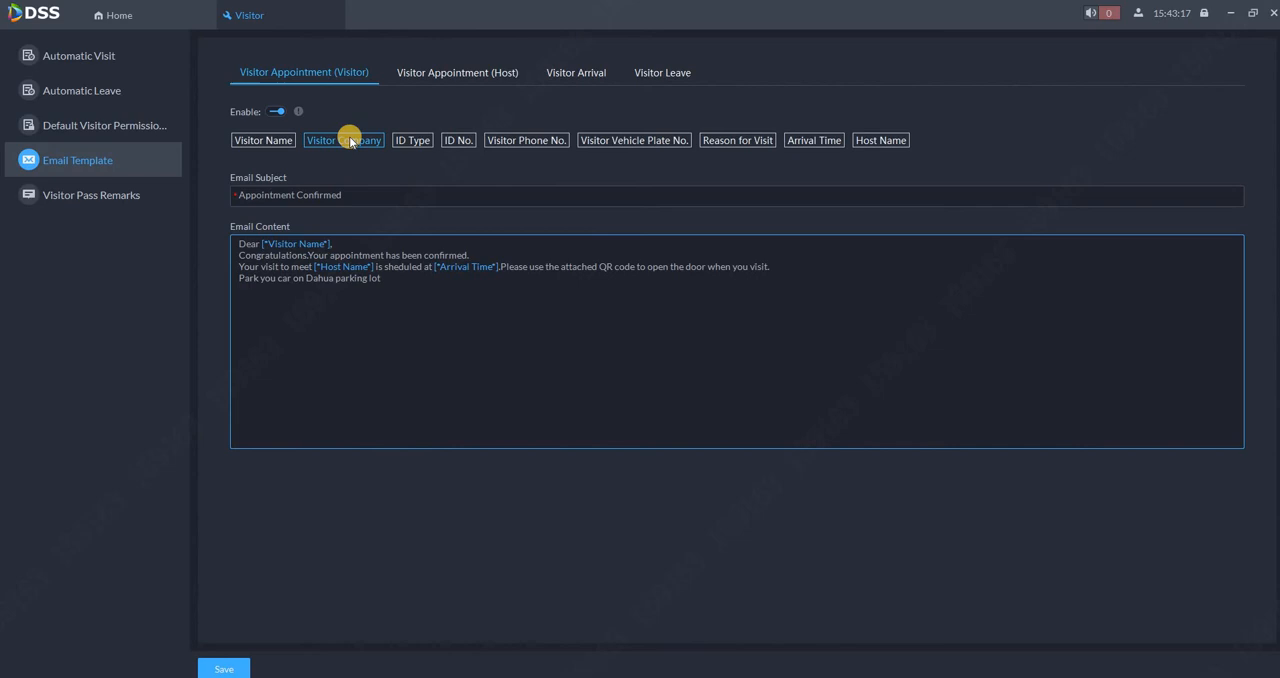
mouse_move(456, 72)
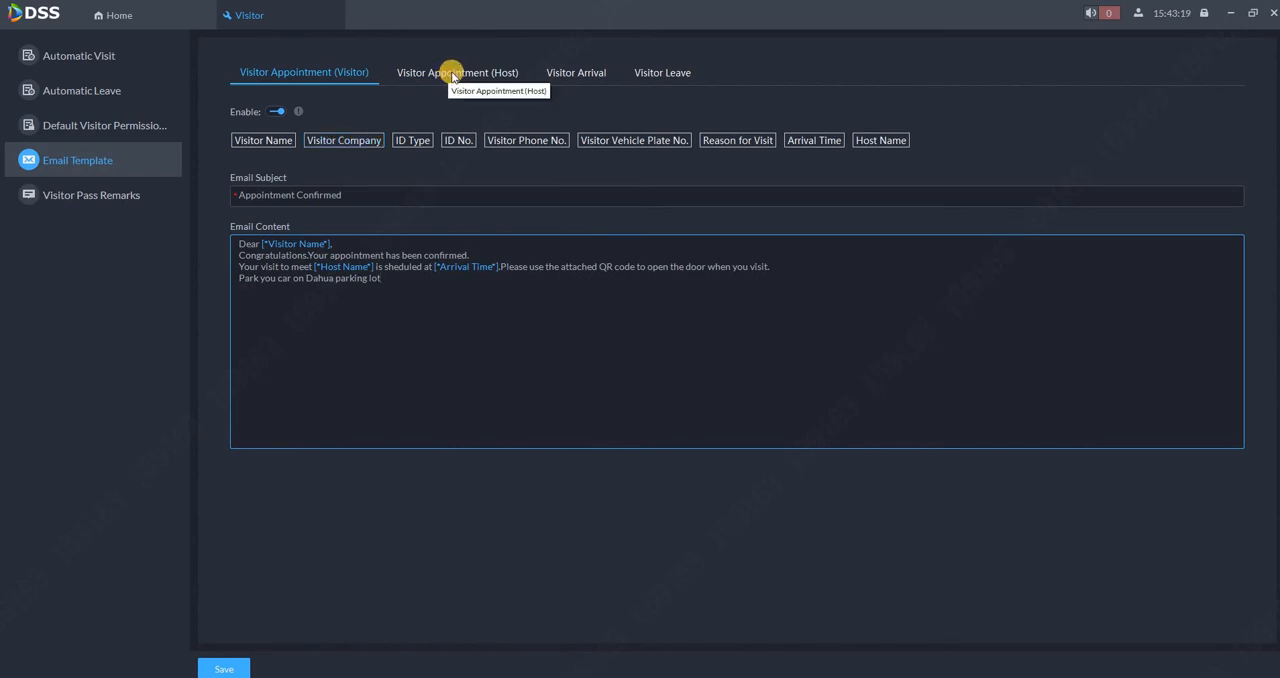
Enable the Visitor Appointment (Host) email and add a 'Pick him up' line after the phone number
left_click(456, 72)
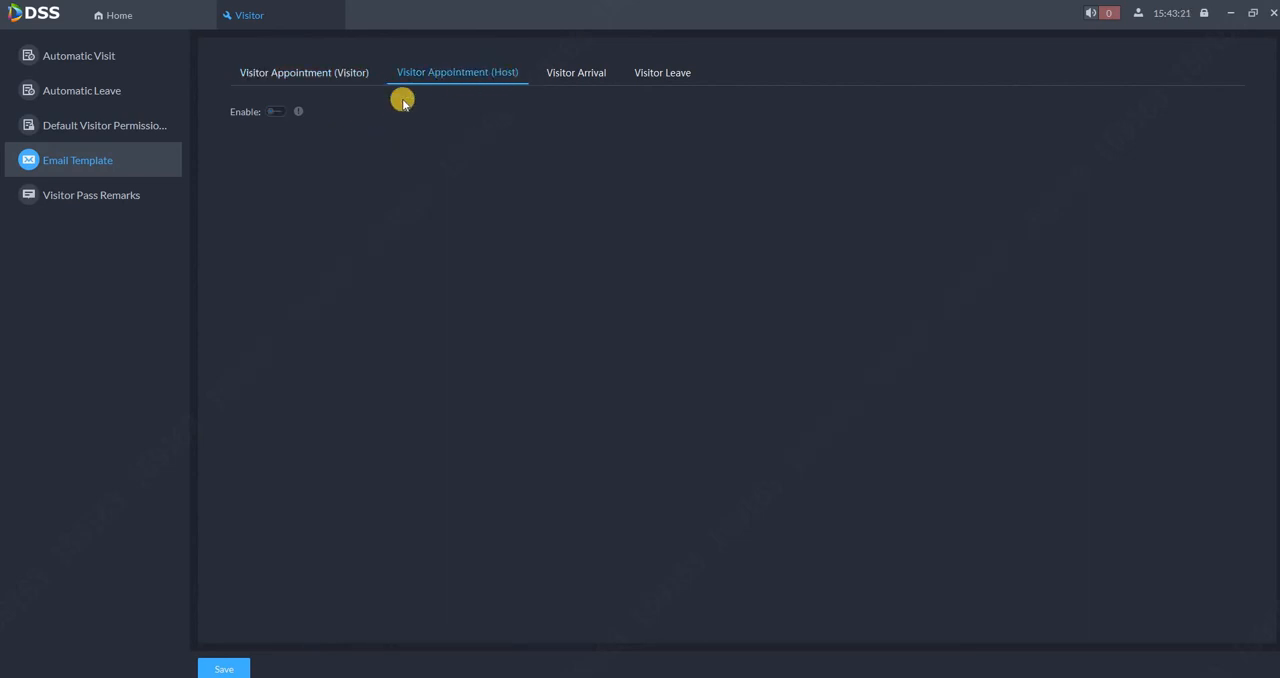
left_click(274, 112)
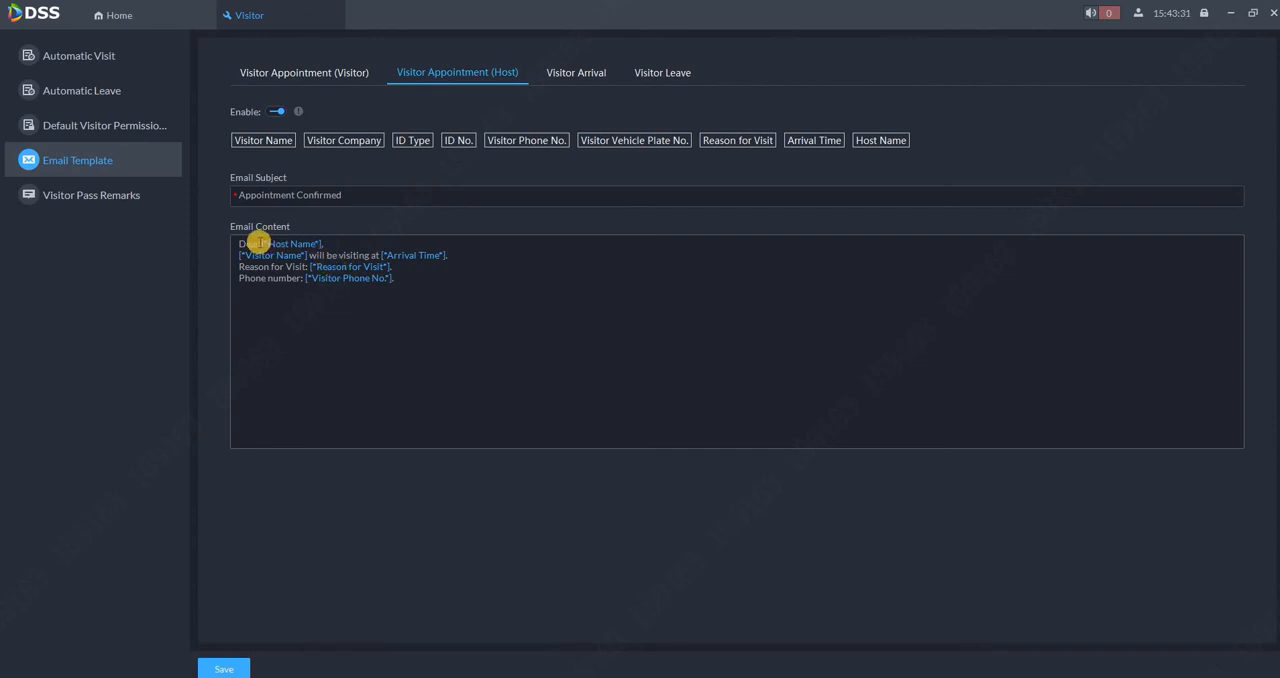
mouse_move(416, 282)
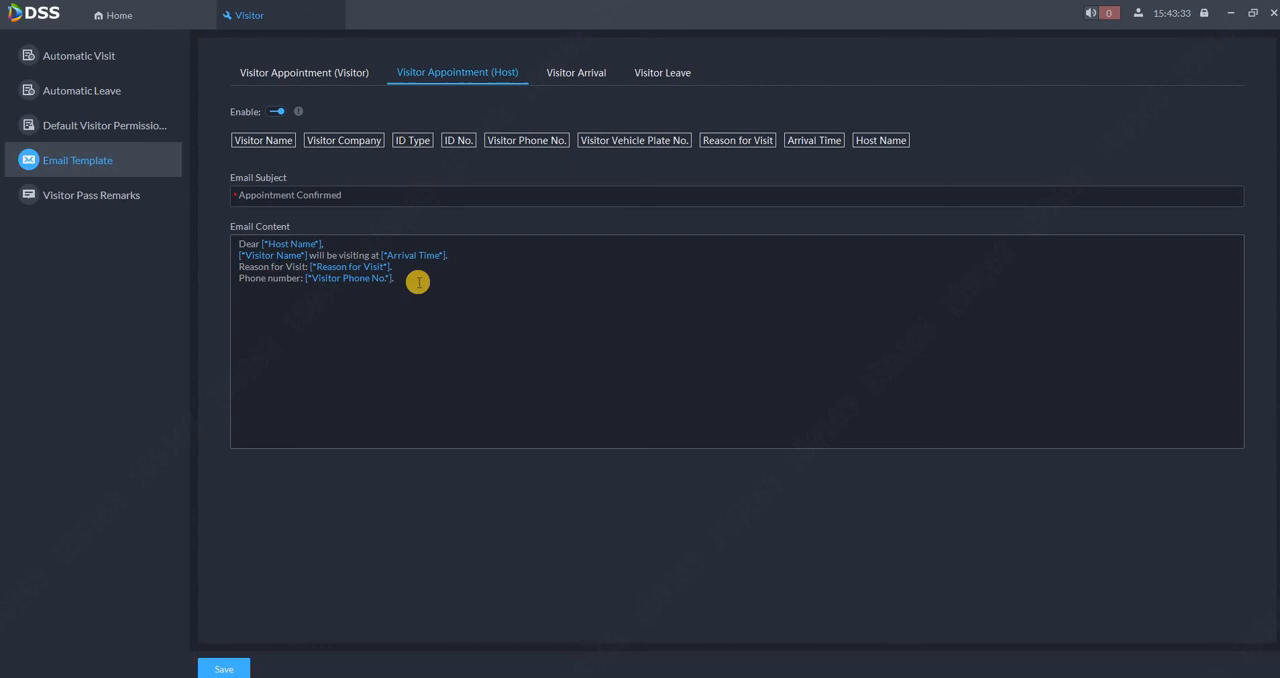
left_click(396, 278)
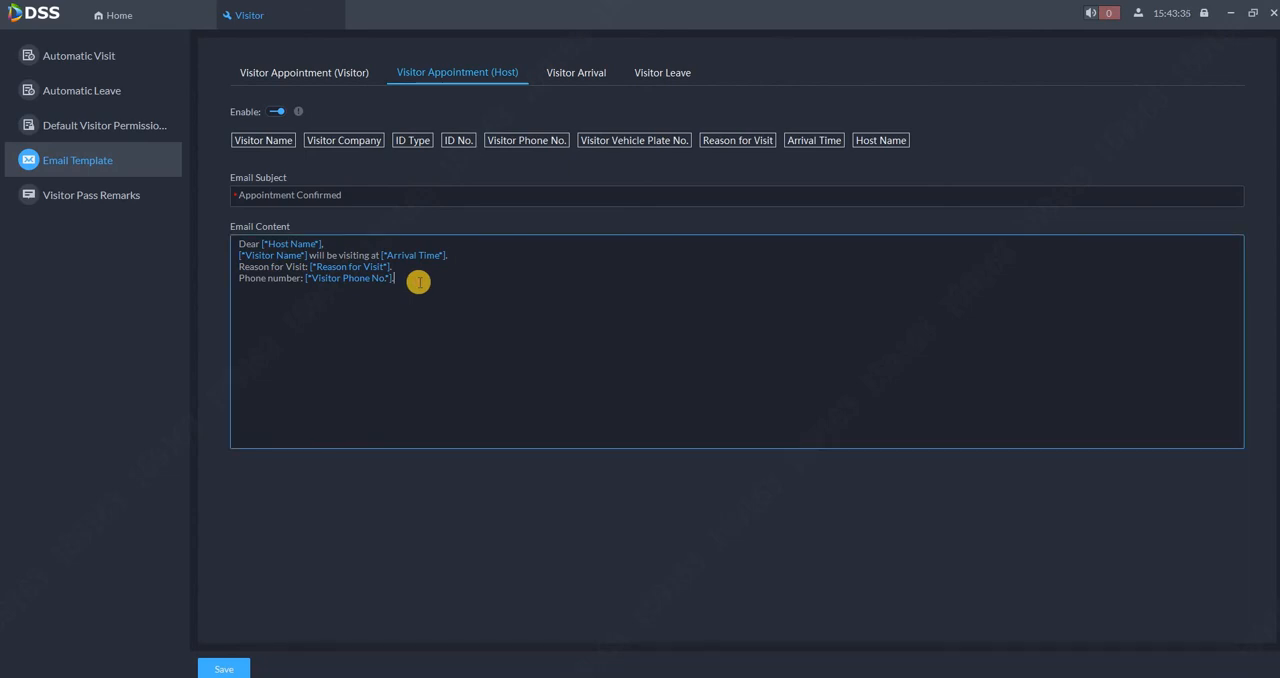
type("p")
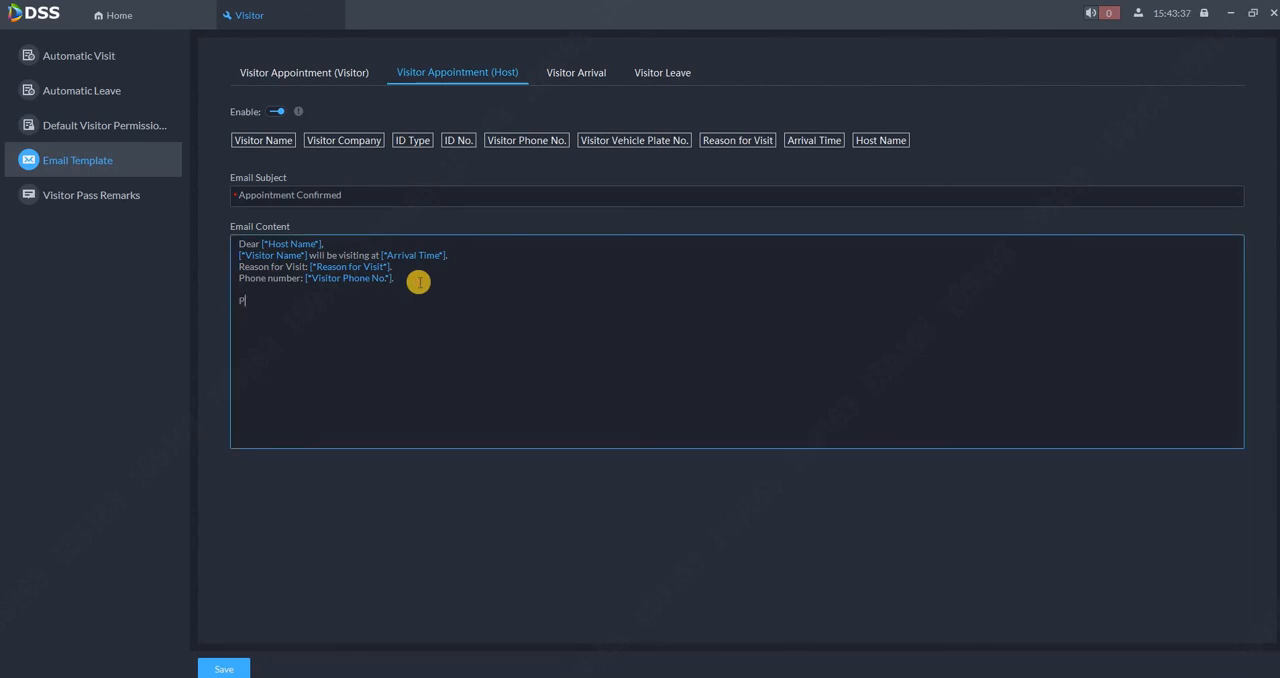
type("ick him up")
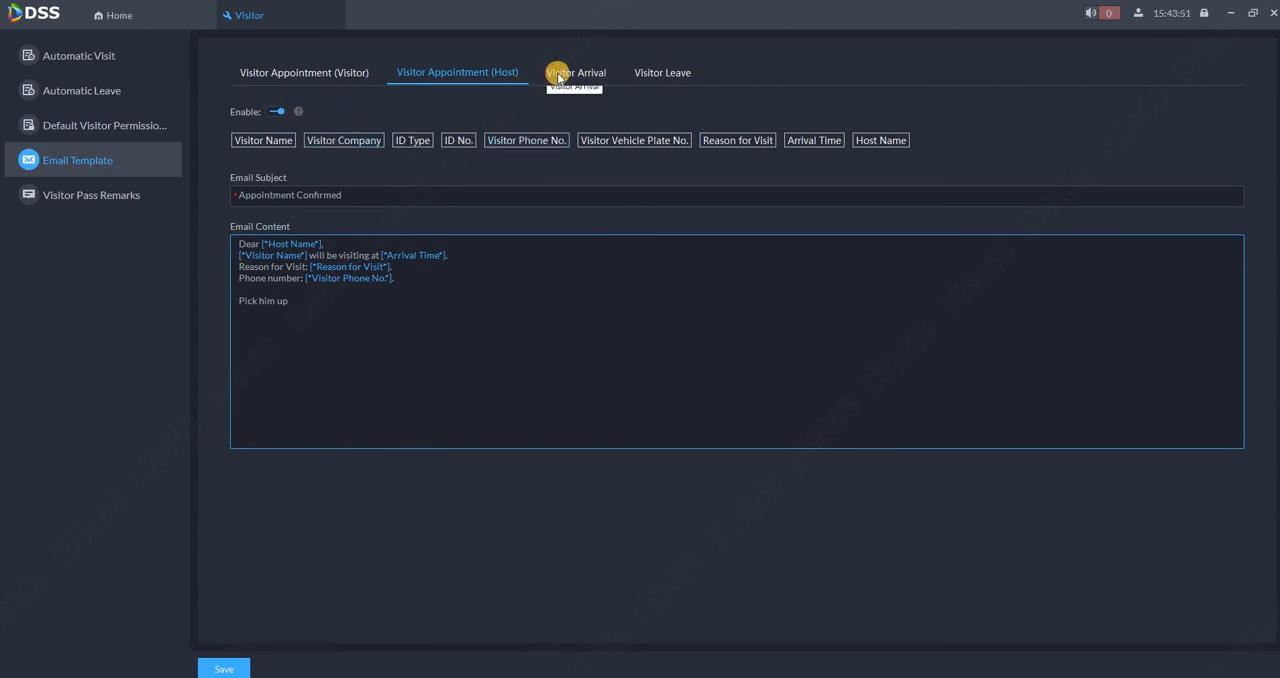
Enable the visitor arrival email, check the visitor leave email and save the templates
left_click(576, 72)
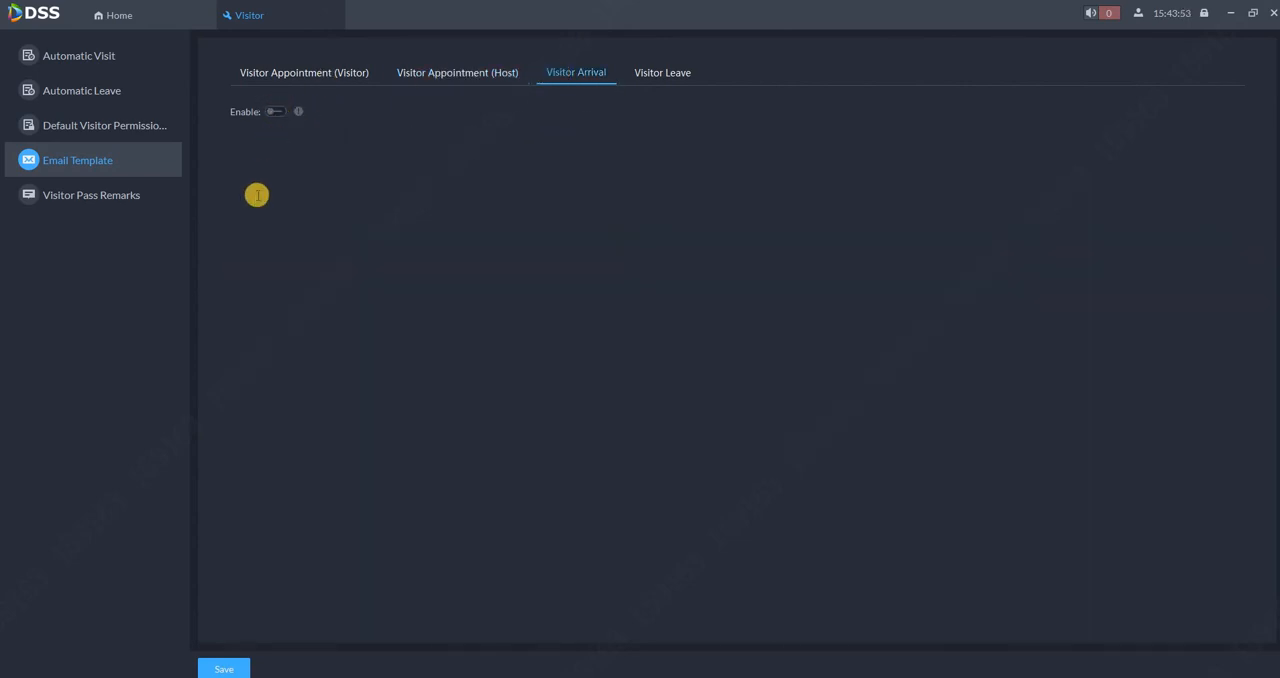
left_click(274, 112)
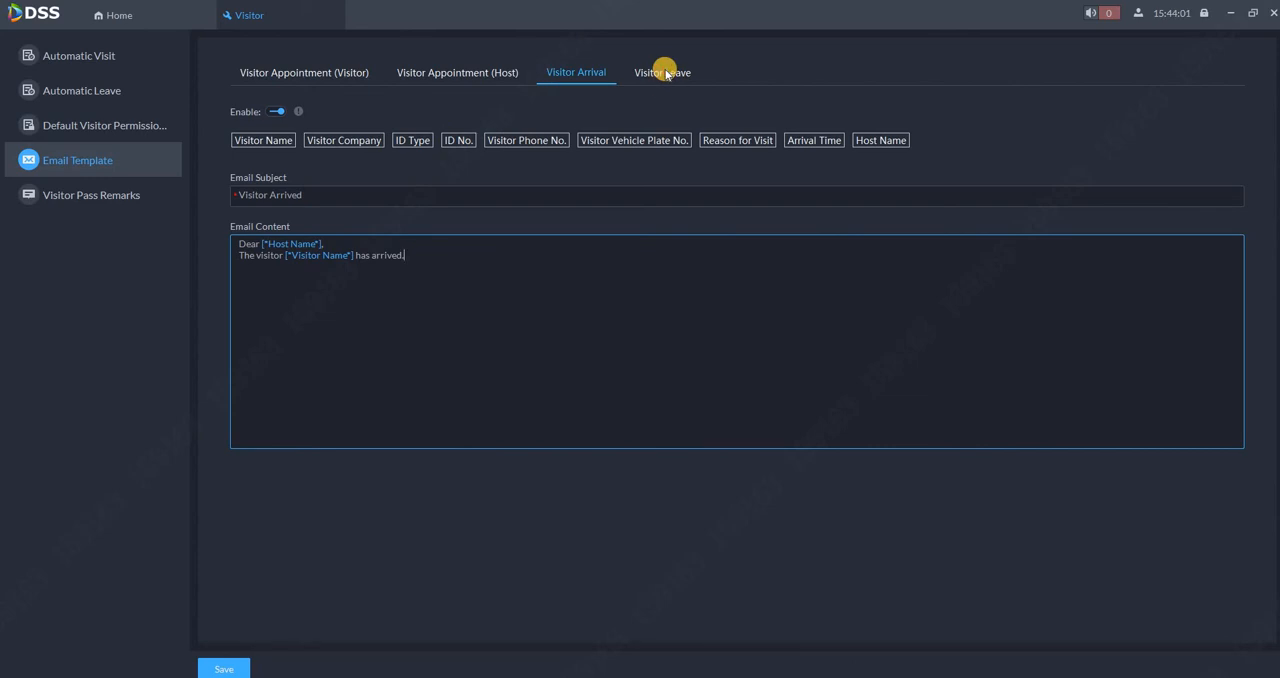
left_click(662, 72)
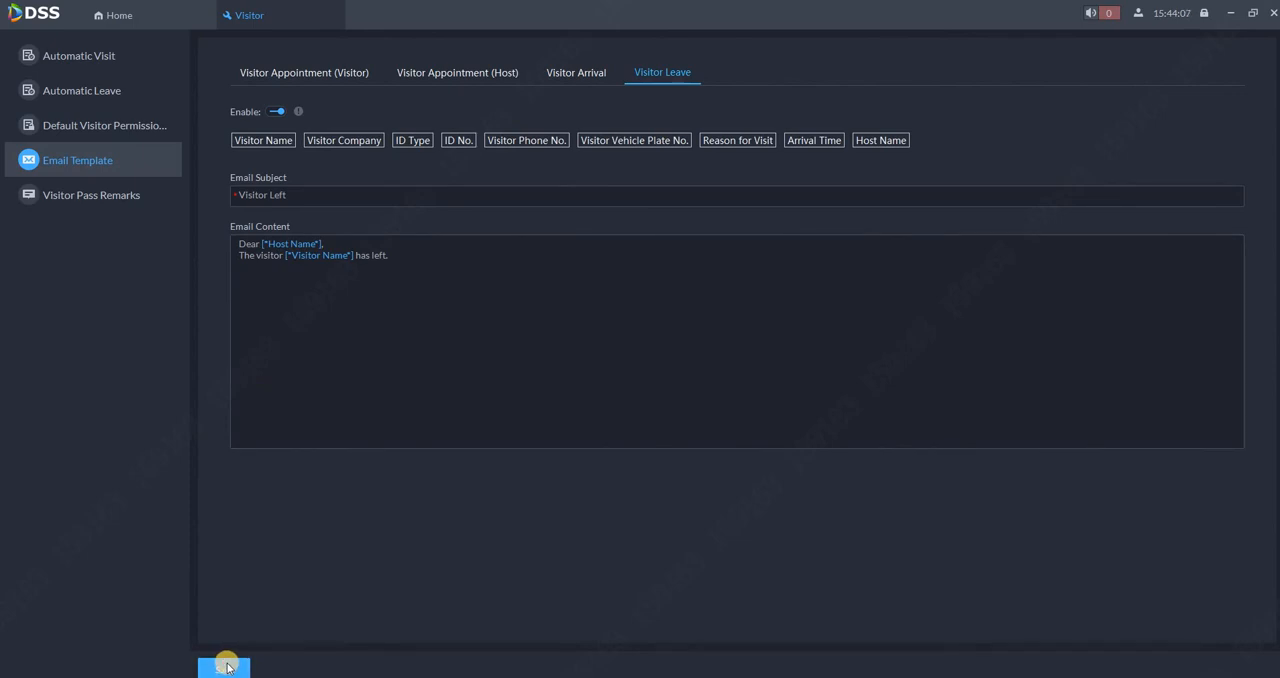
left_click(224, 668)
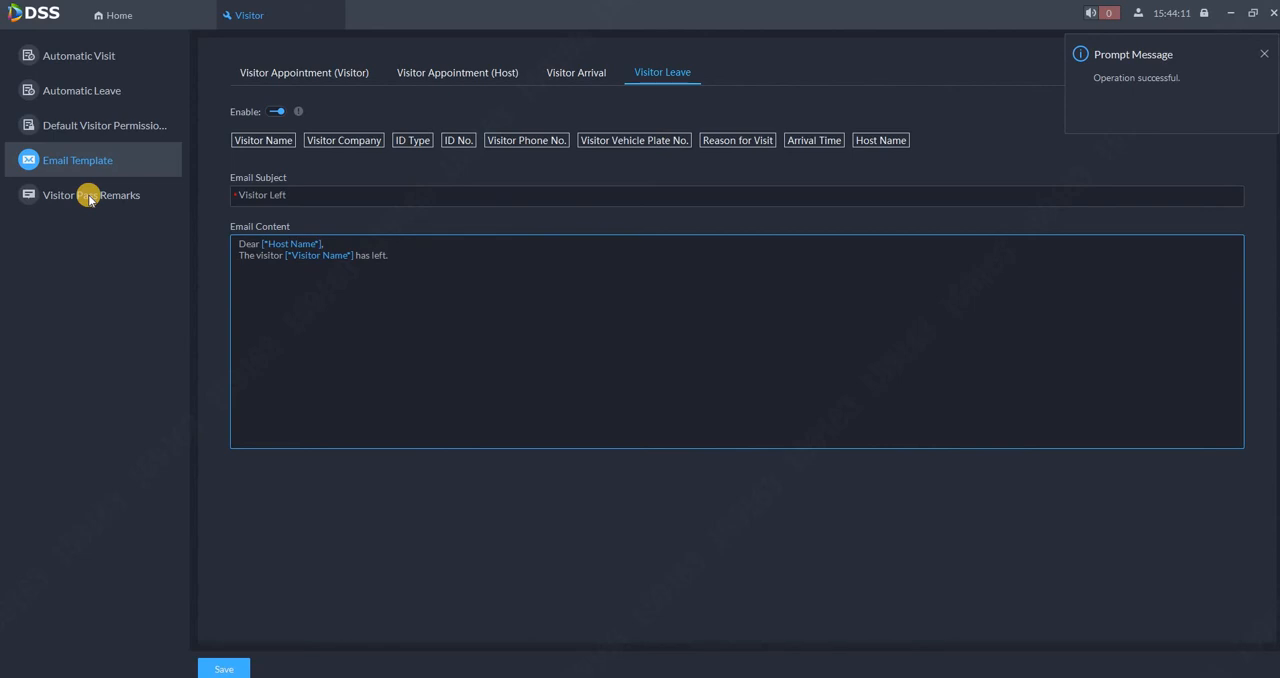
Set the visitor pass remark to 'Welcome to Dahua' and save it
left_click(92, 196)
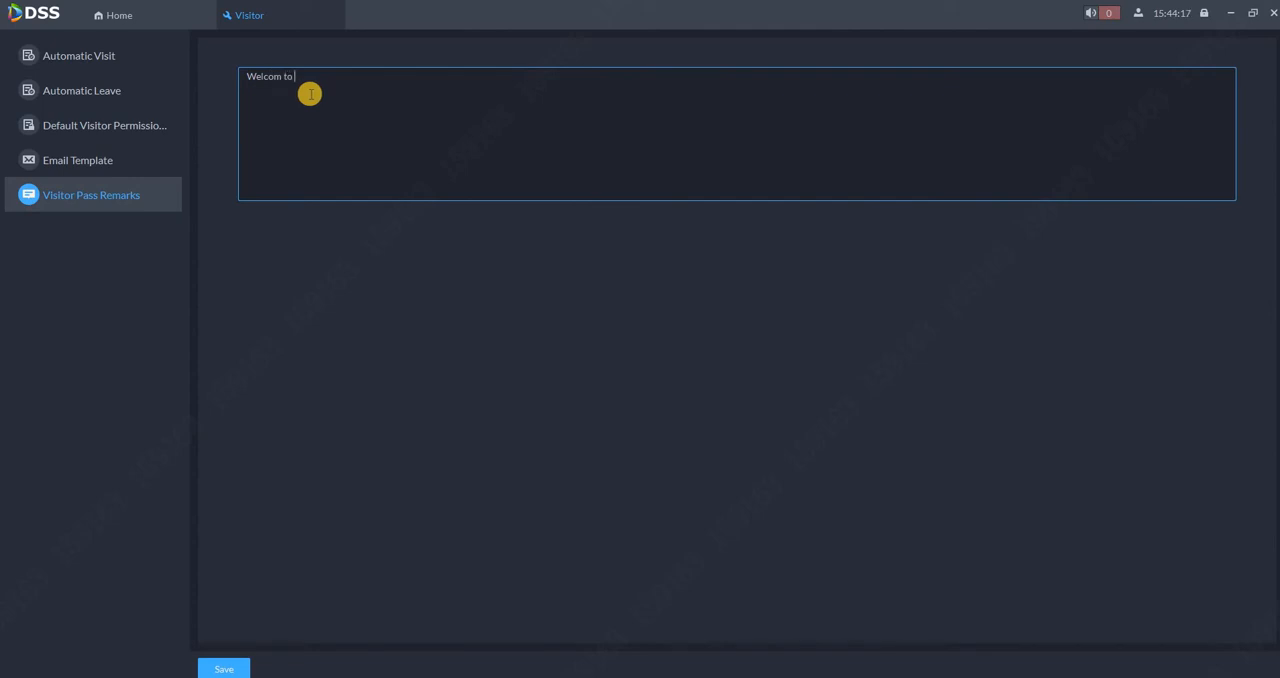
type("Dahua")
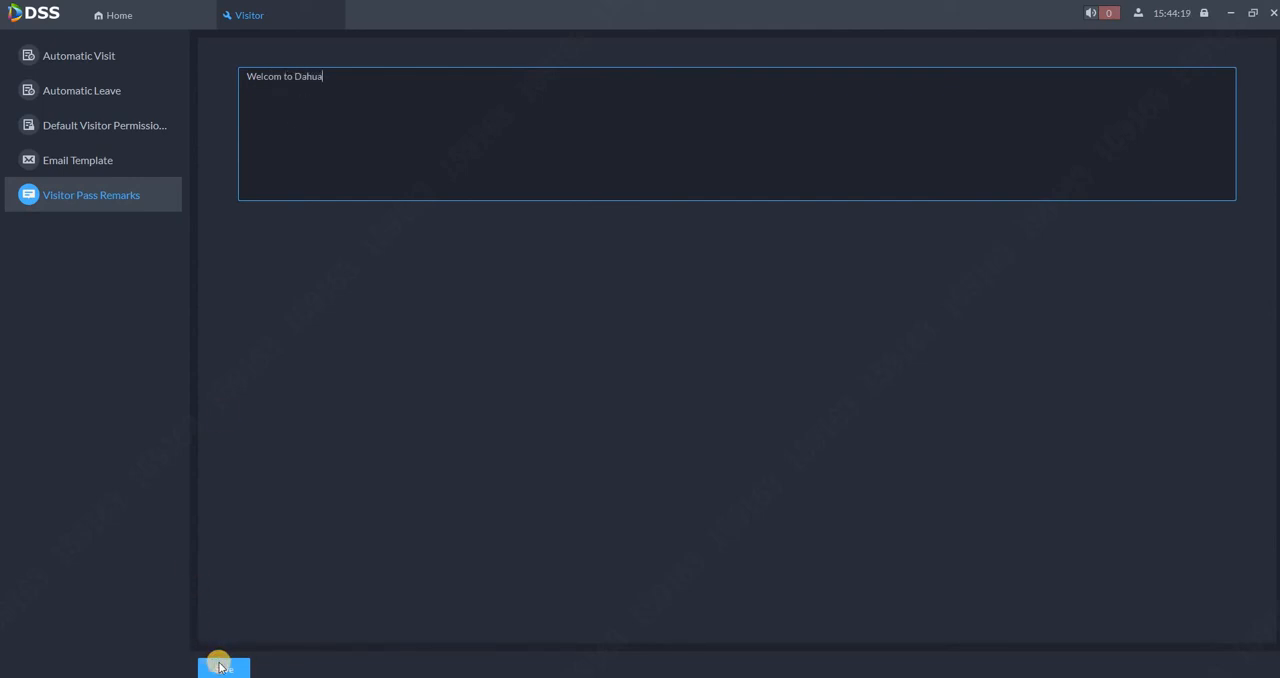
left_click(224, 668)
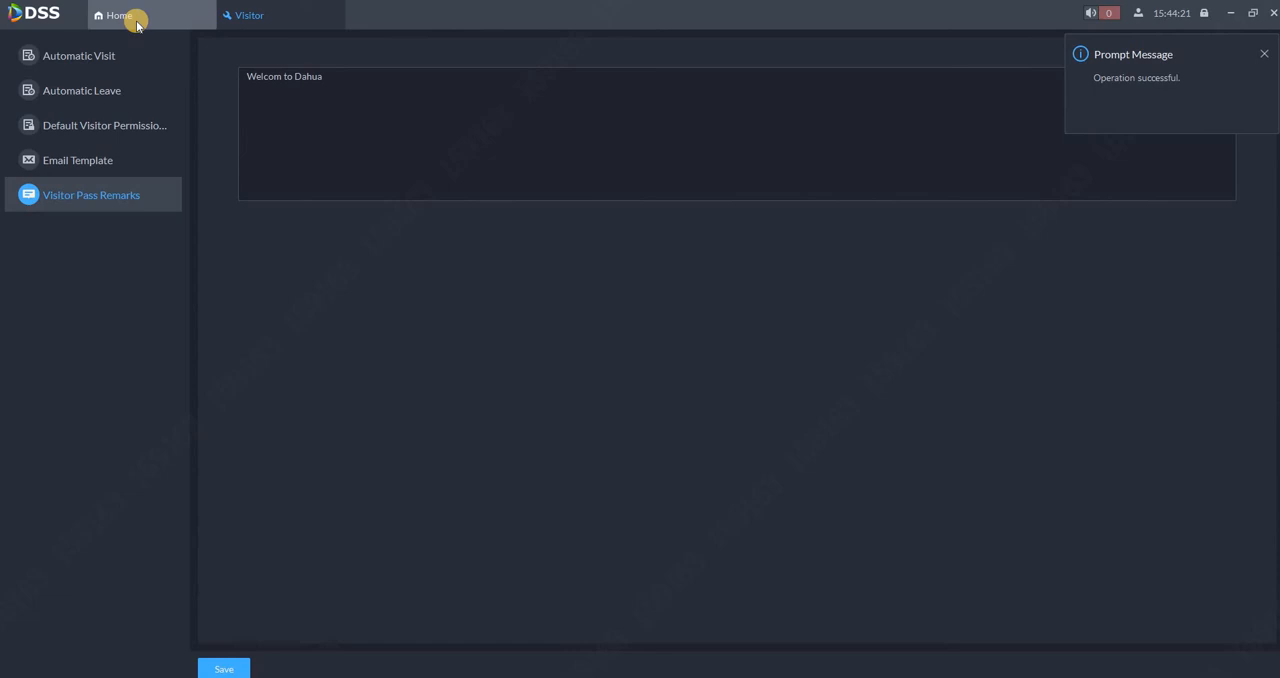
Return to Home and open the Visitor Management list of current visits
left_click(118, 16)
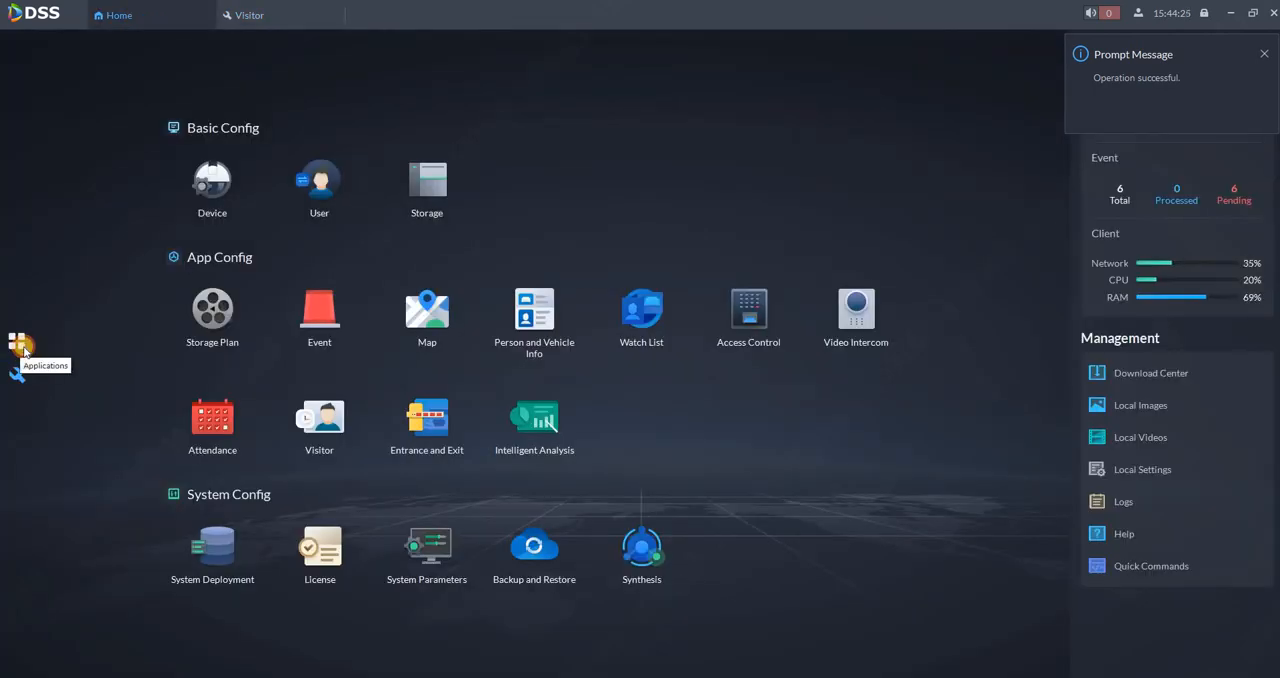
left_click(18, 340)
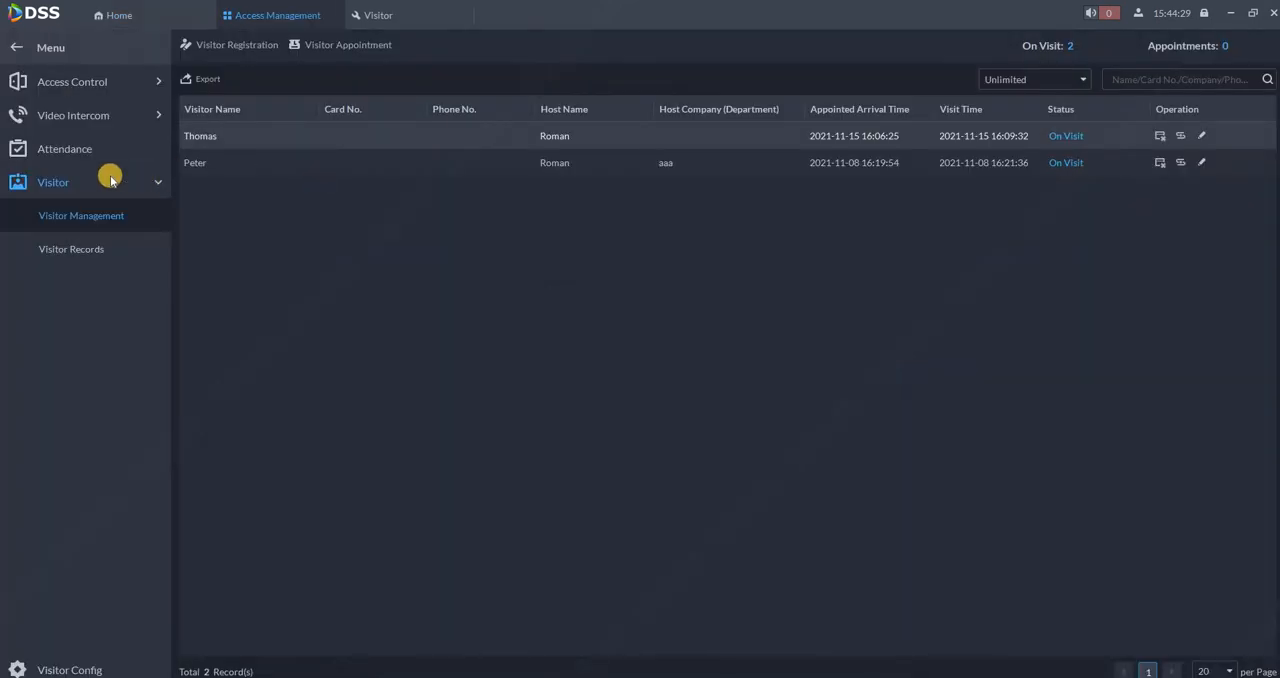
mouse_move(106, 220)
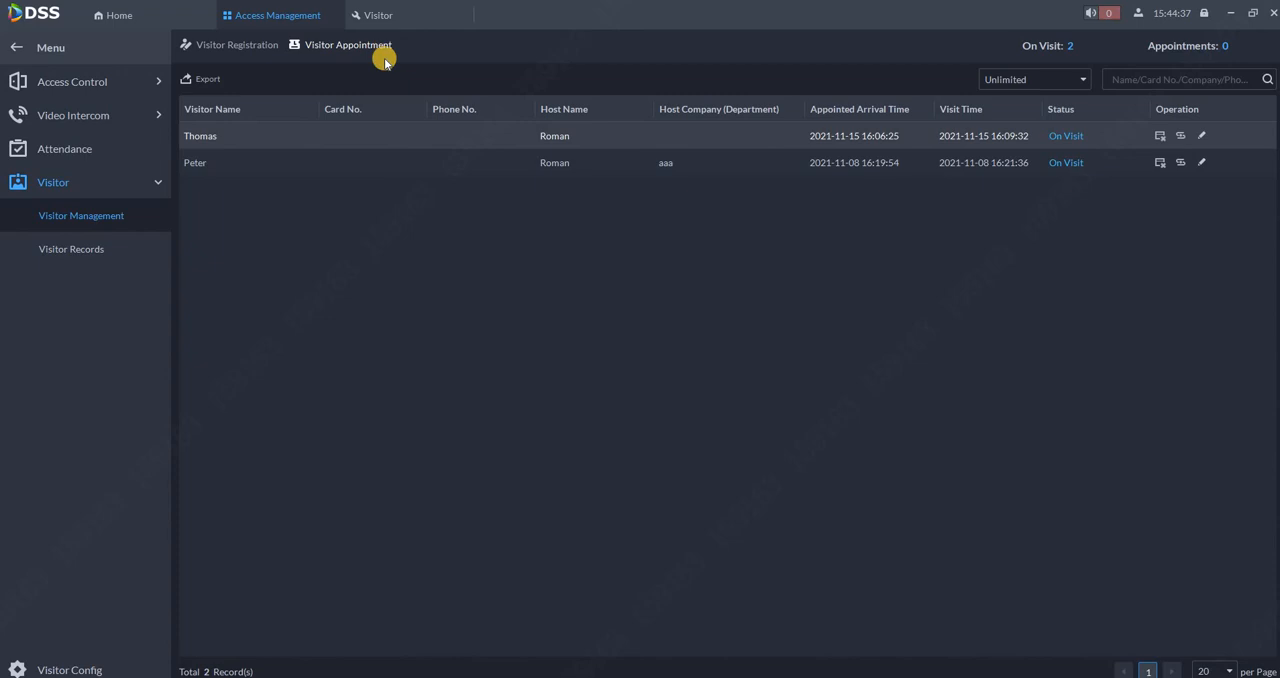
Start a new appointment with host Peter and his dahuatech email address
left_click(348, 44)
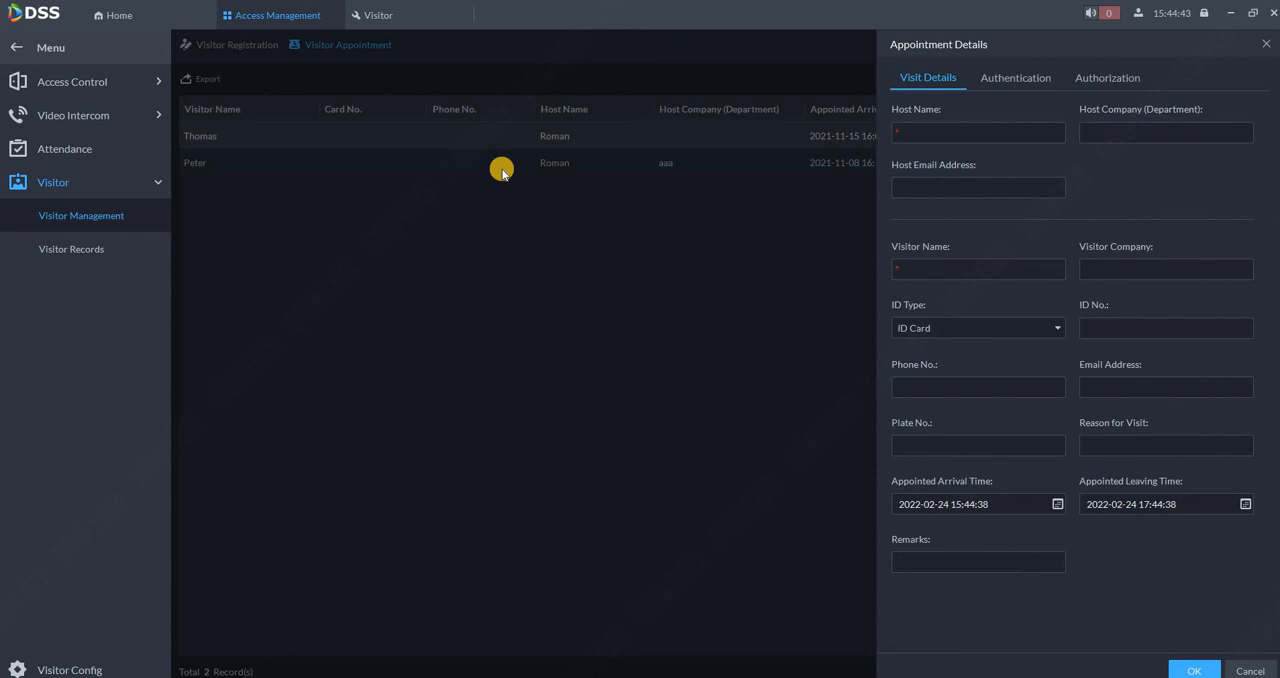
mouse_move(540, 174)
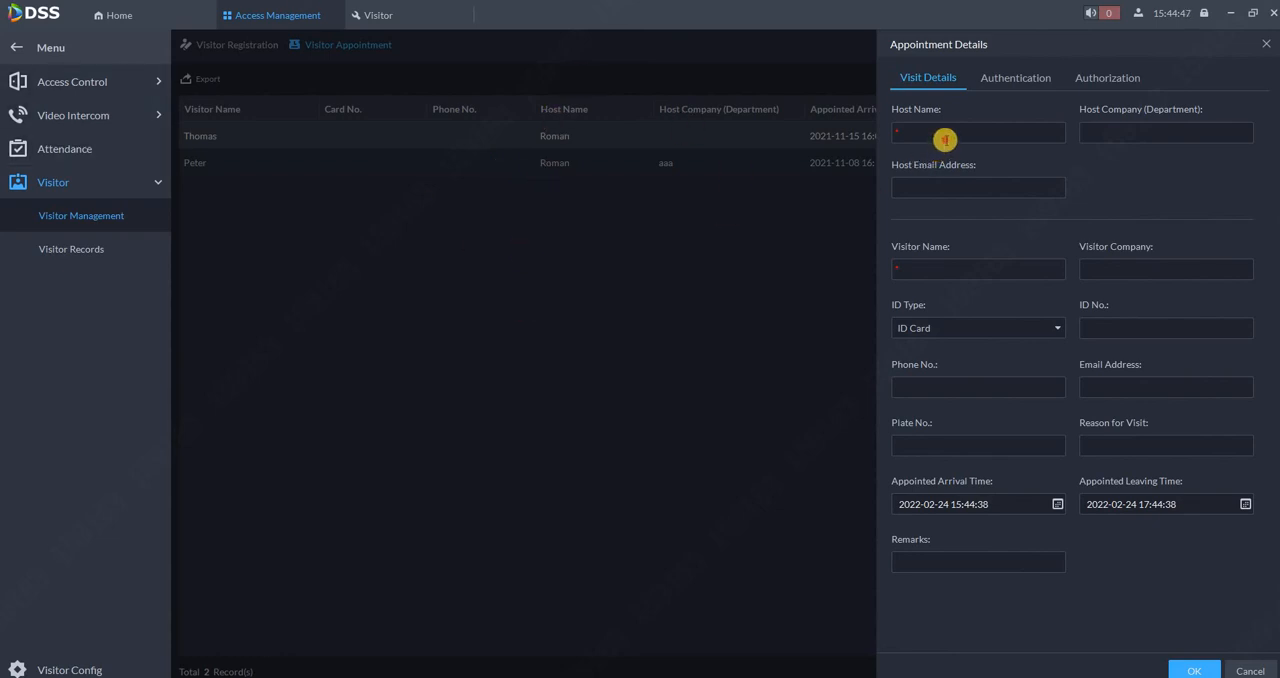
left_click(978, 132)
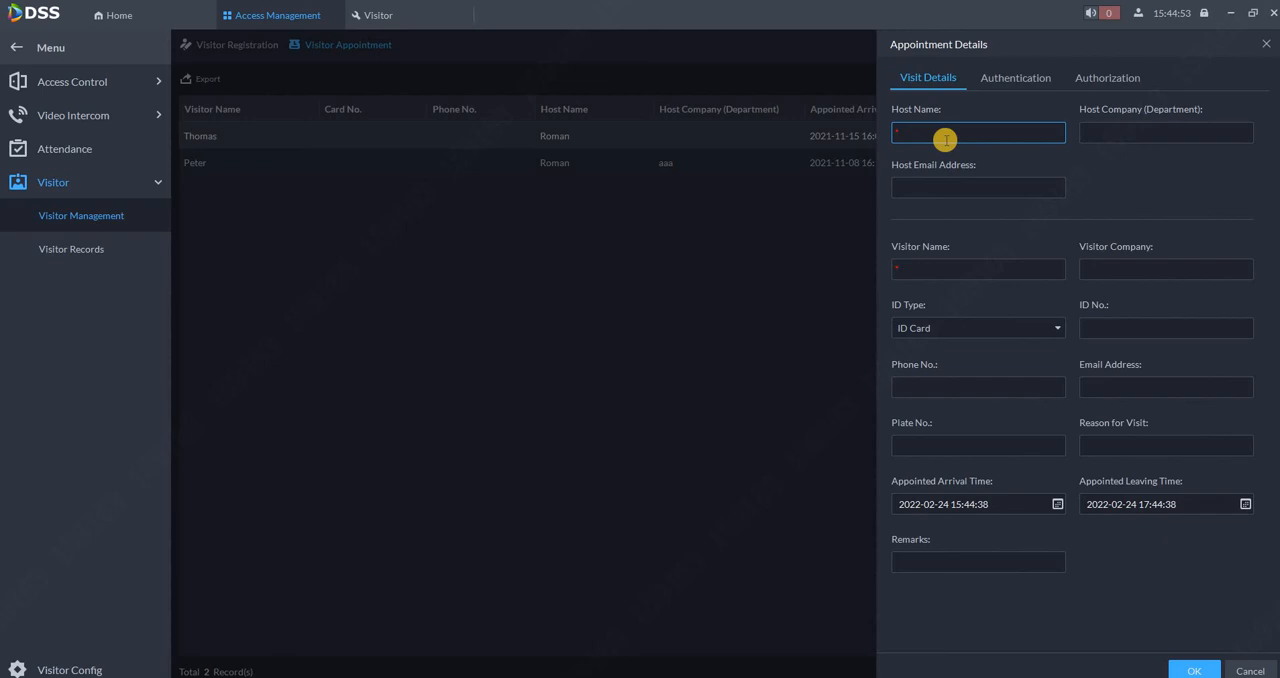
type("Peter")
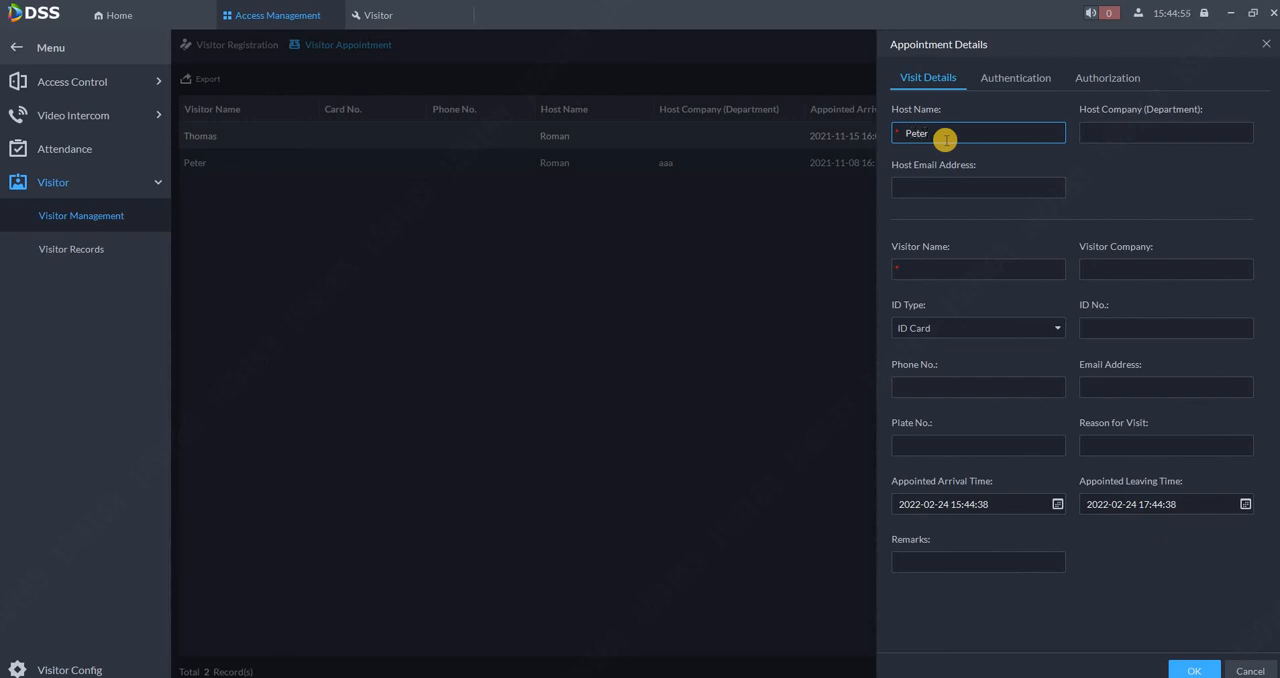
left_click(978, 188)
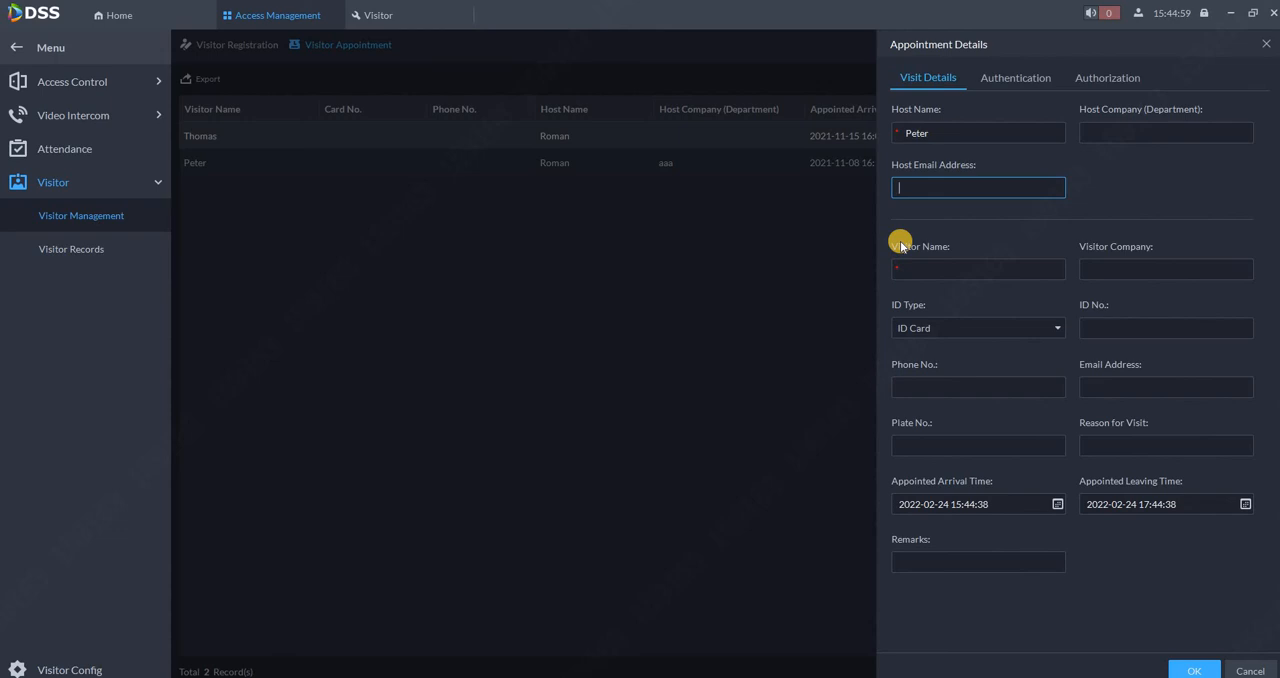
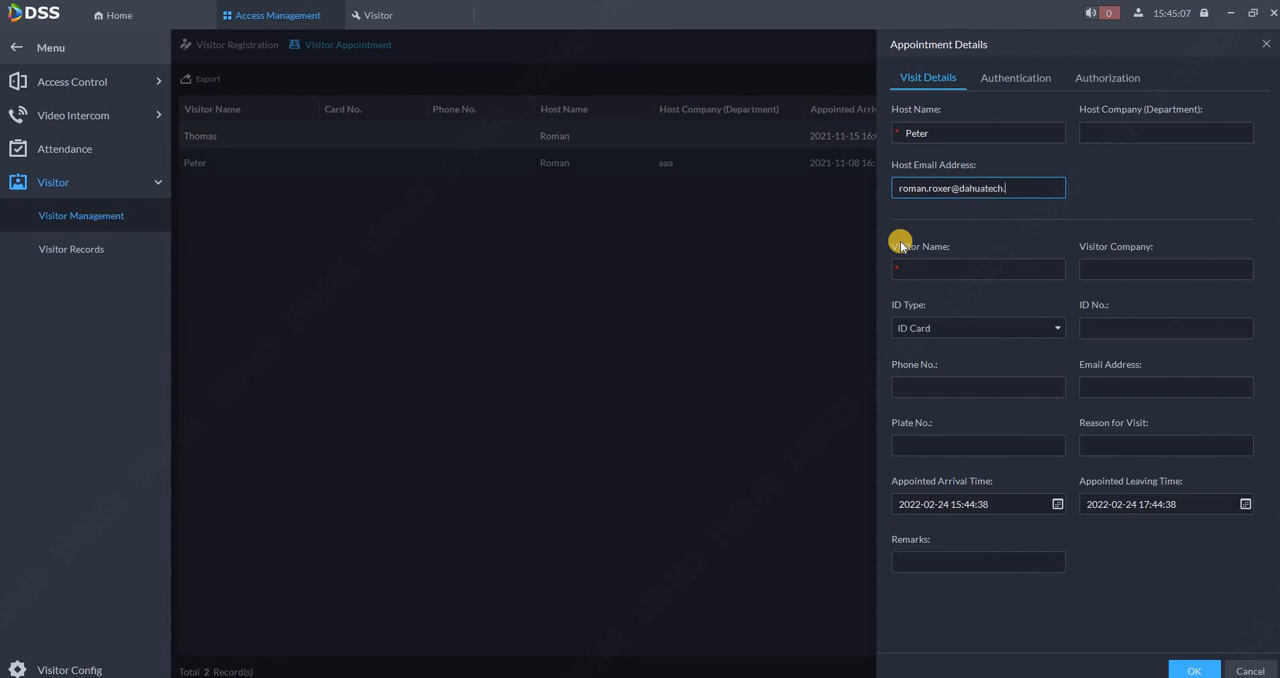
left_click(976, 268)
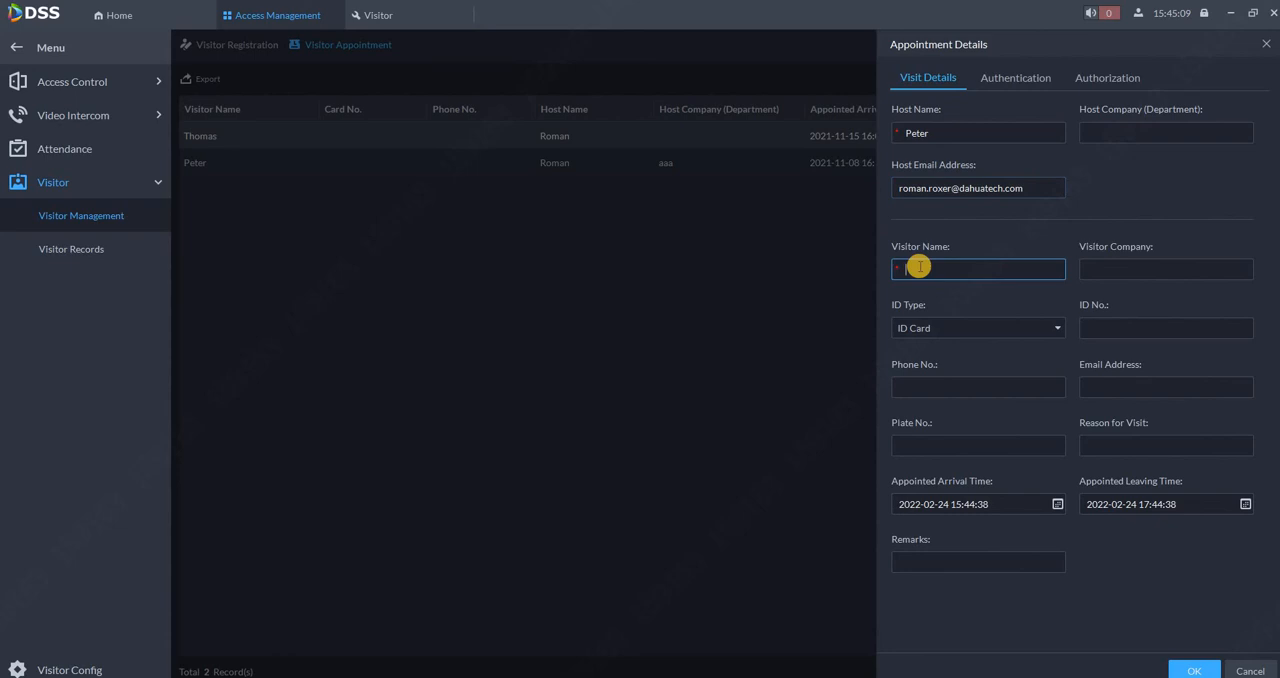
type("Paul")
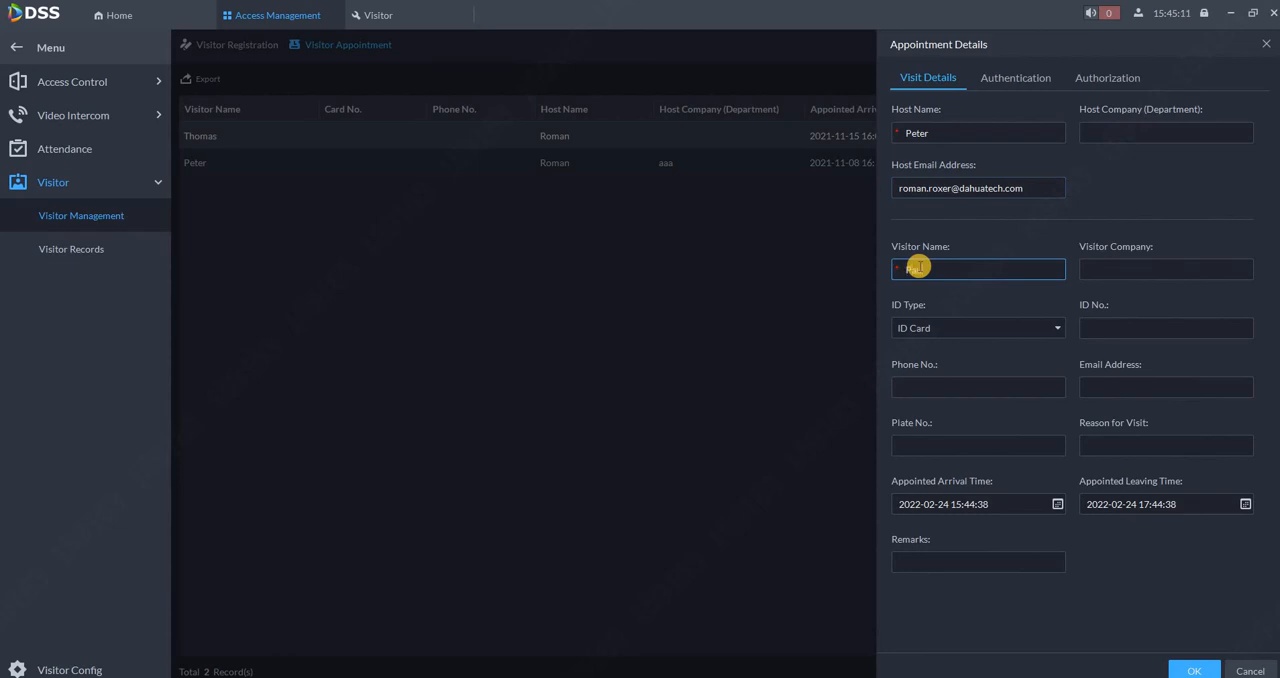
type("Paul")
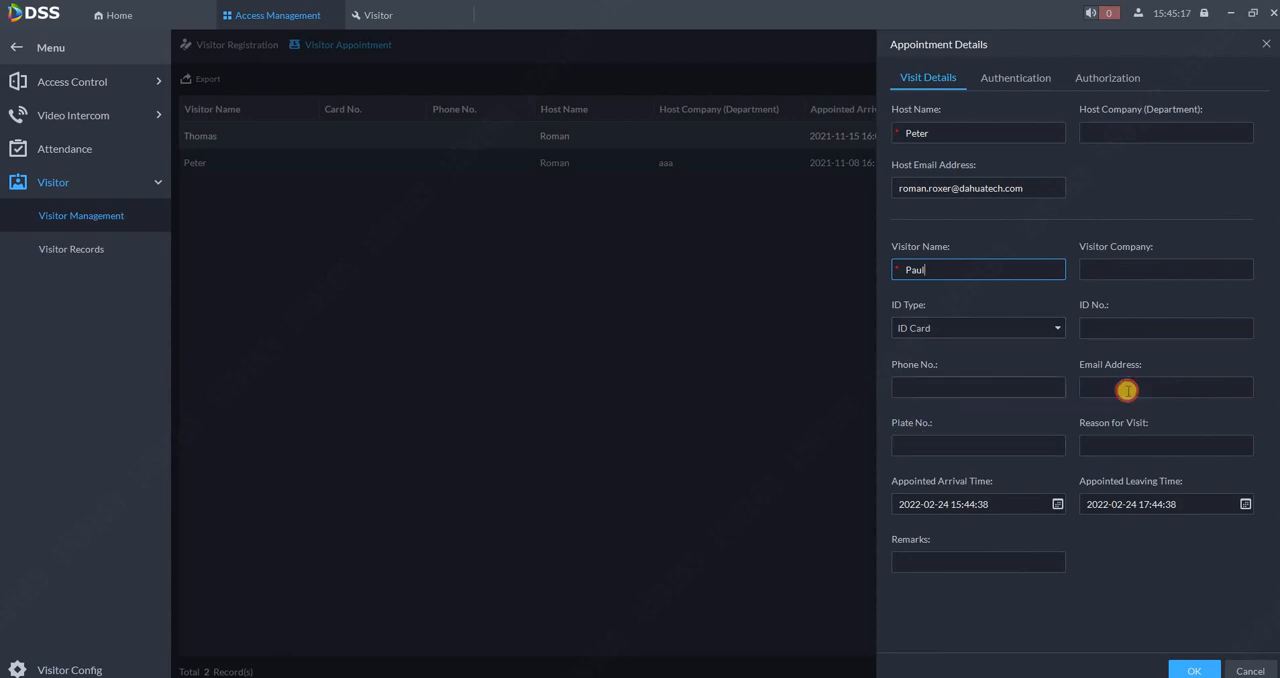
left_click(1164, 388)
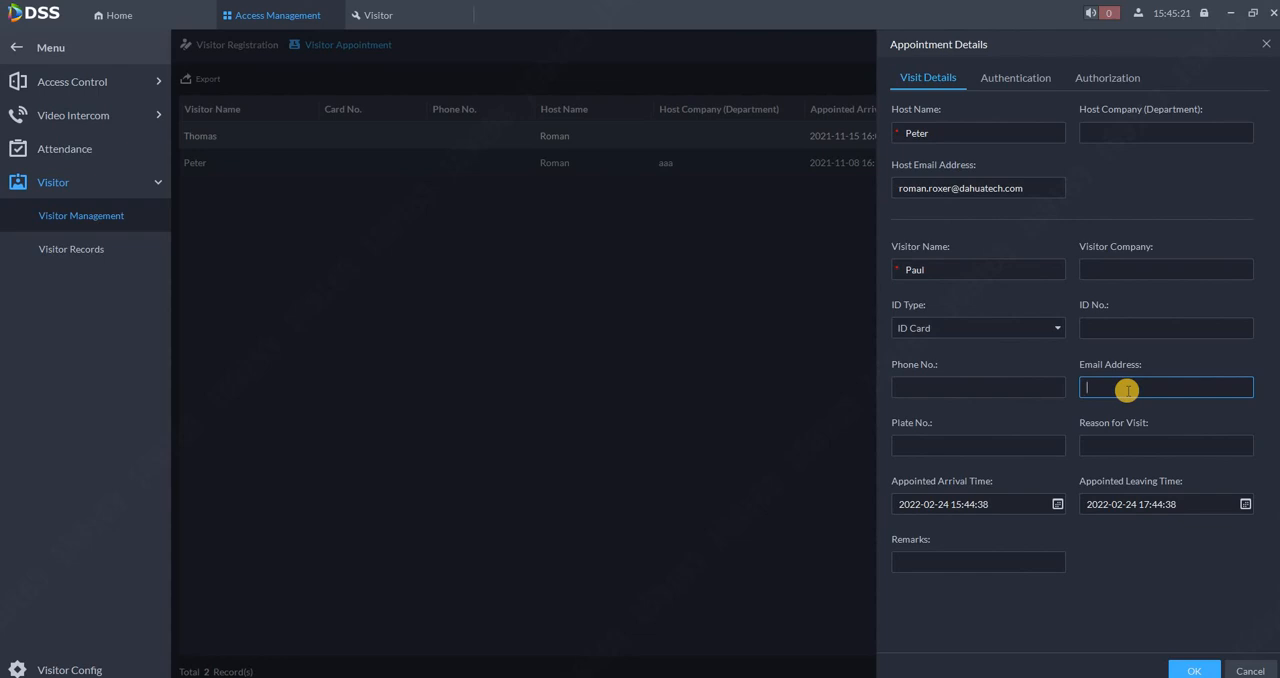
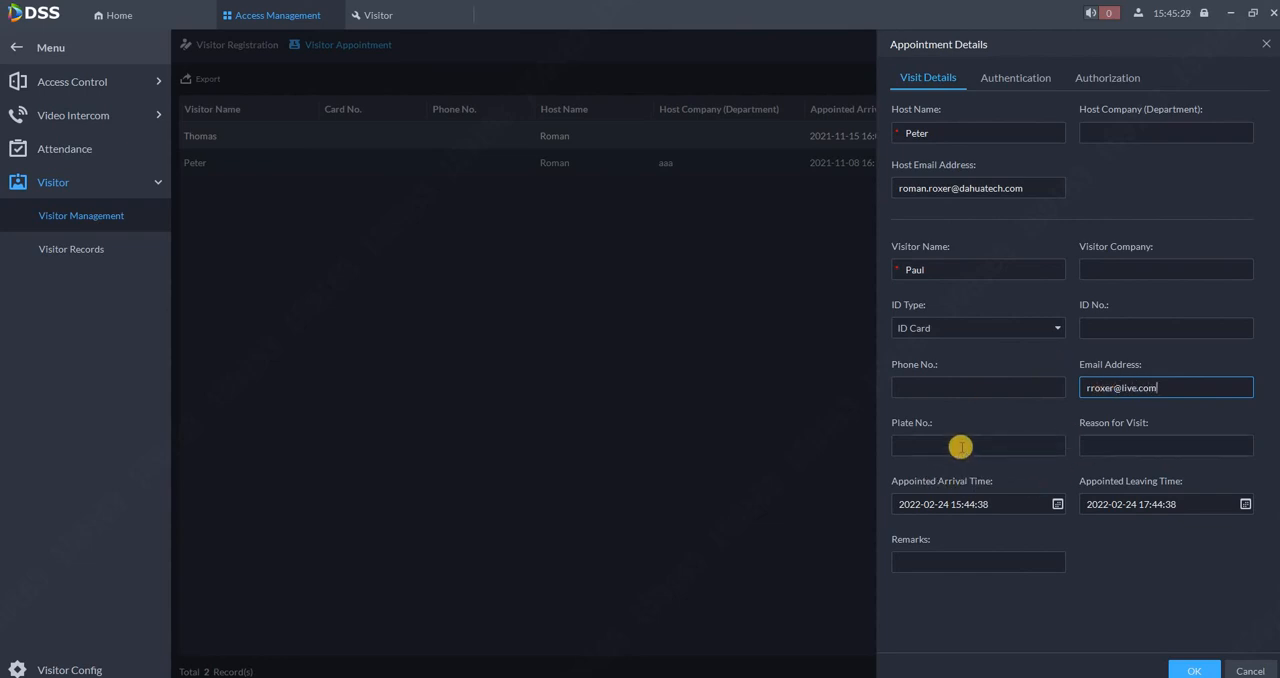
left_click(978, 446)
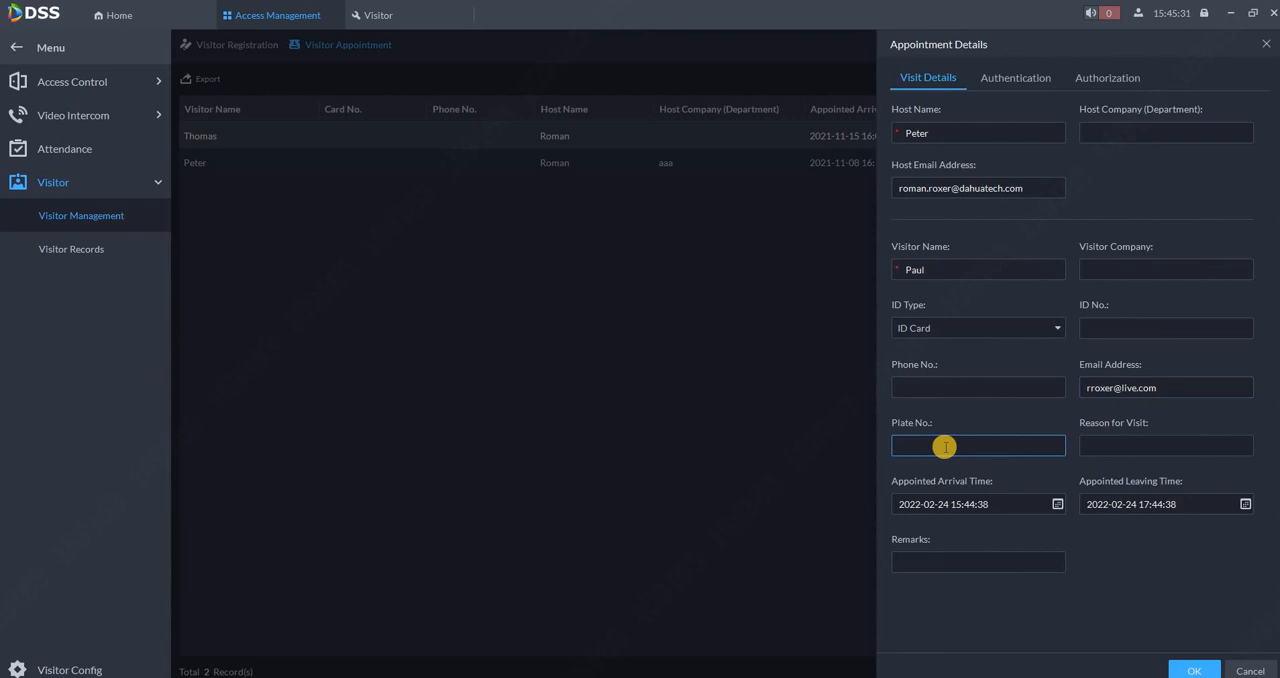
type("54664")
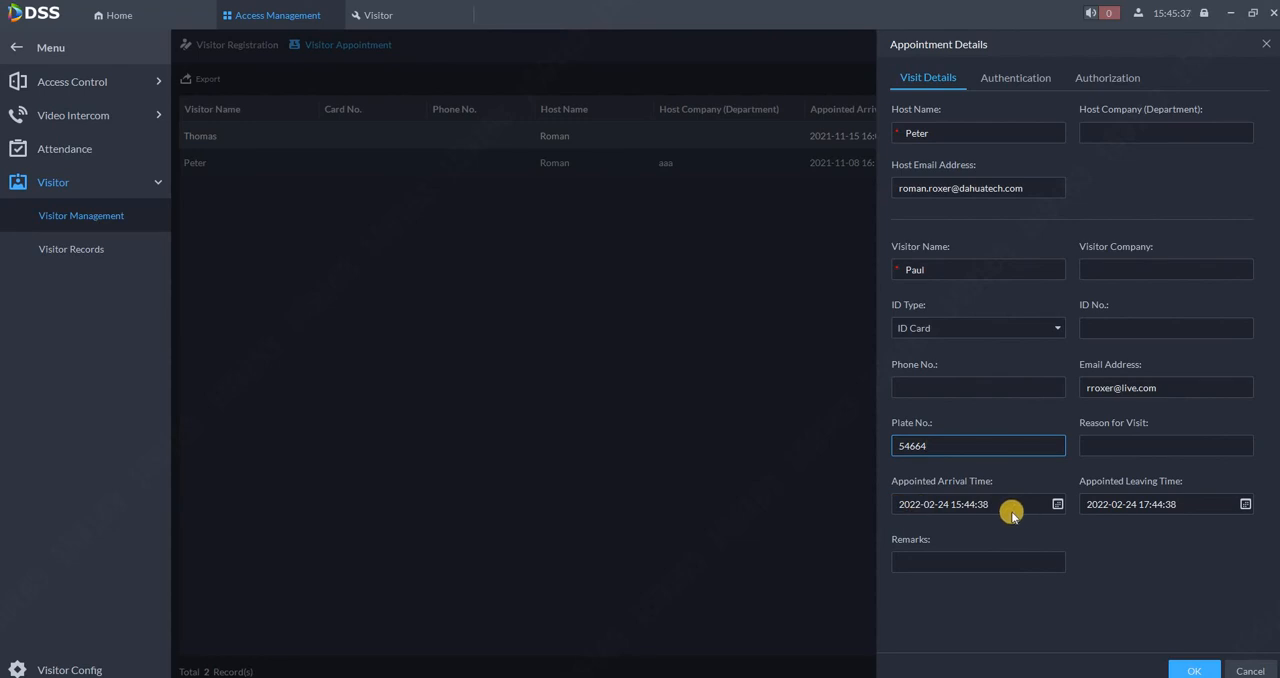
mouse_move(1036, 502)
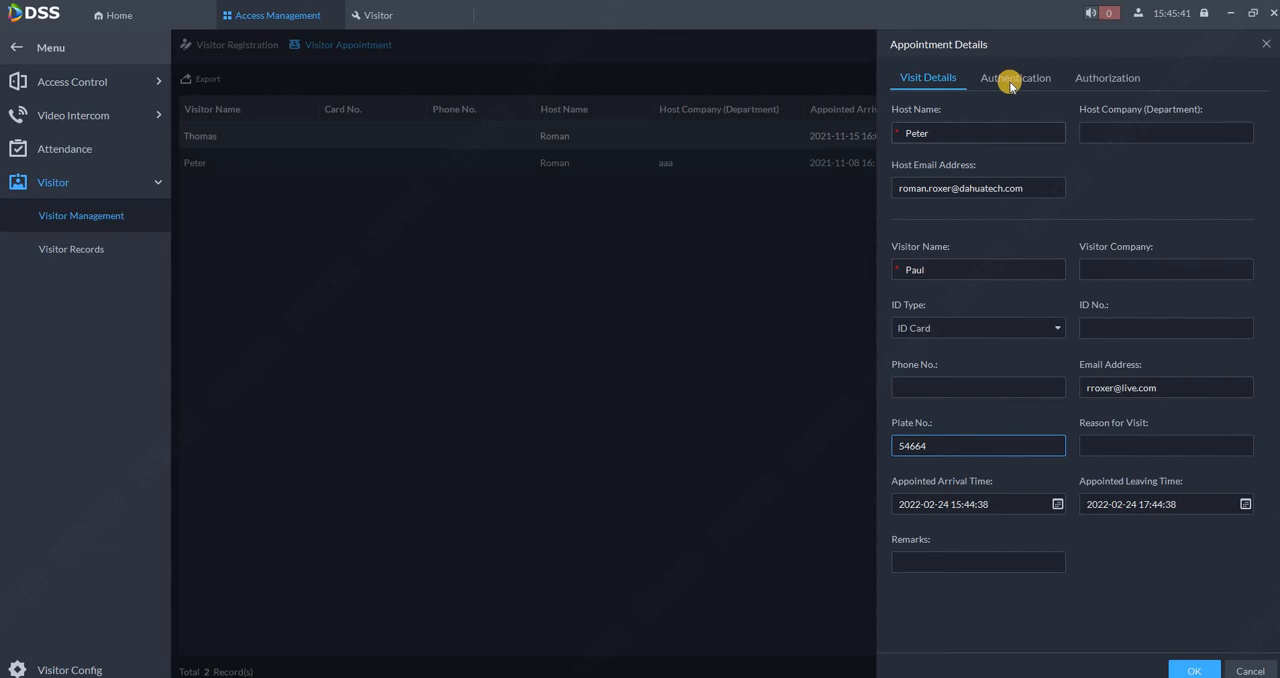
Generate a QR visitor pass for Paul under Authentication and email it to him
left_click(1014, 76)
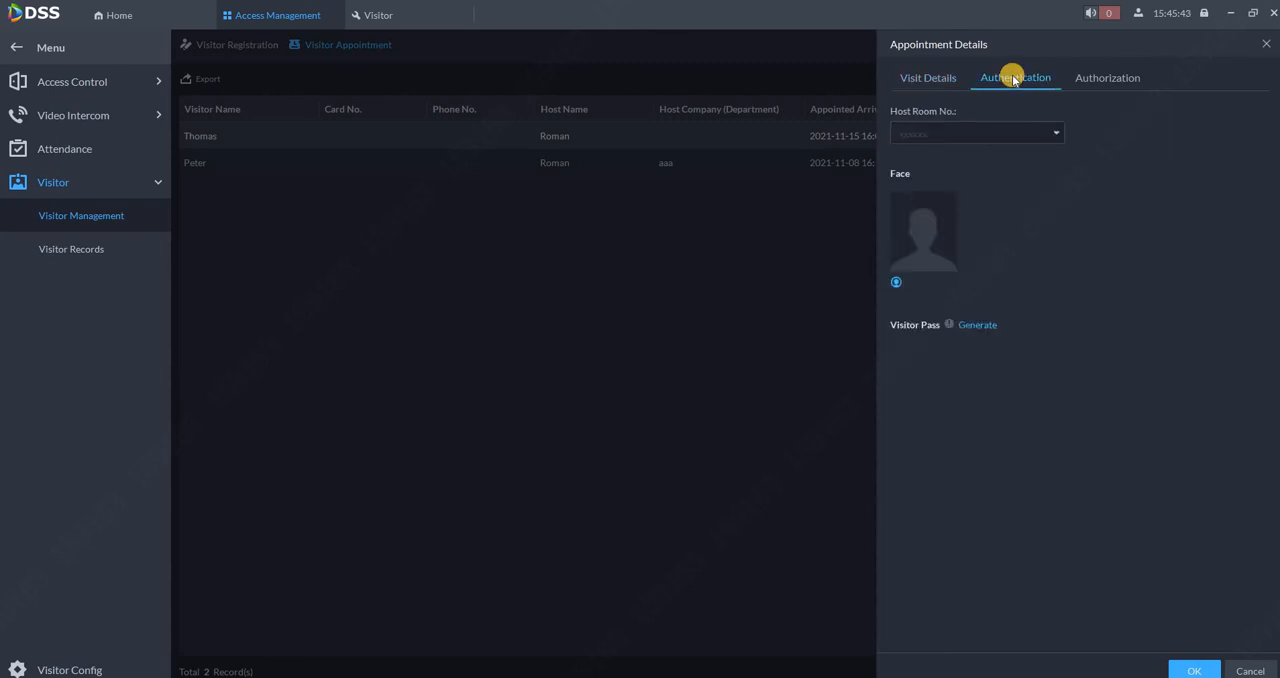
mouse_move(978, 324)
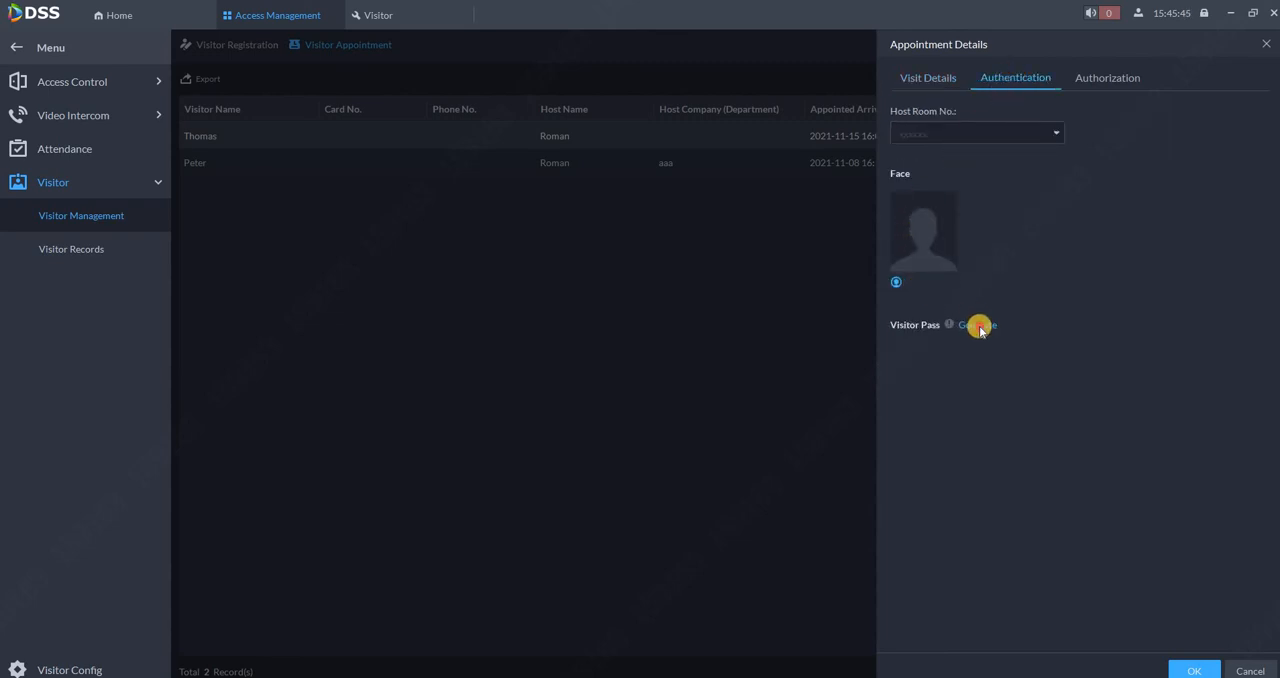
left_click(976, 324)
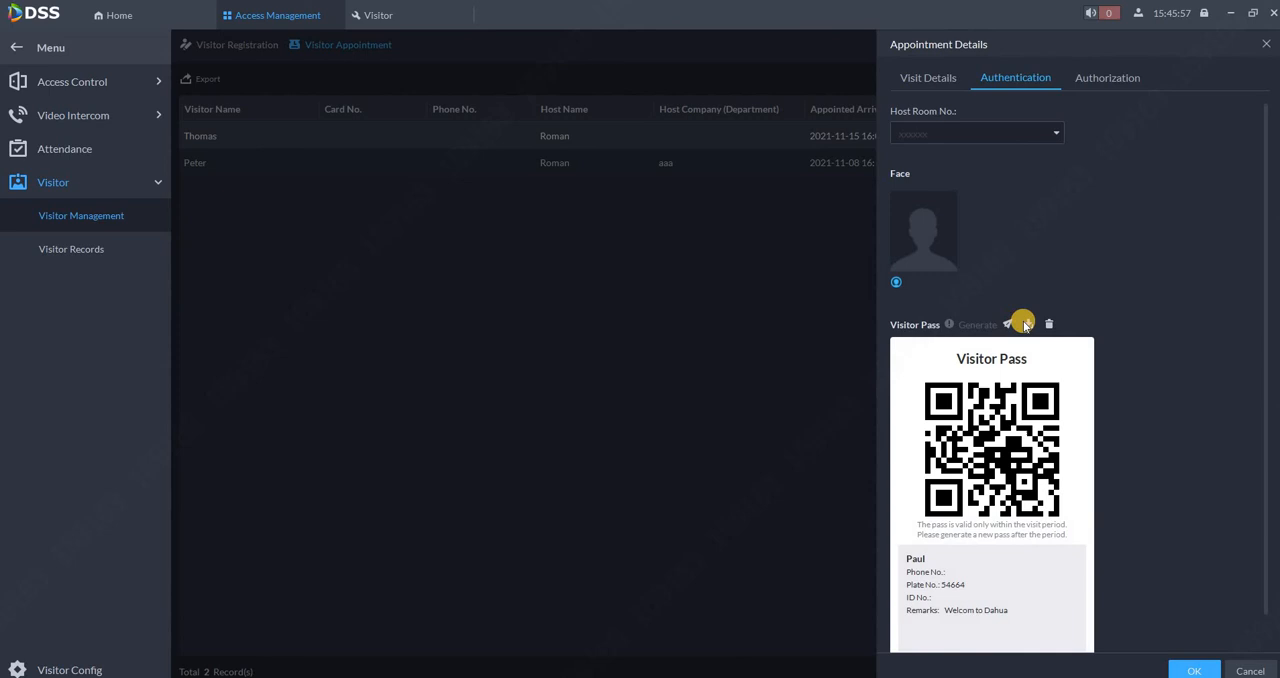
mouse_move(1030, 324)
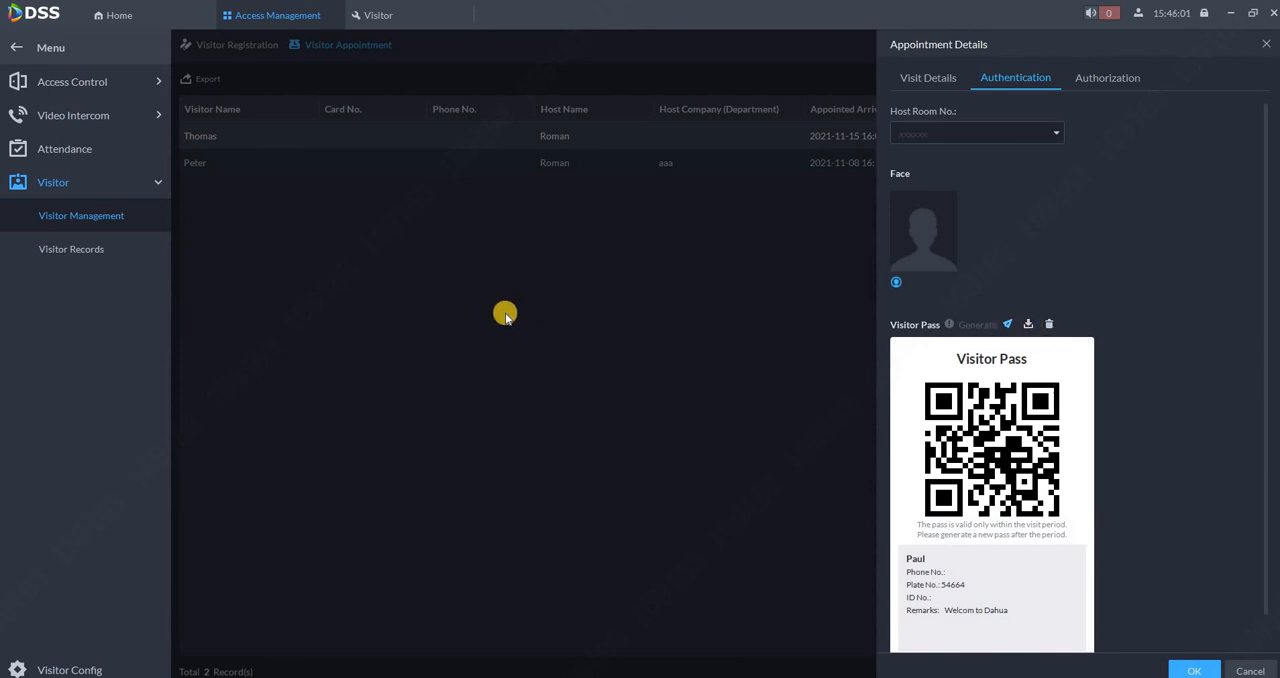
left_click(1008, 324)
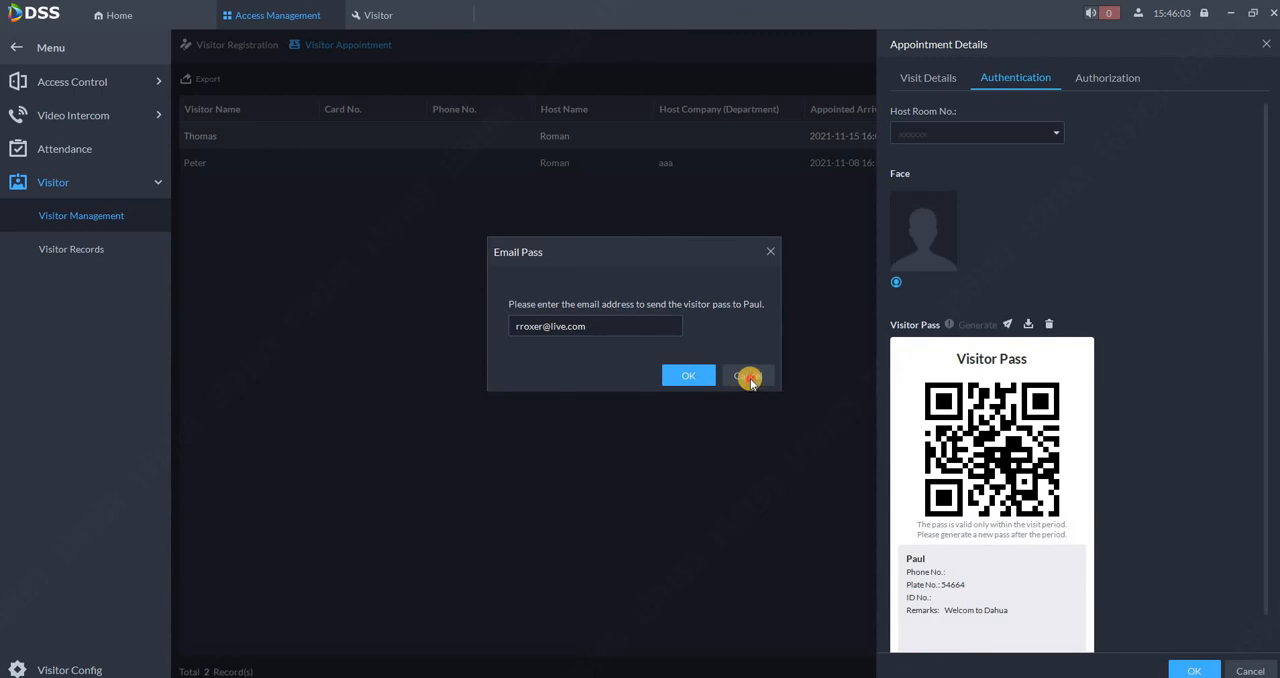
left_click(748, 378)
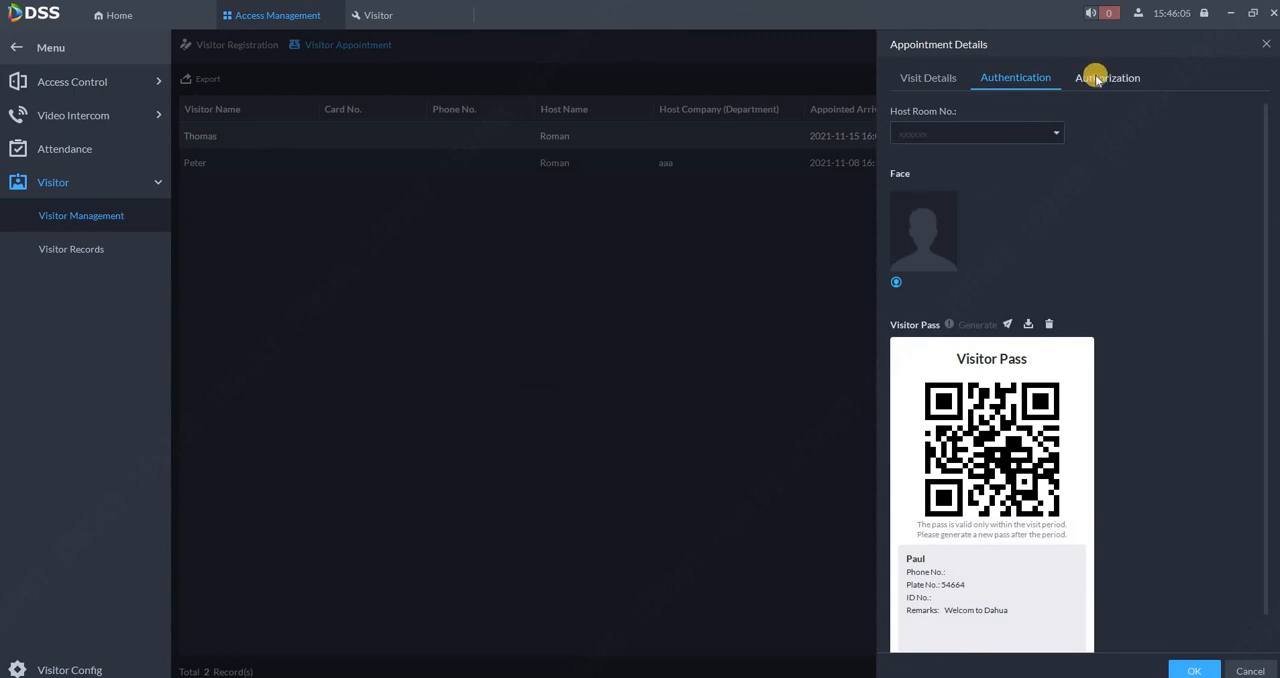
Check Paul's access control, video intercom and parking authorizations, then return to visit details
left_click(1108, 76)
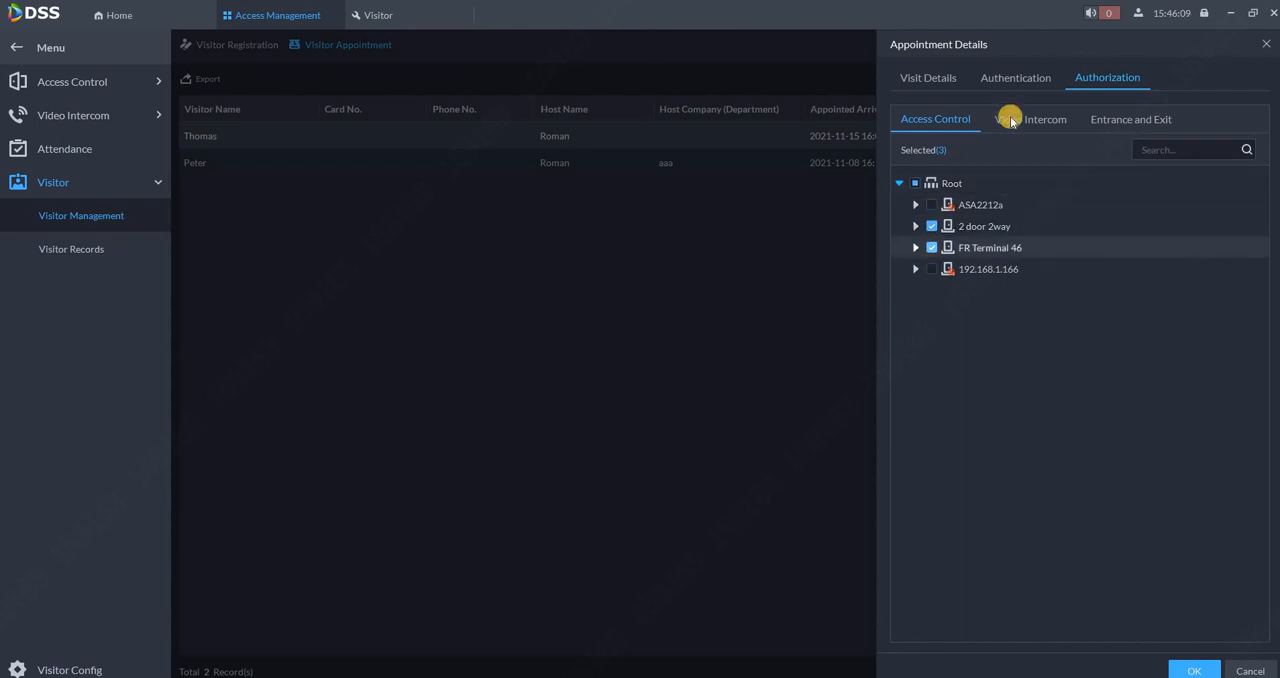
left_click(1030, 120)
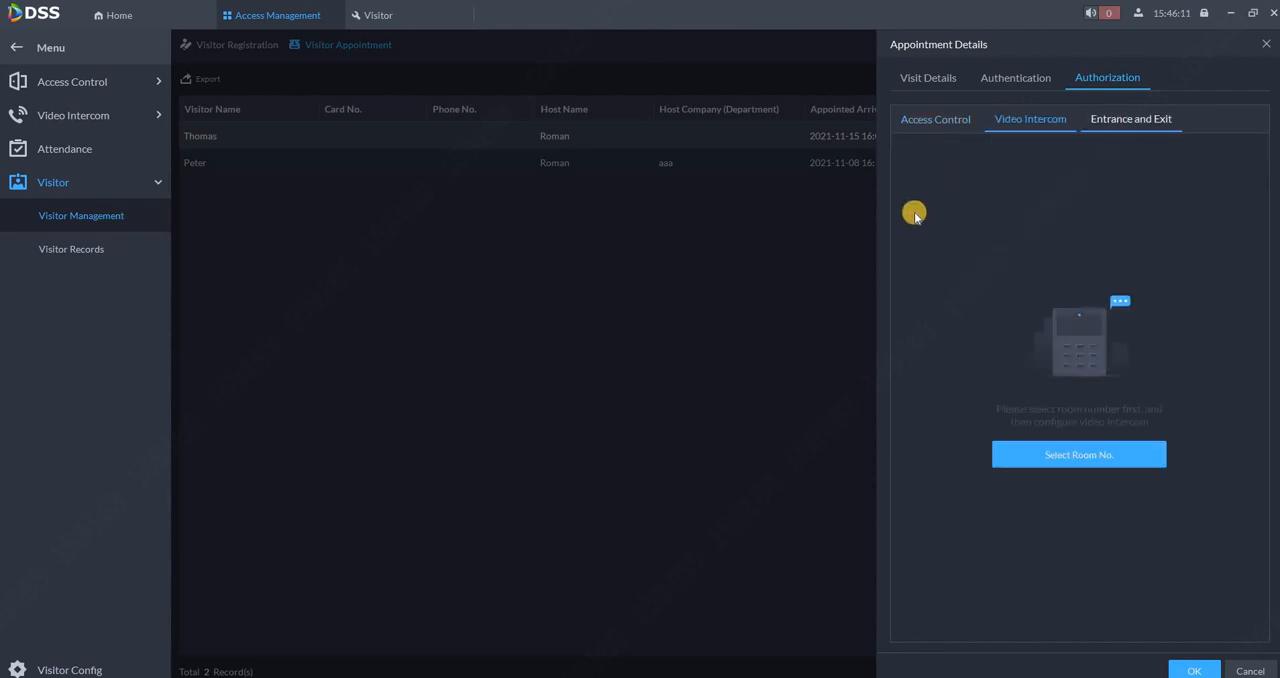
left_click(1130, 118)
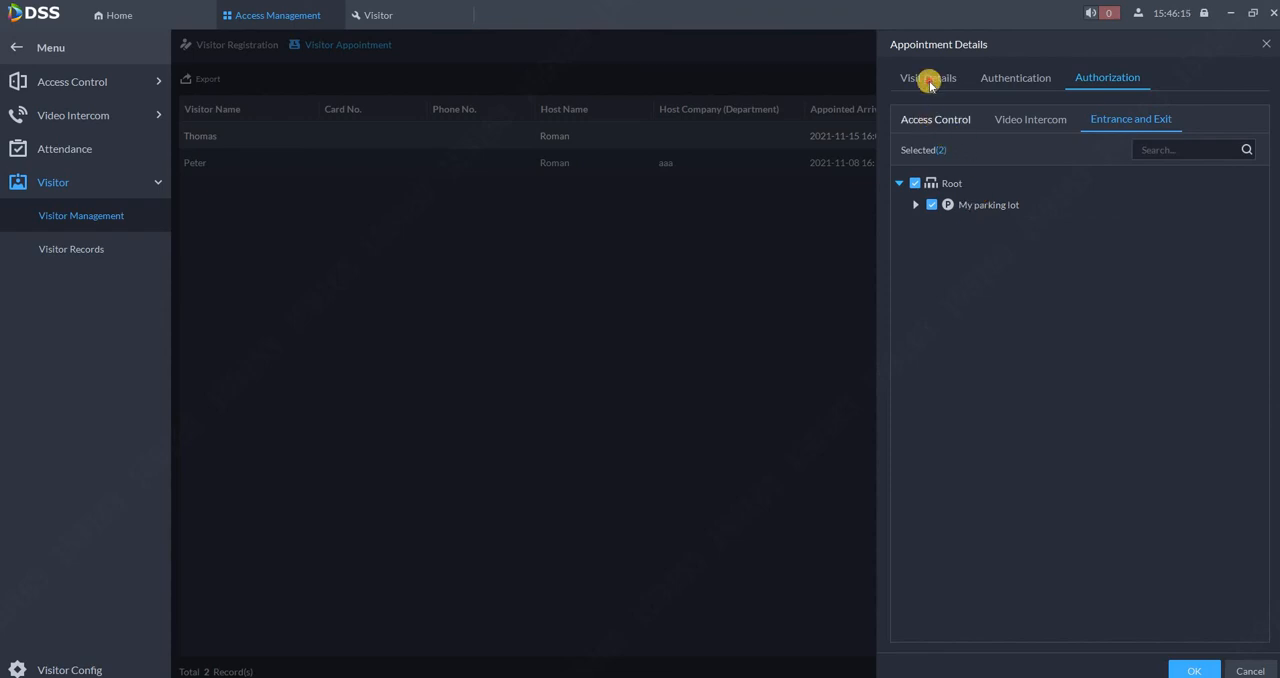
left_click(928, 78)
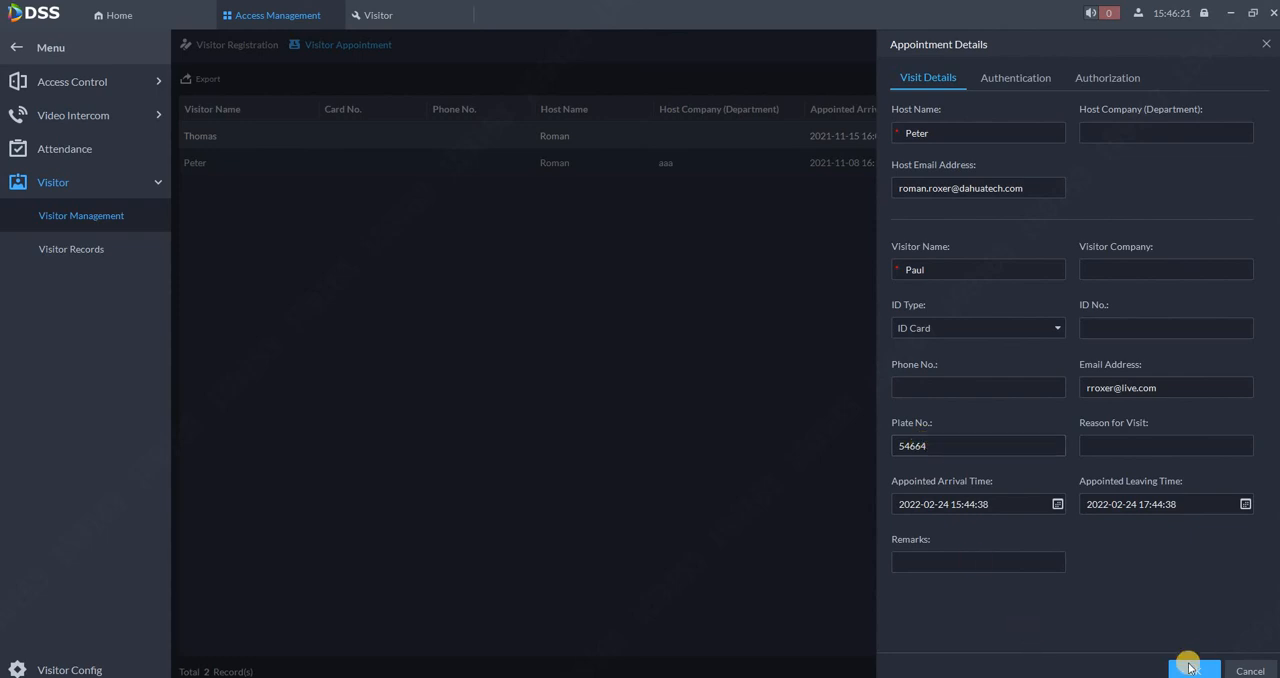
Confirm the appointment so Paul is listed as Appointed with host Peter
left_click(1192, 670)
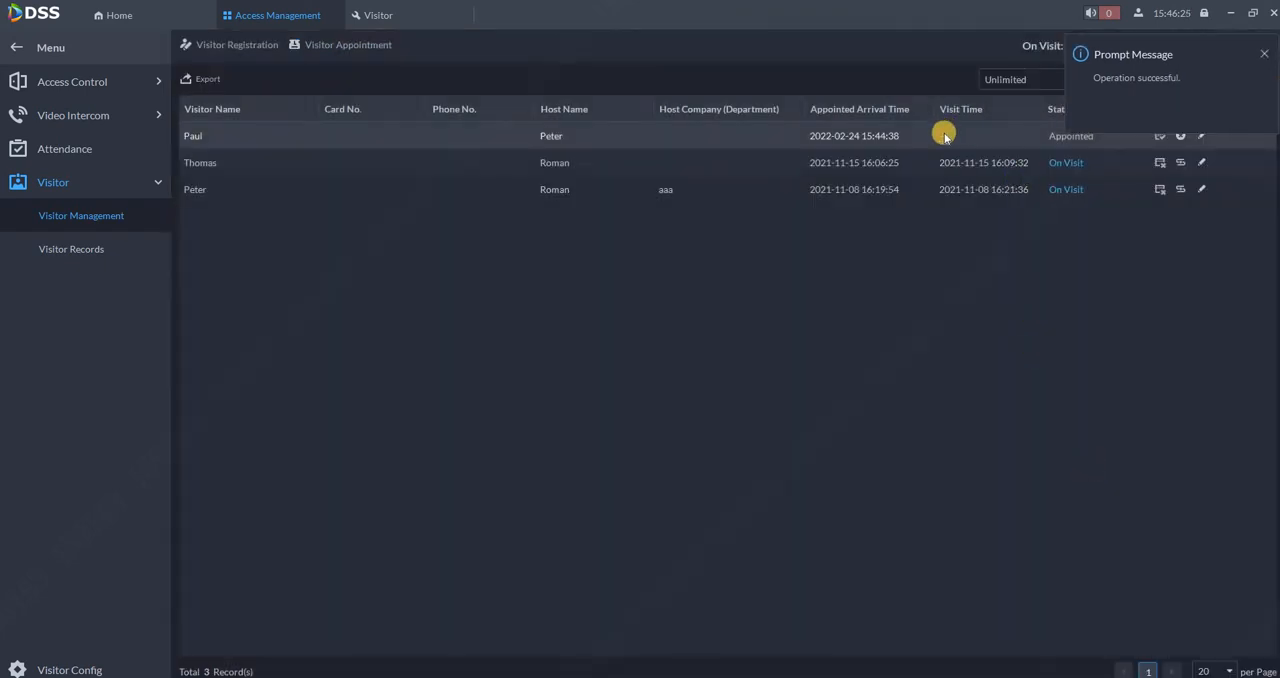
mouse_move(936, 122)
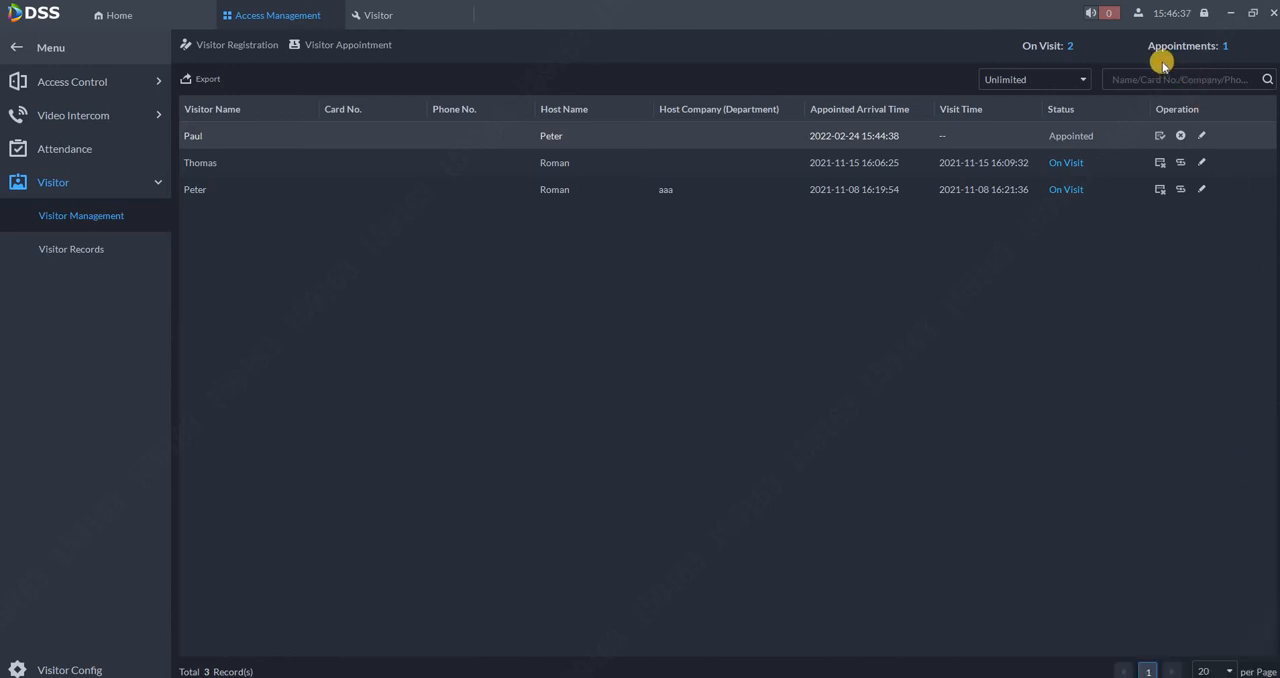
mouse_move(1176, 52)
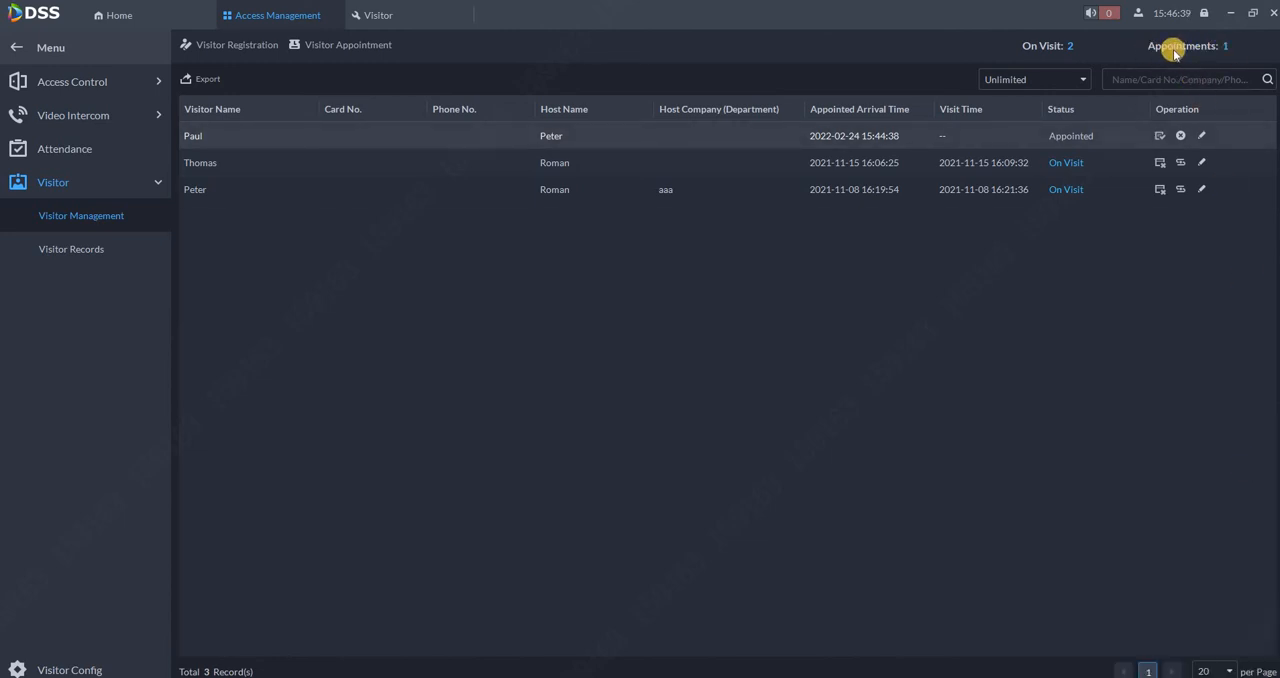
mouse_move(1066, 518)
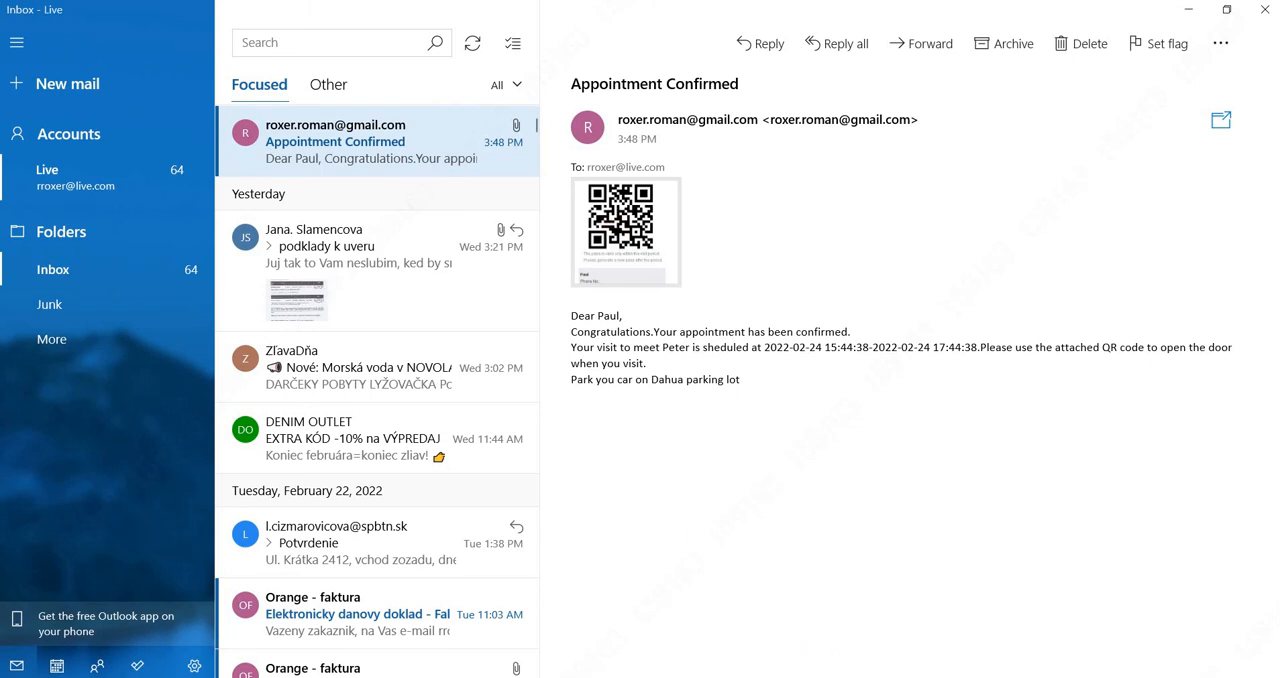
Read the Appointment Confirmed email showing Paul's QR code, visit times and parking instruction
double_click(624, 230)
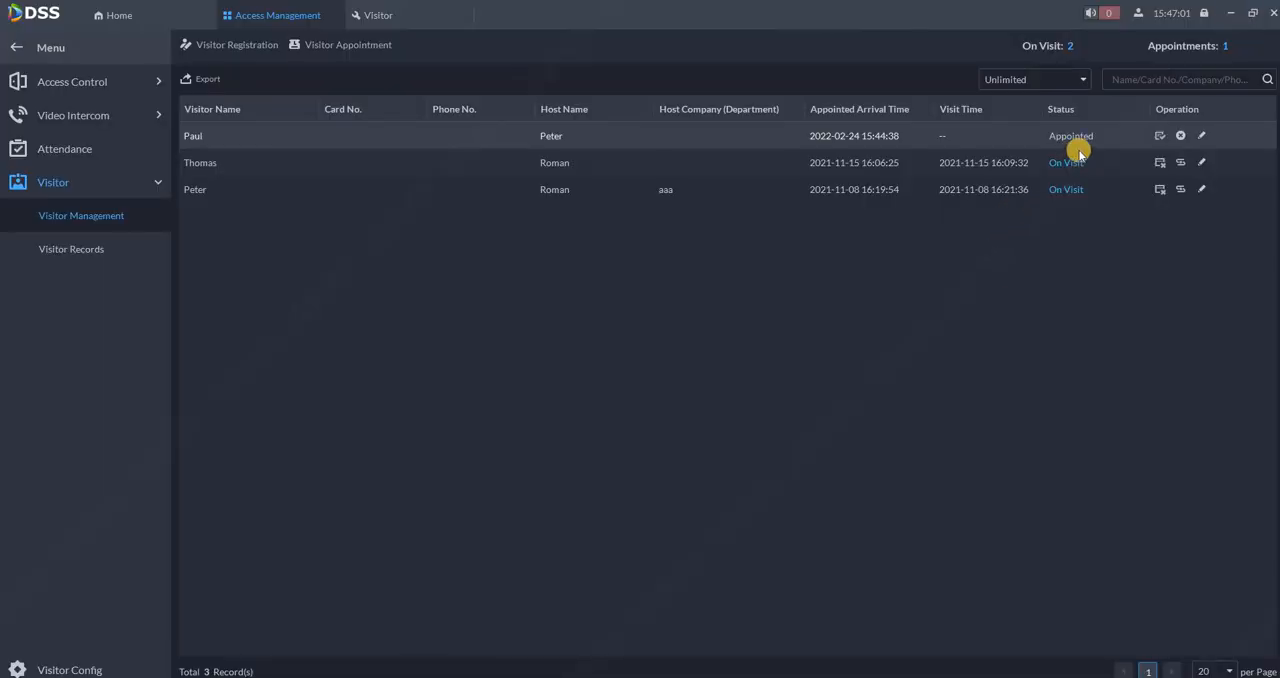
mouse_move(930, 132)
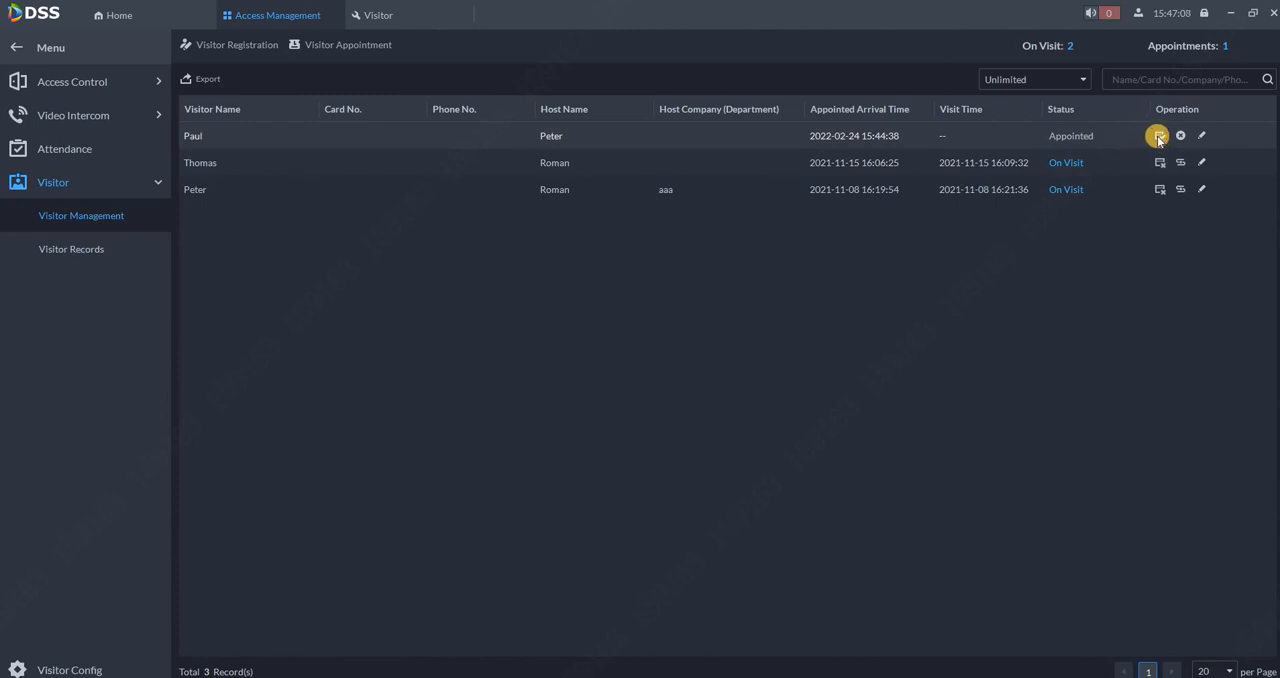
left_click(1158, 136)
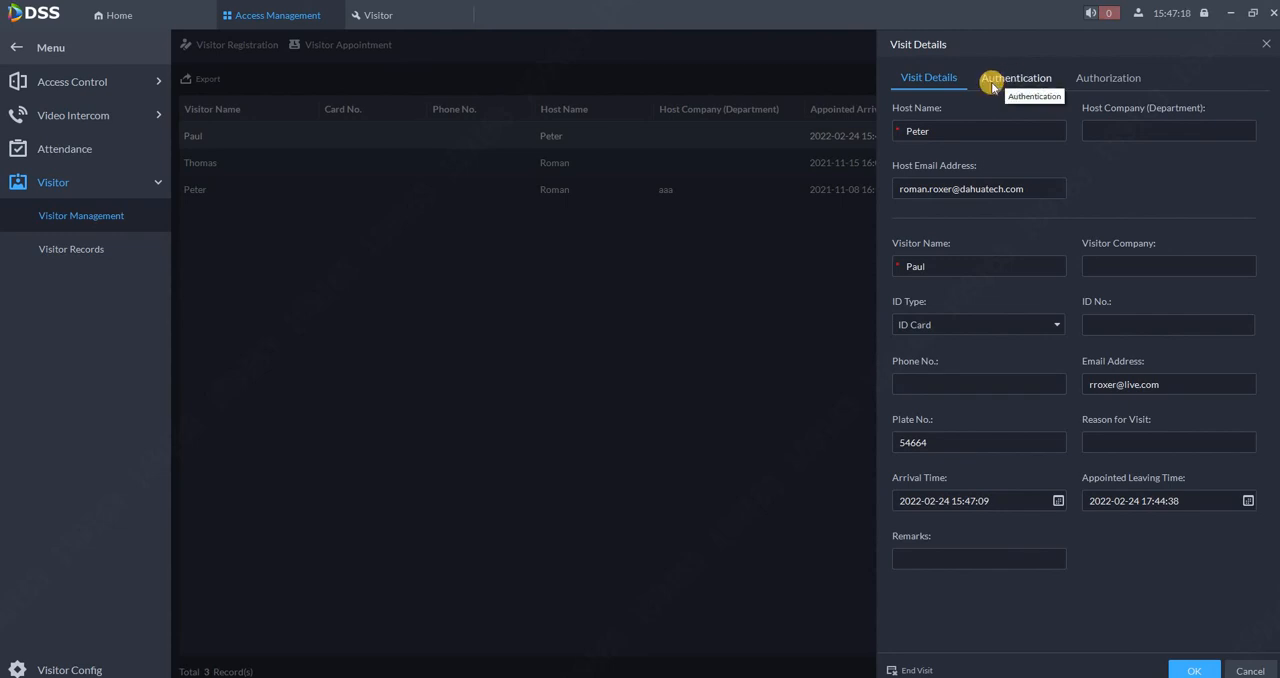
left_click(1016, 76)
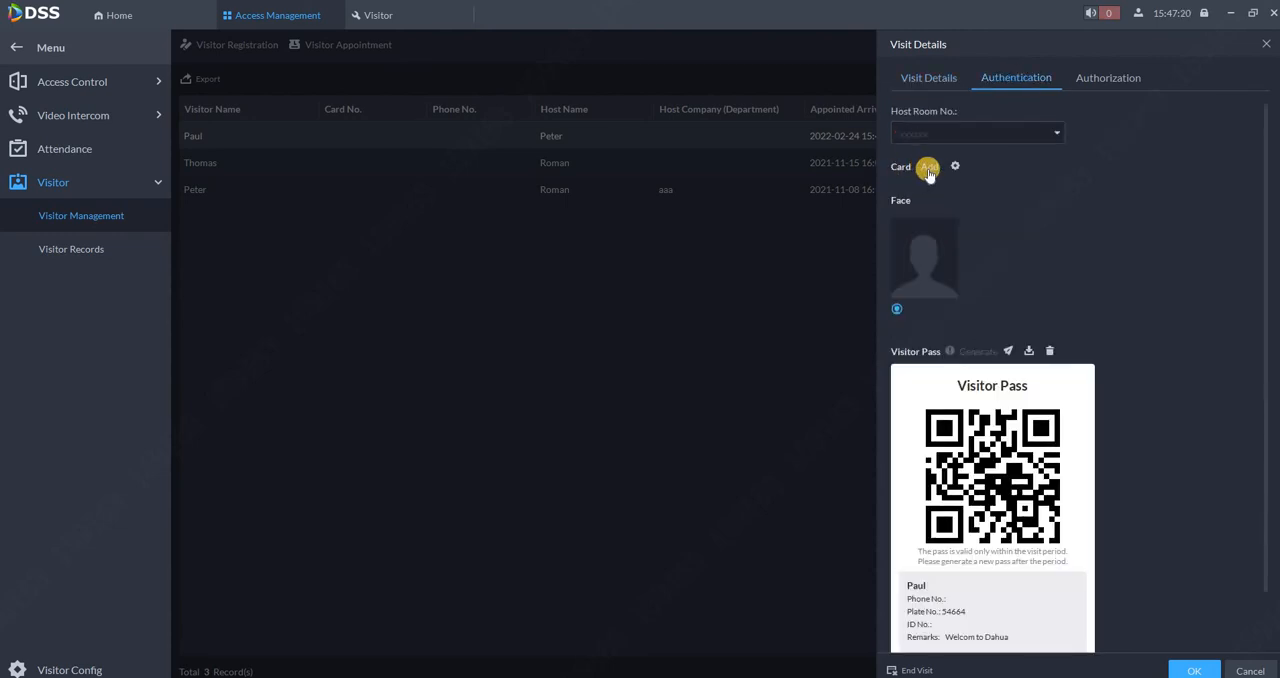
left_click(928, 166)
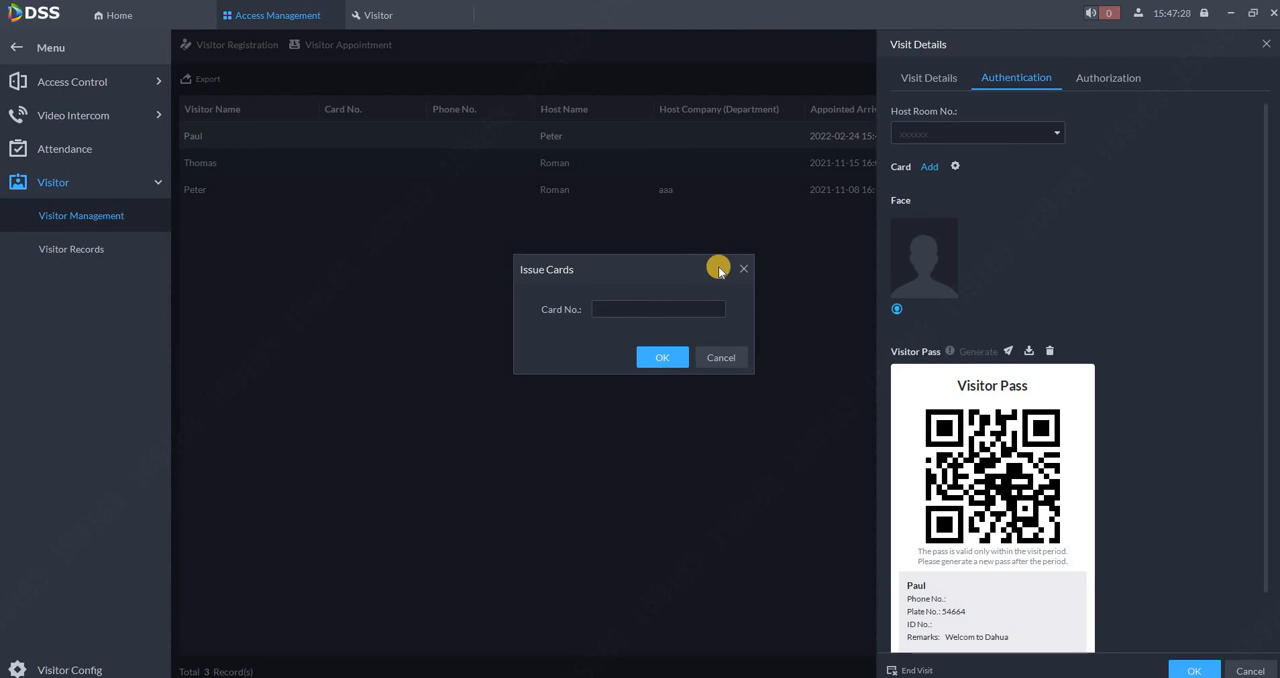
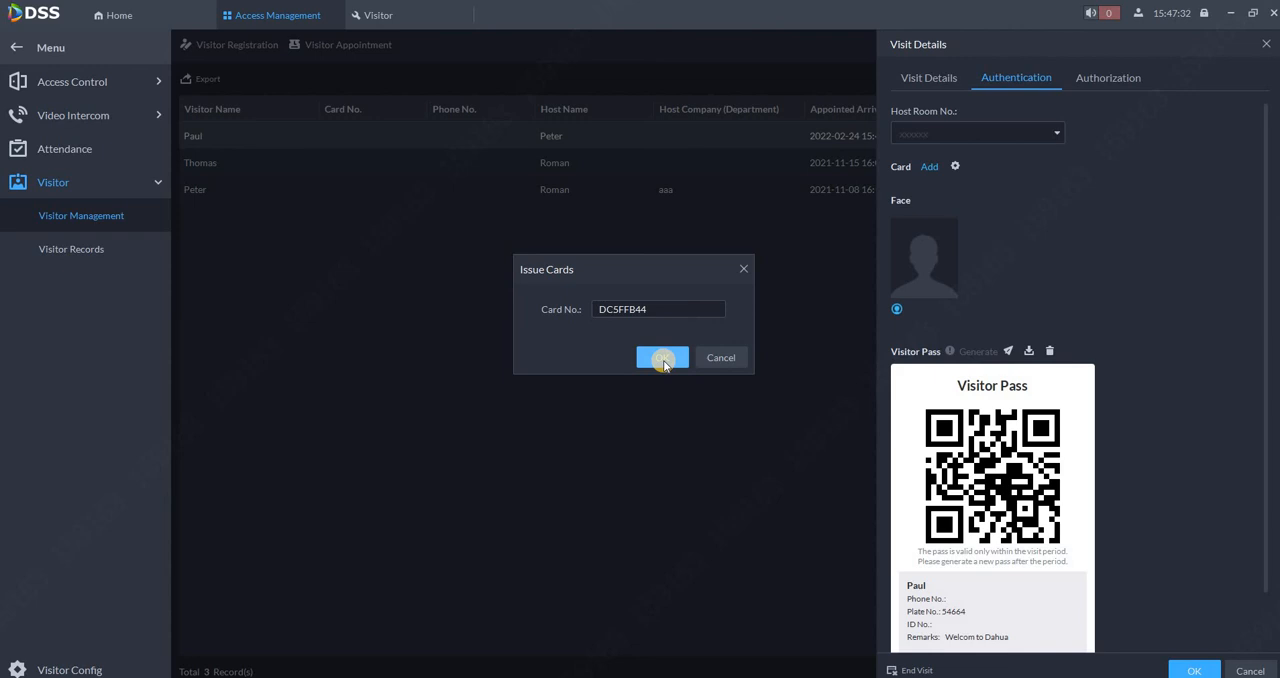
left_click(664, 356)
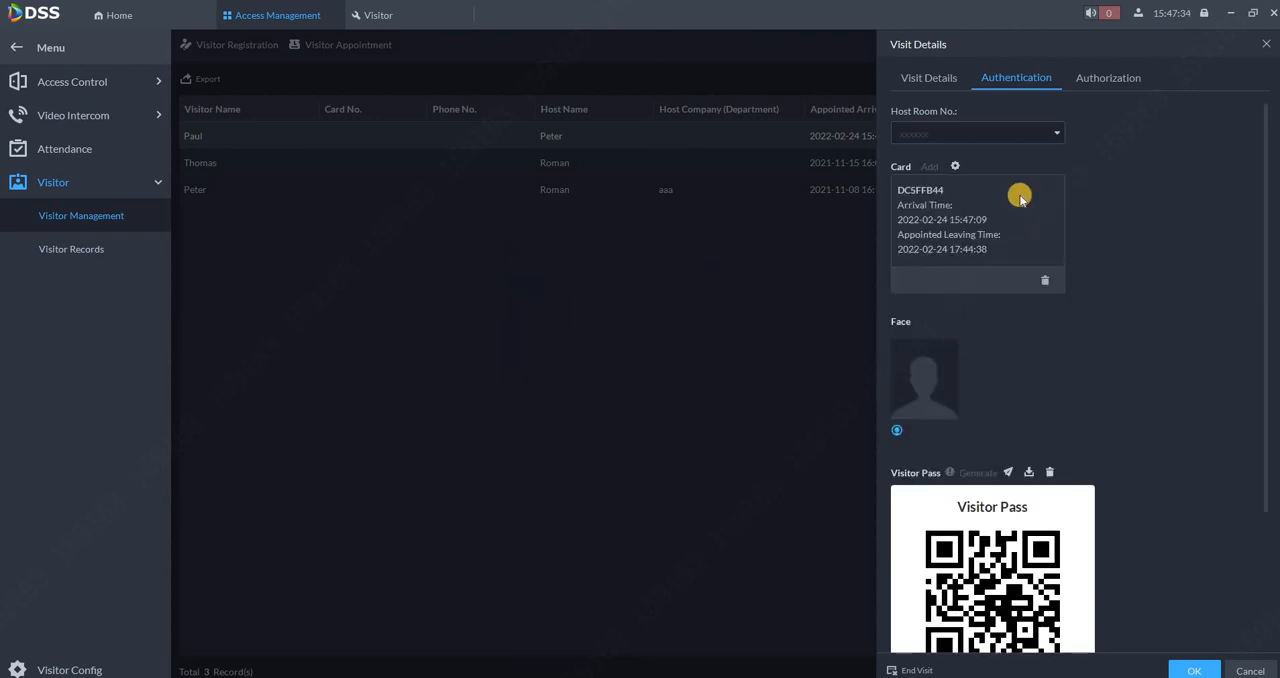
Grant Paul access through the ASA2212a door device and confirm the check-in
left_click(1108, 76)
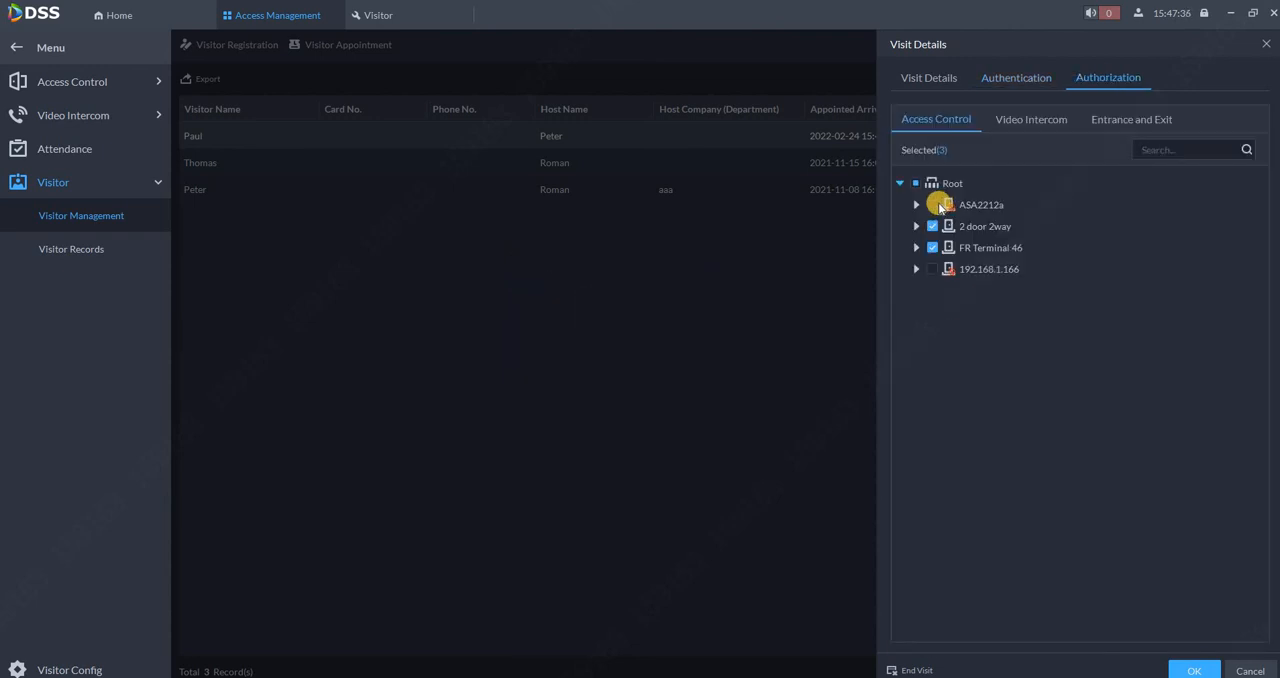
left_click(932, 204)
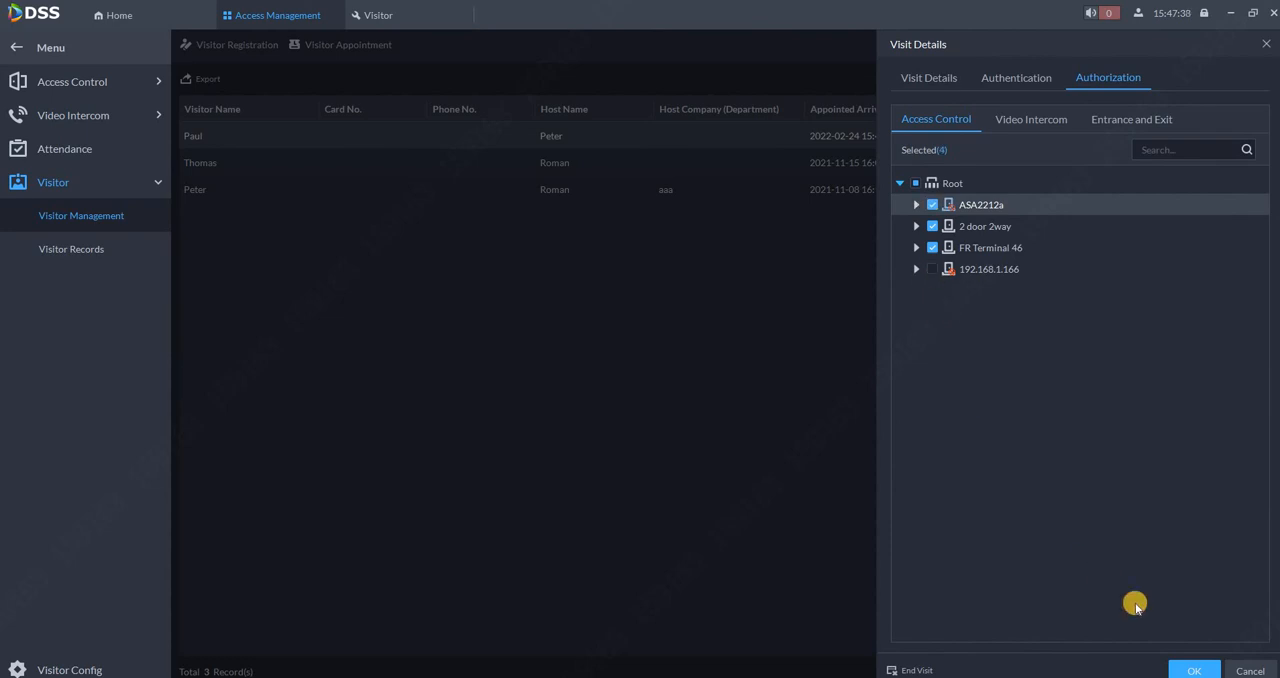
left_click(932, 268)
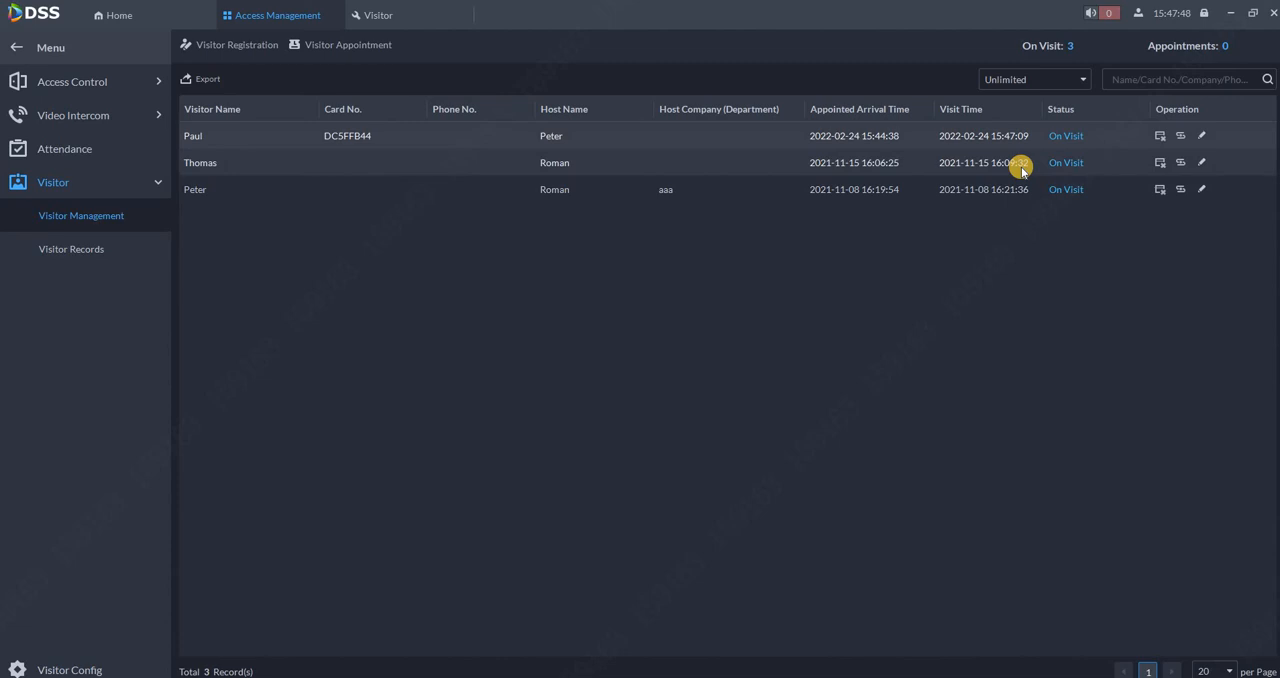
mouse_move(928, 336)
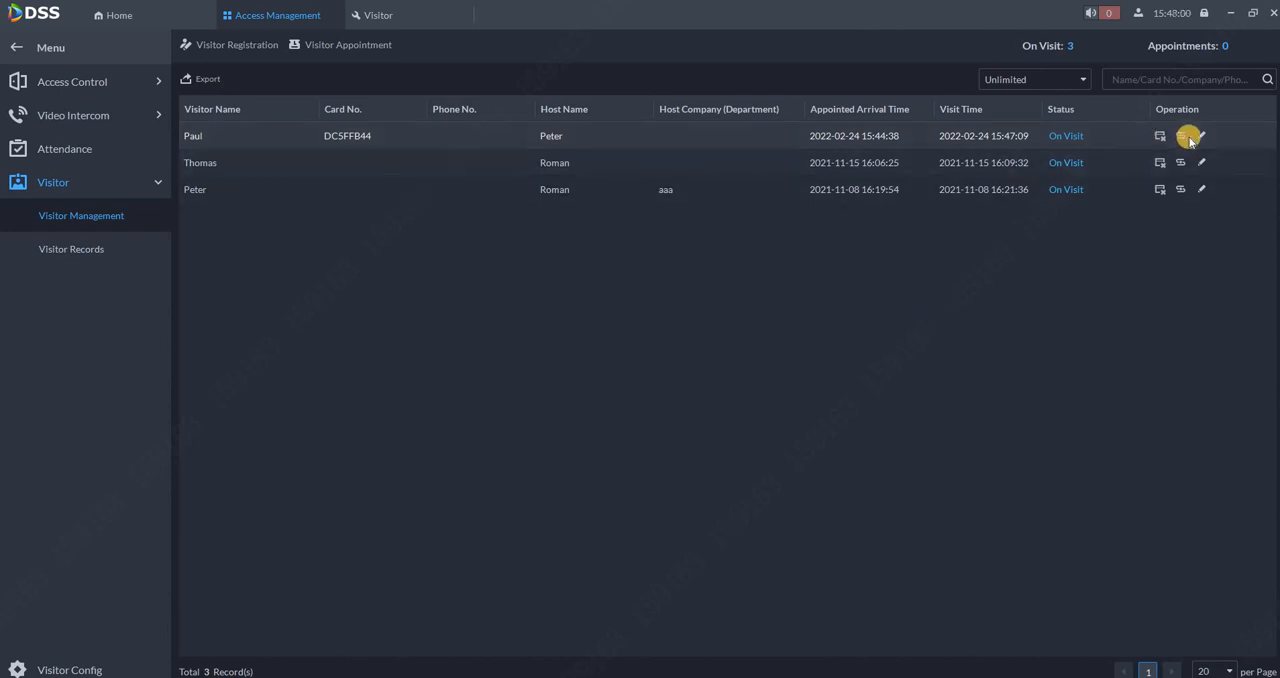
left_click(1180, 136)
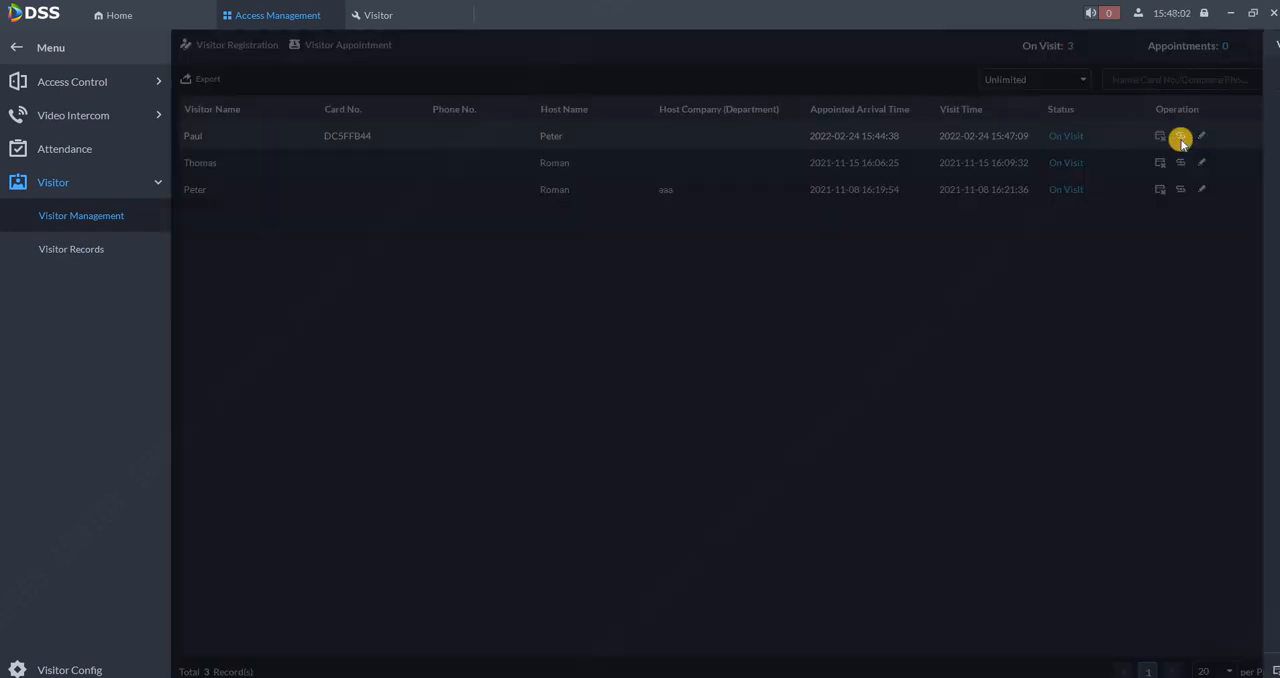
left_click(1160, 136)
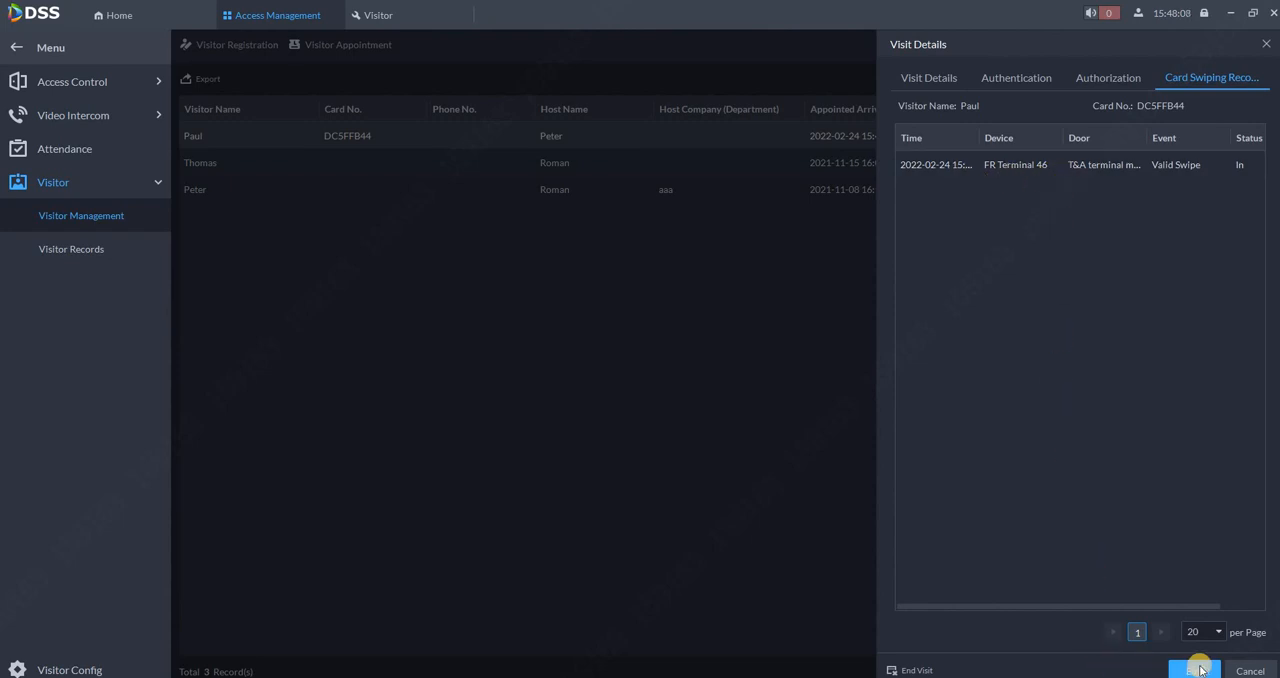
left_click(1250, 670)
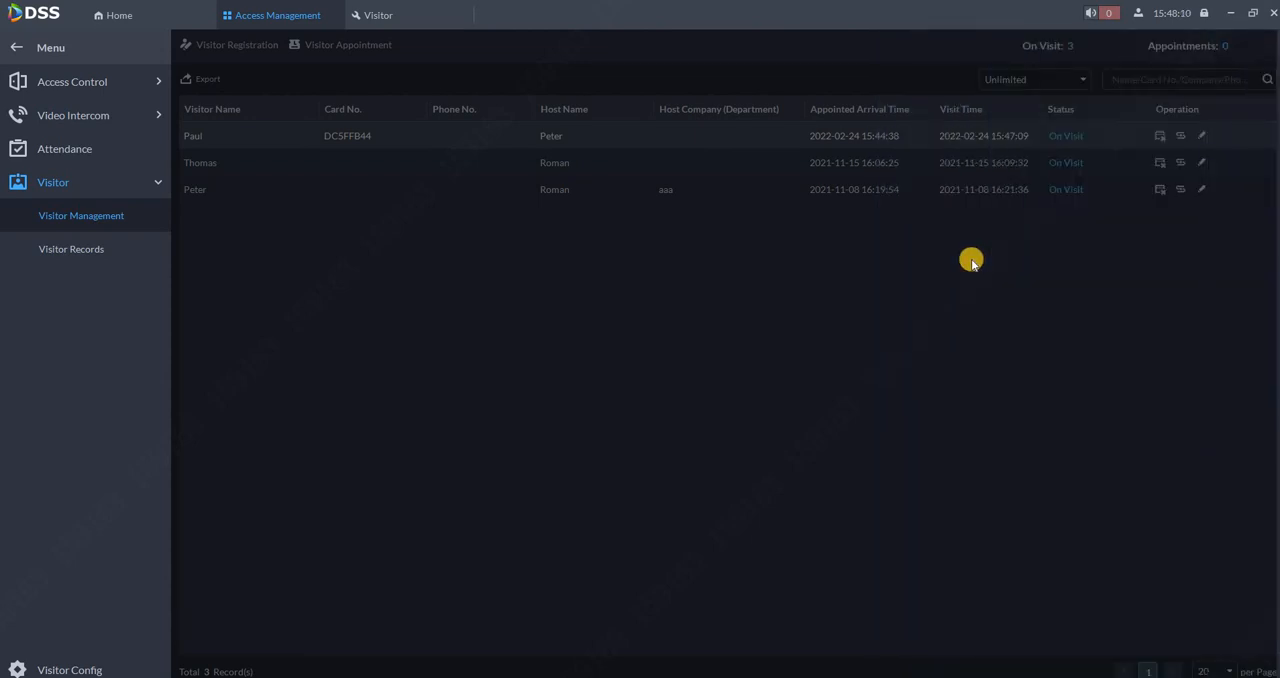
mouse_move(800, 230)
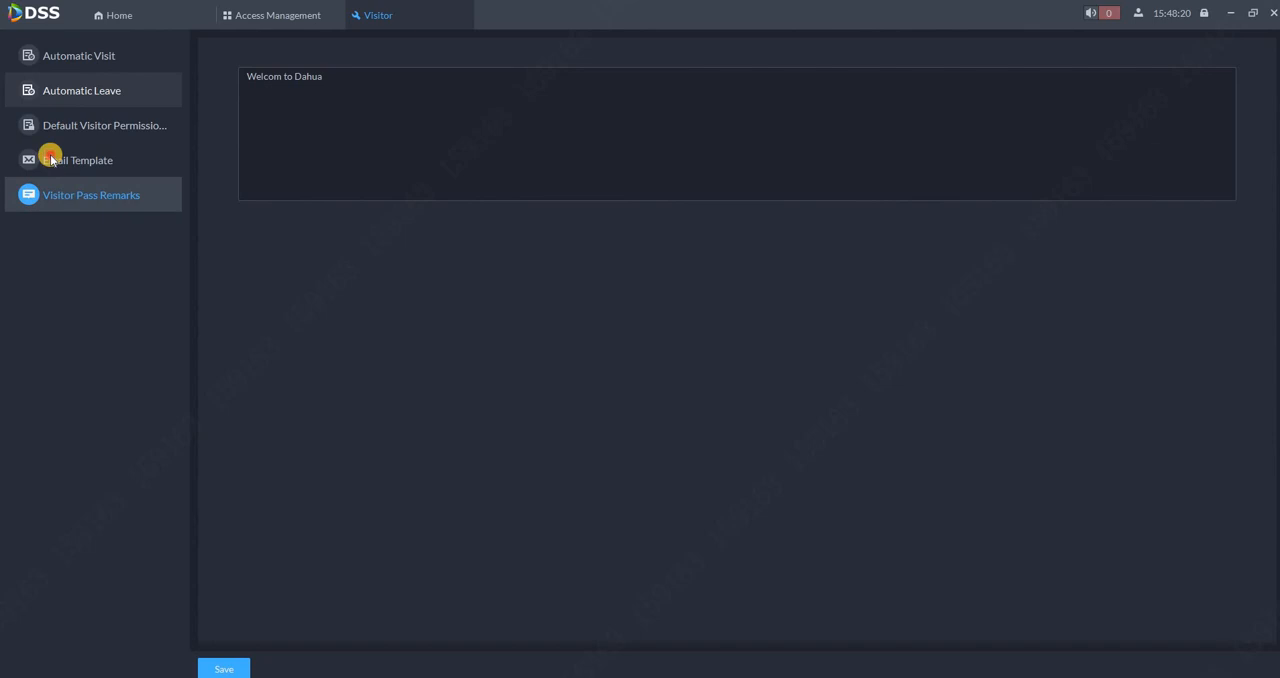
Show the Email Template settings within Visitor Config
left_click(76, 160)
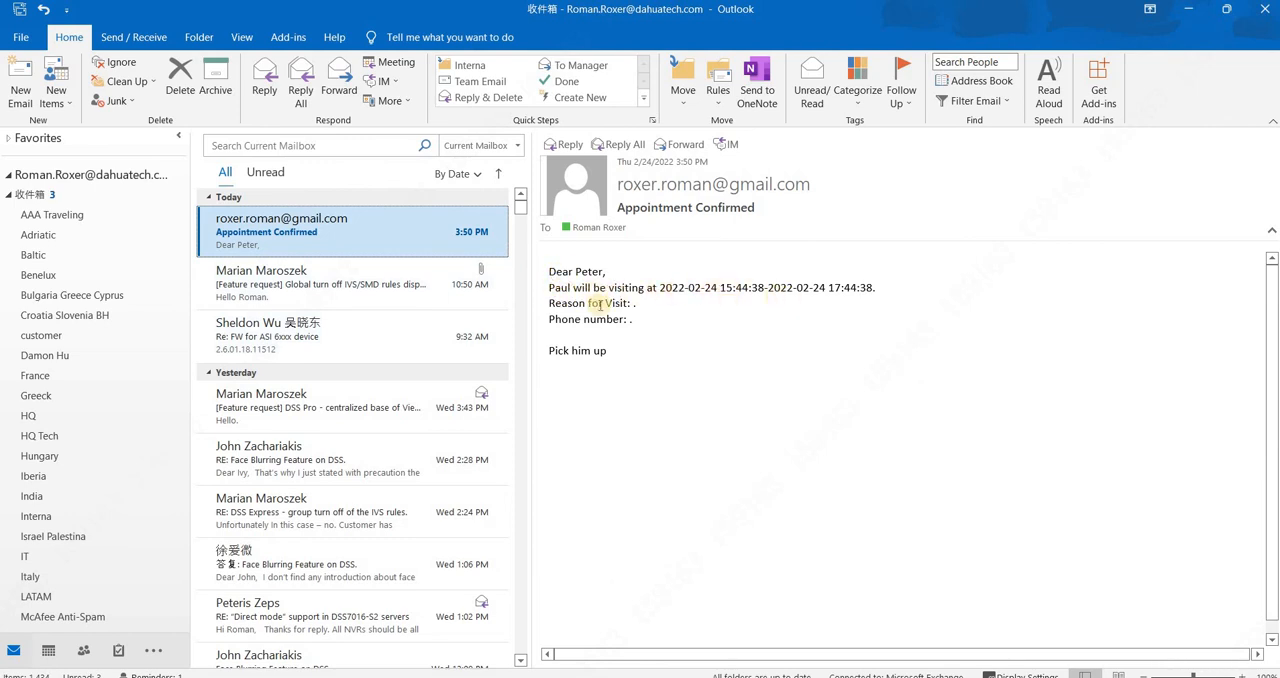
mouse_move(640, 324)
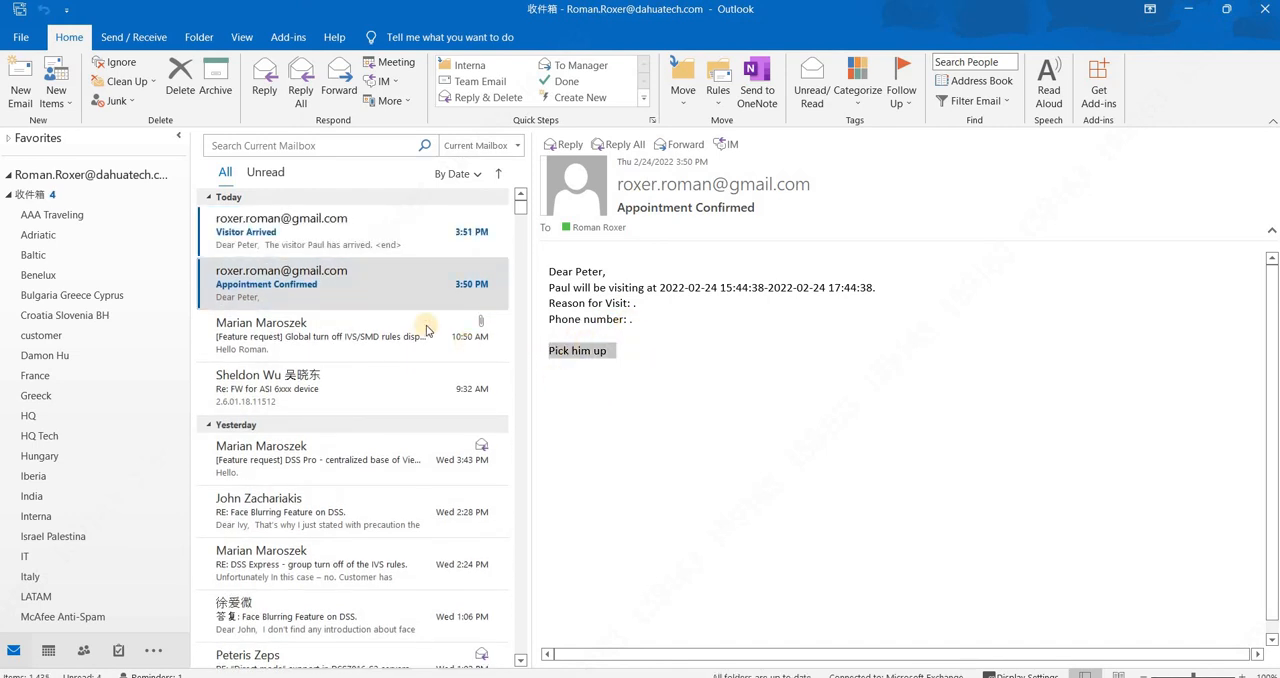
mouse_move(344, 230)
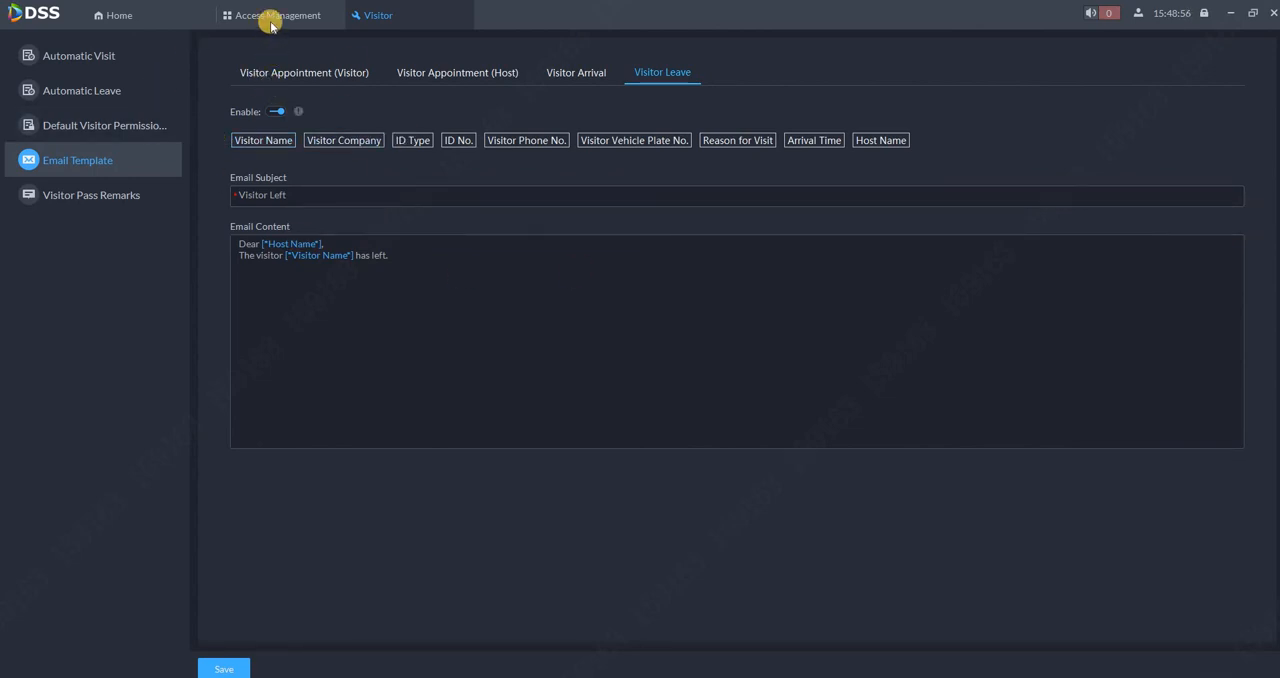
mouse_move(270, 16)
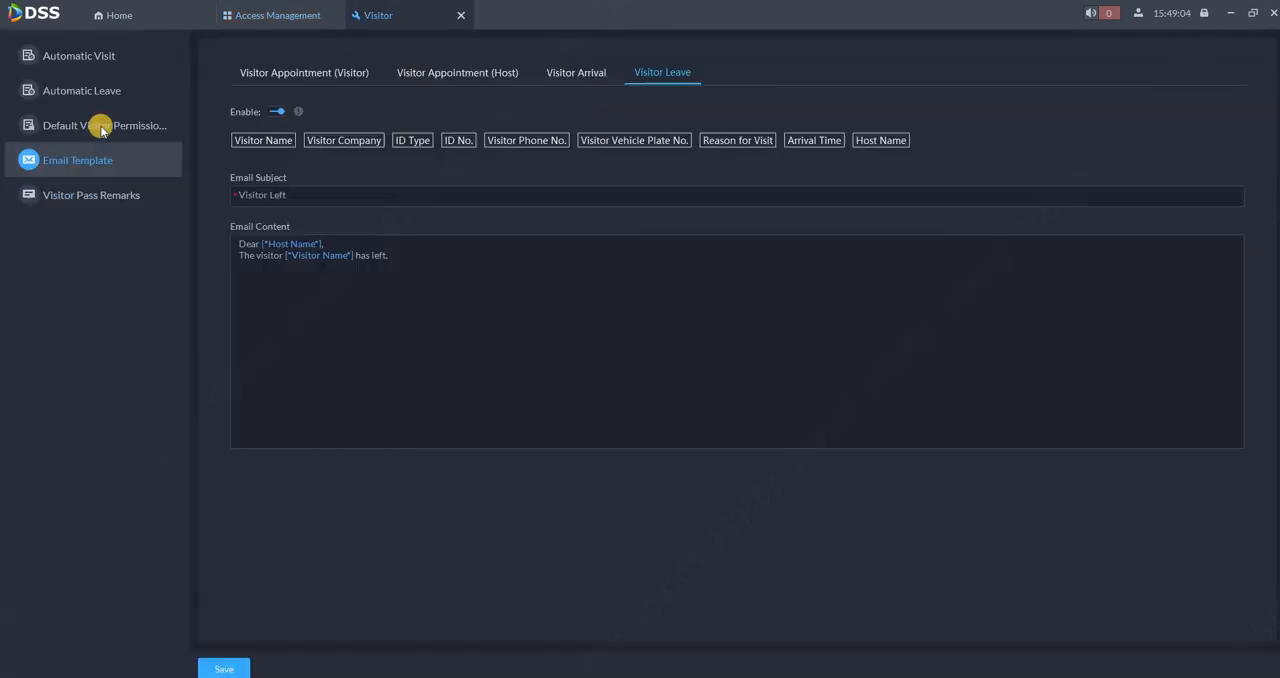
mouse_move(82, 90)
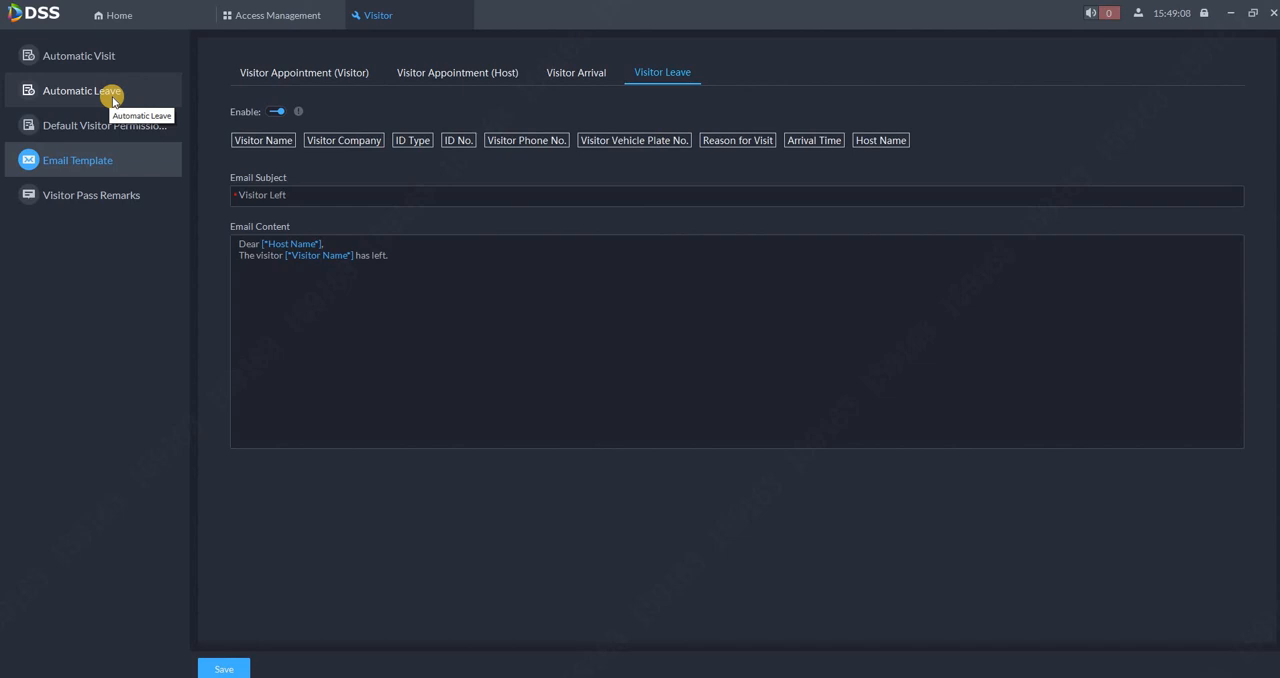
mouse_move(296, 36)
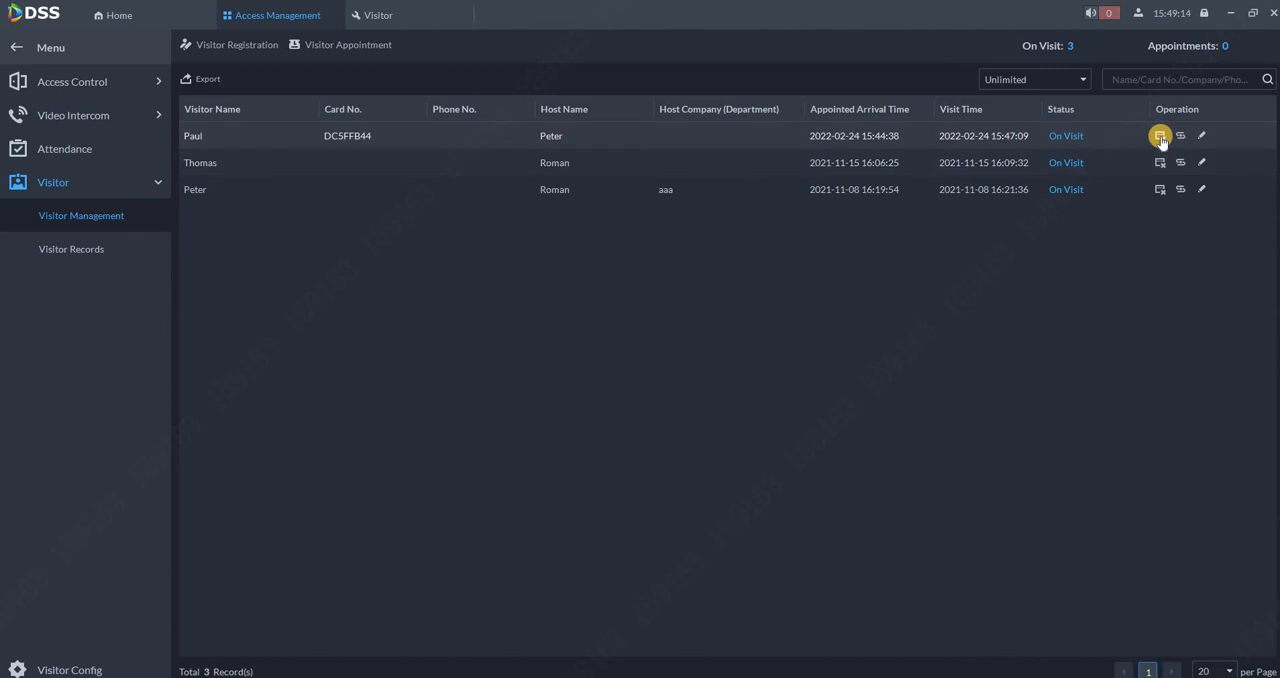
End Paul's visit from his Operation column, leaving Thomas and Peter on visit
left_click(1160, 136)
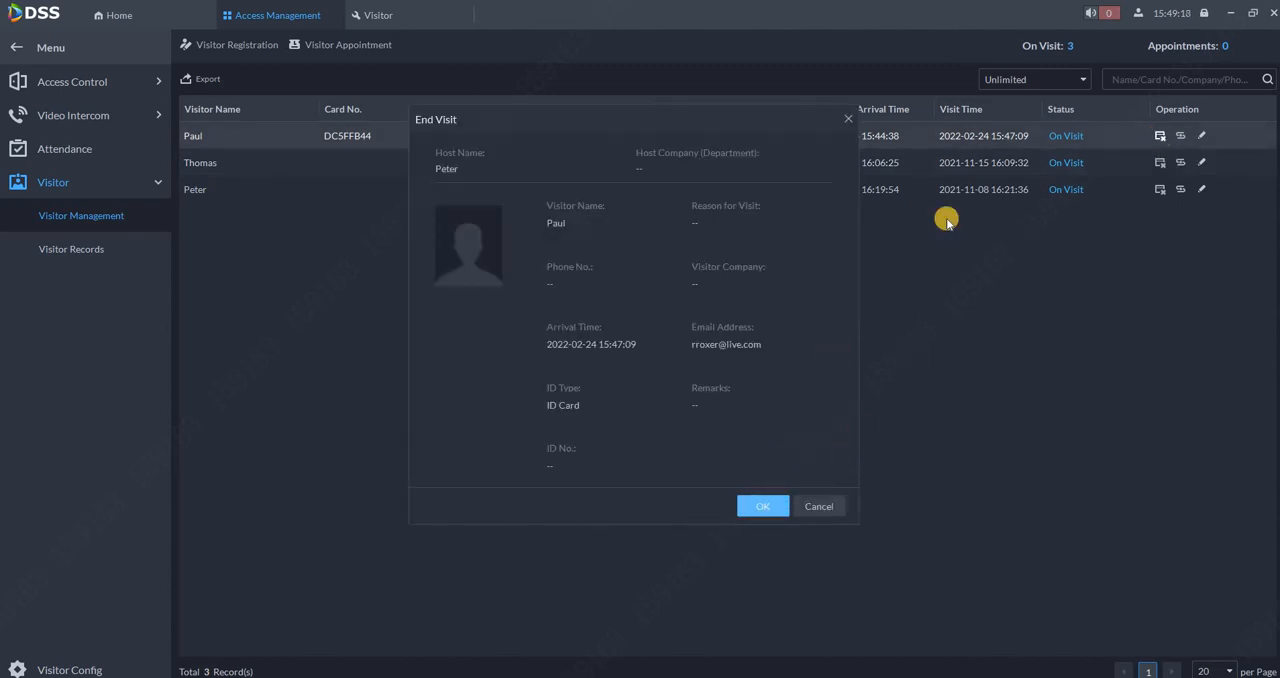
left_click(762, 506)
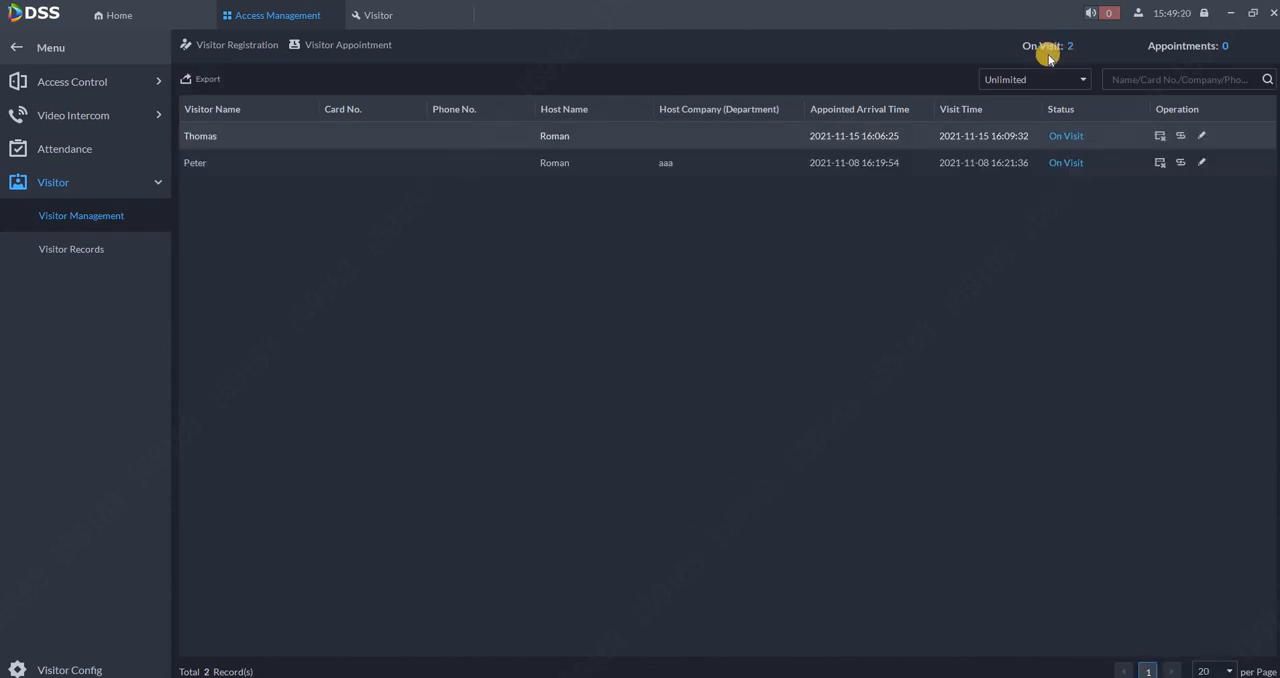
mouse_move(1056, 58)
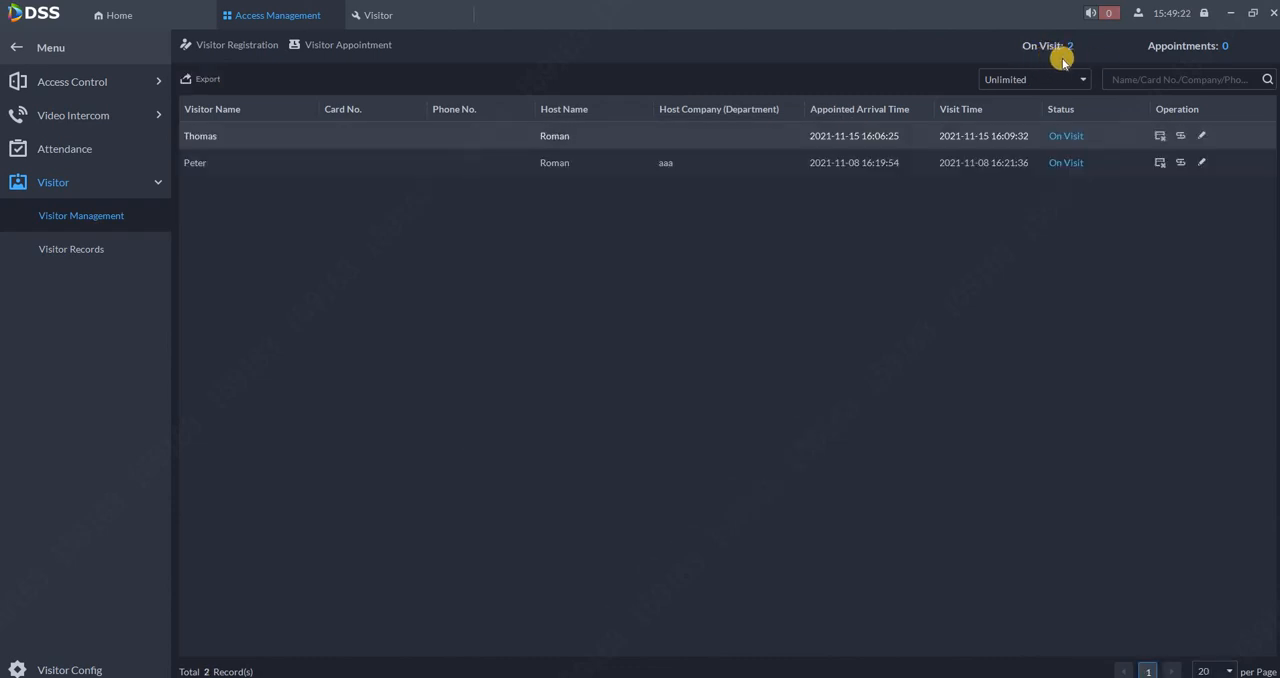
mouse_move(816, 52)
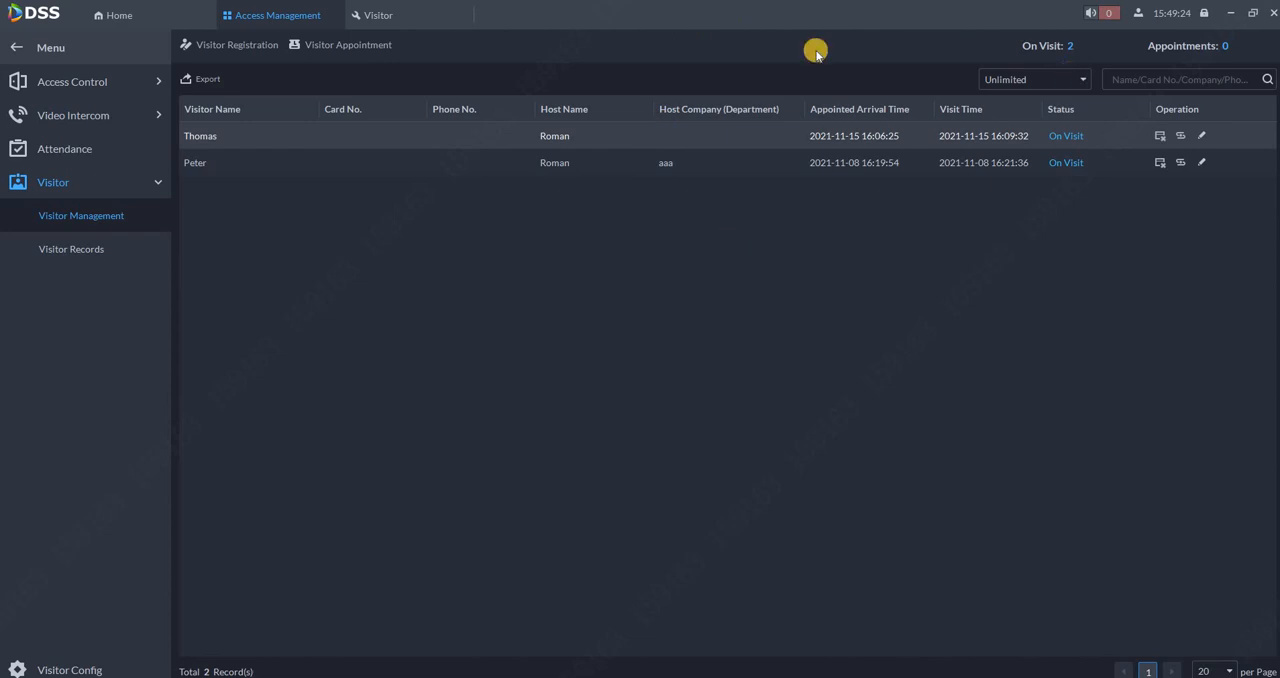
mouse_move(736, 126)
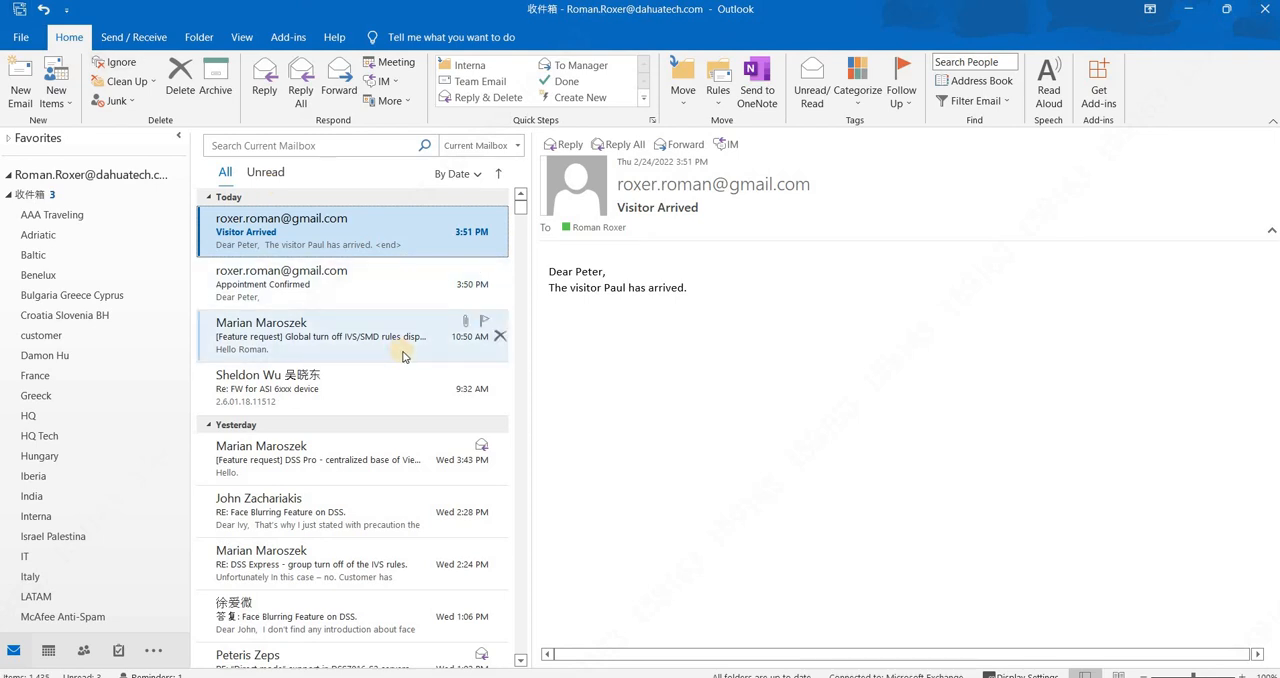
mouse_move(404, 356)
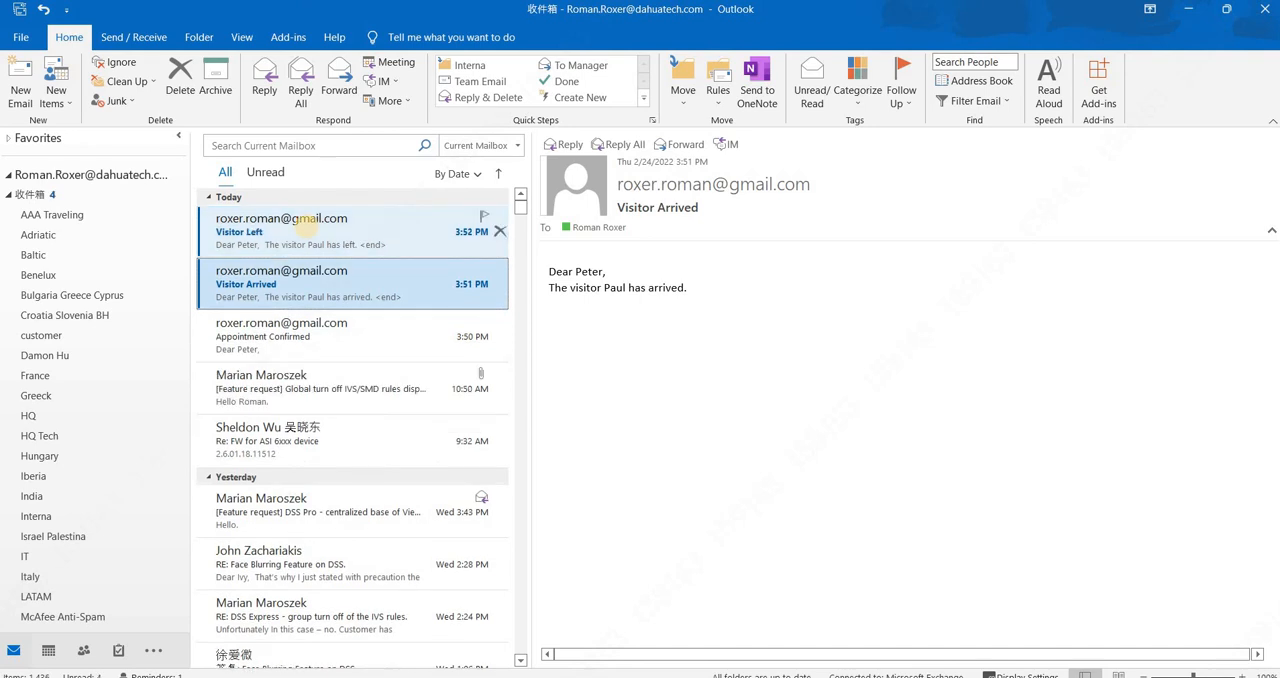
mouse_move(292, 240)
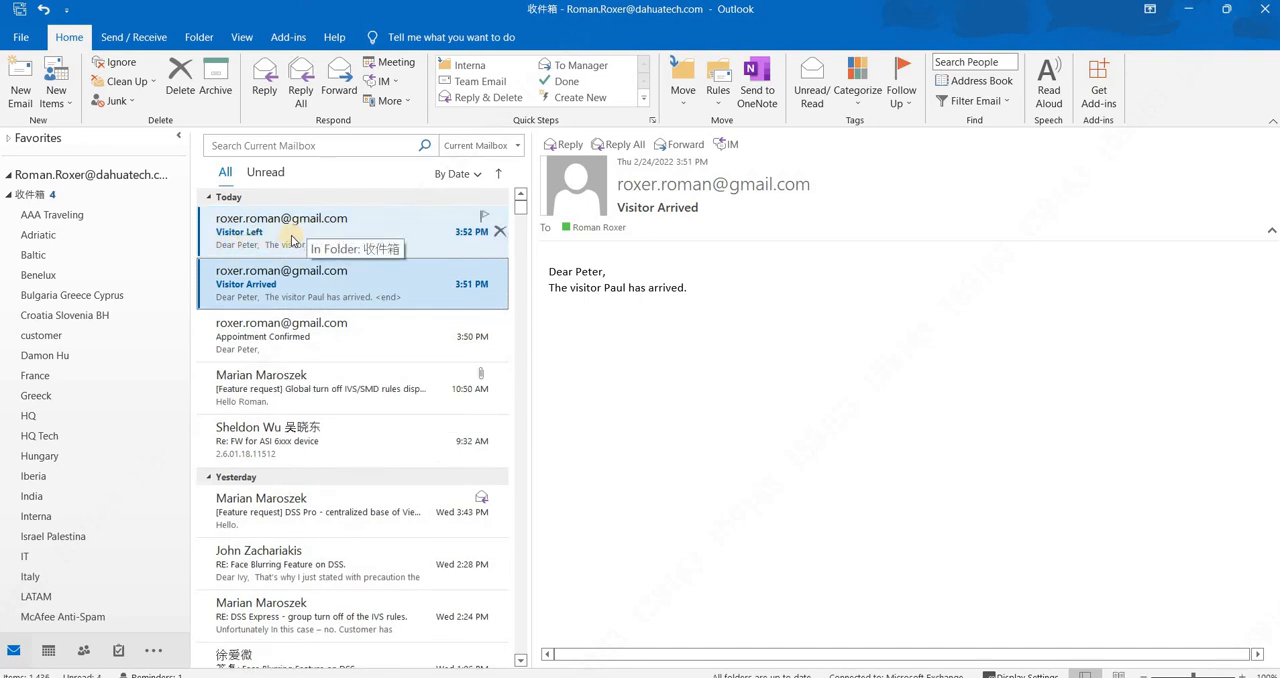
Read the new Visitor Left email telling Peter that Paul has left
left_click(300, 230)
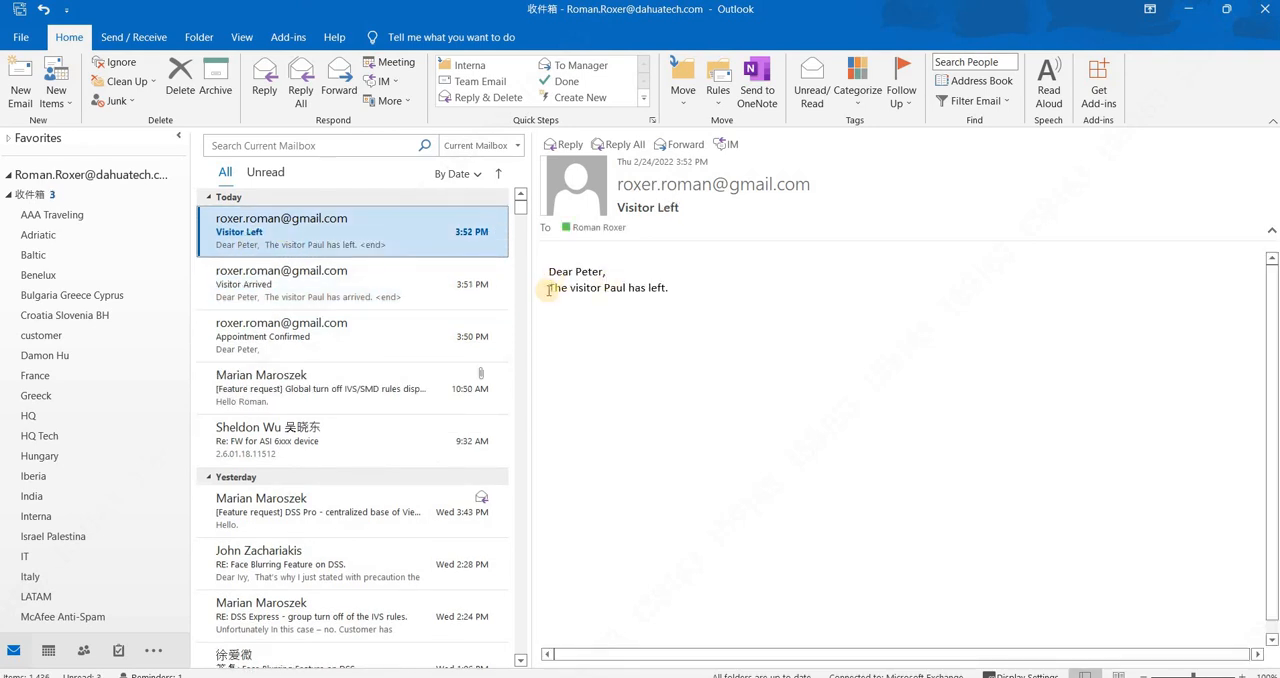